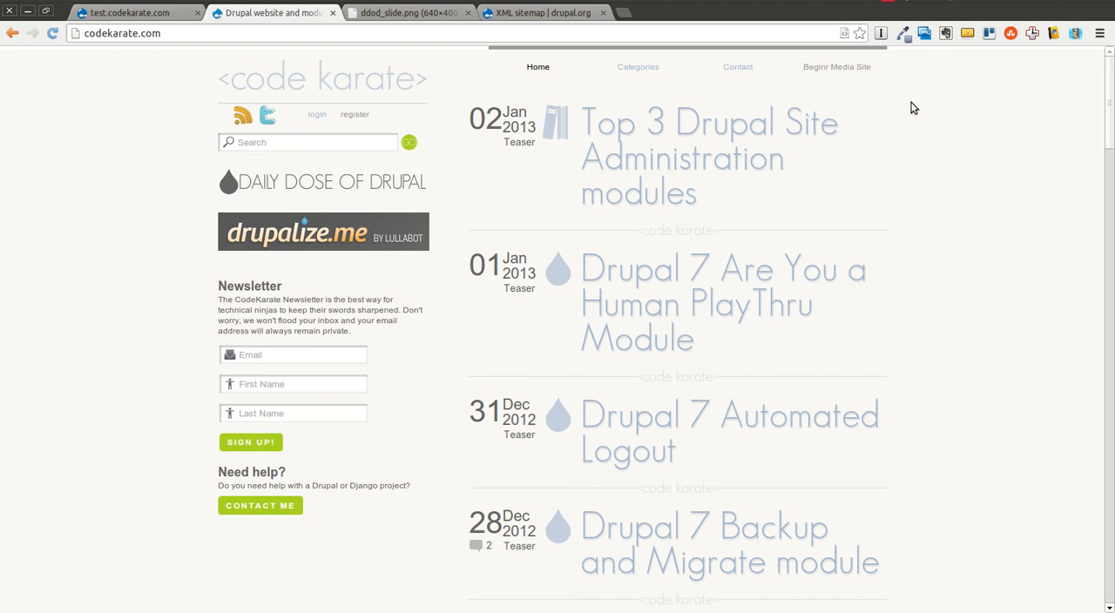
# - Open the Daily Dose of Drupal videos page, glance at the slide tab, and return to it
pyautogui.click(322, 181)
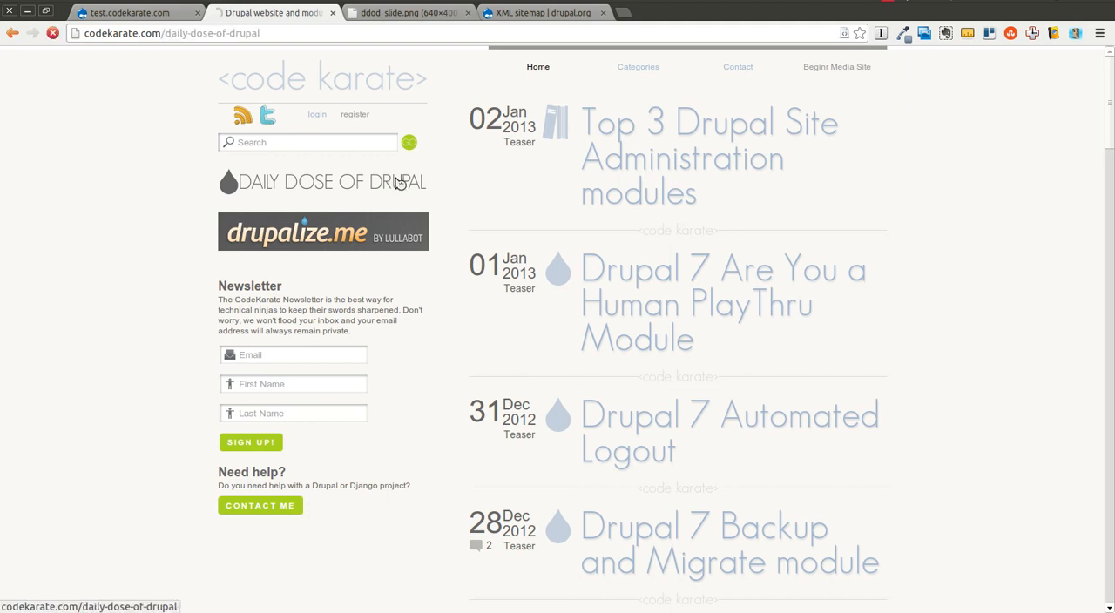
pyautogui.click(321, 181)
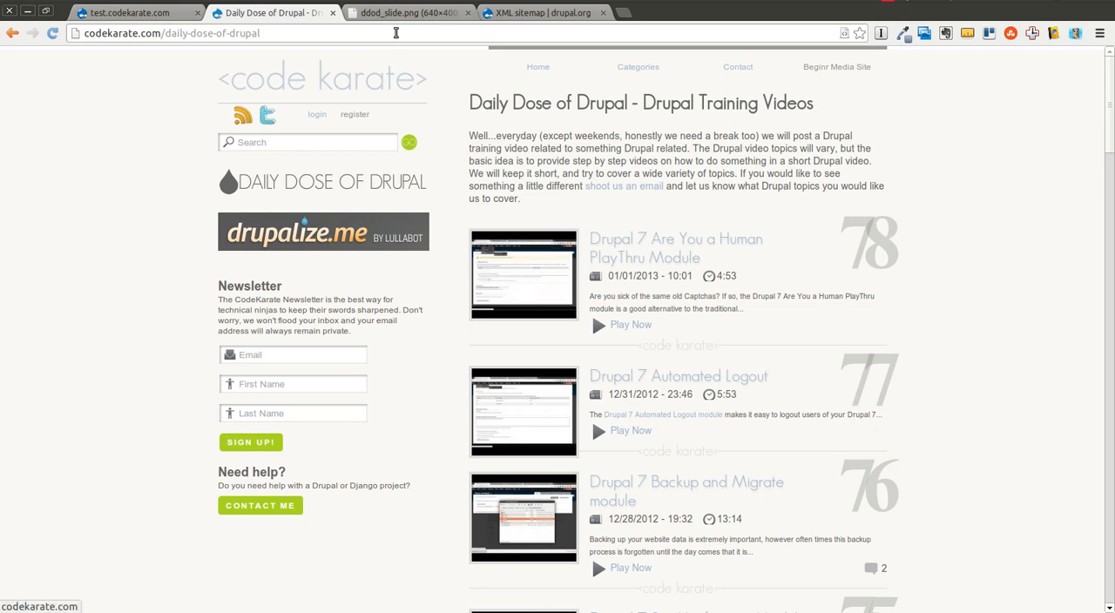
pyautogui.click(409, 12)
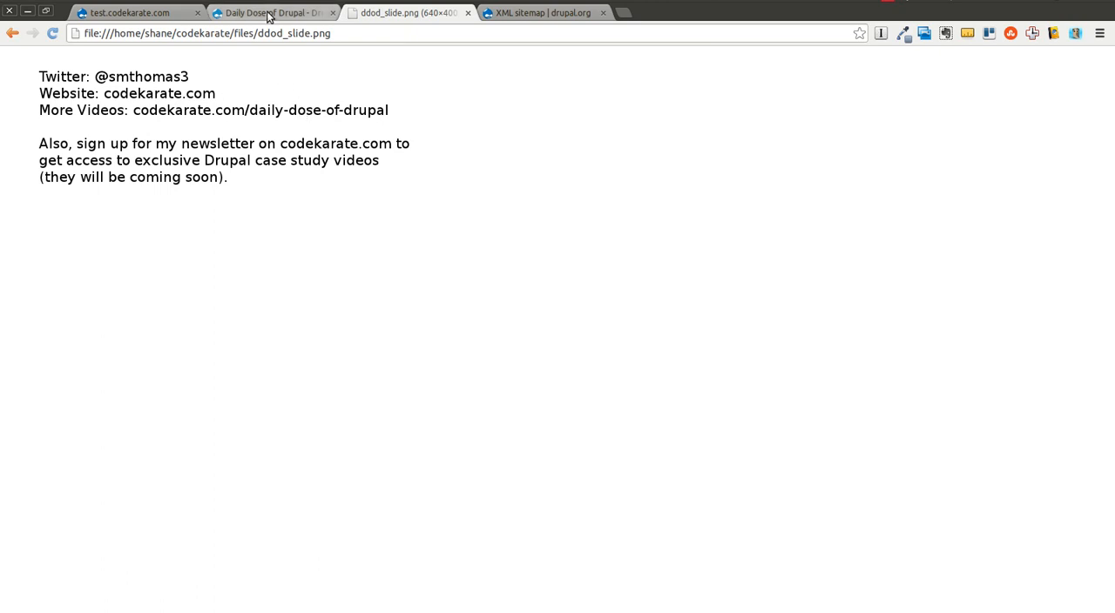
pyautogui.click(272, 12)
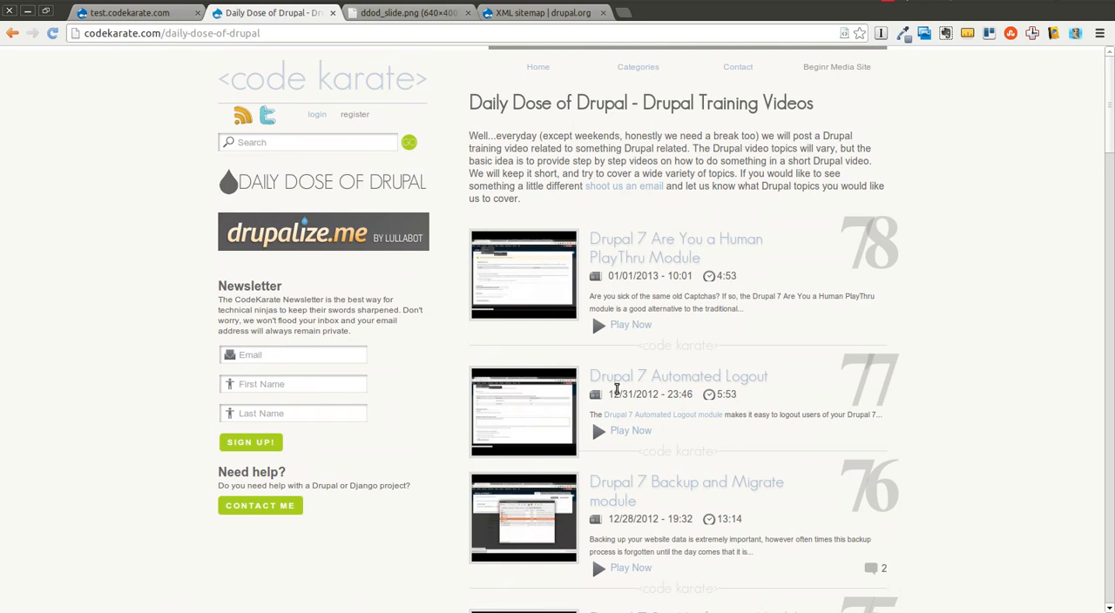
pyautogui.moveTo(969, 273)
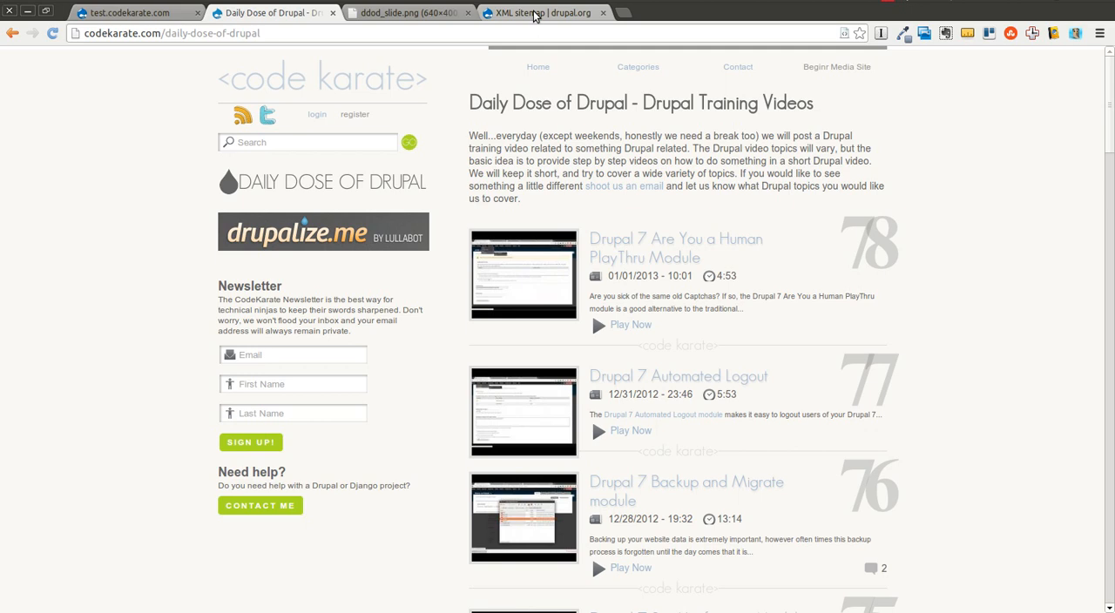
pyautogui.moveTo(553, 21)
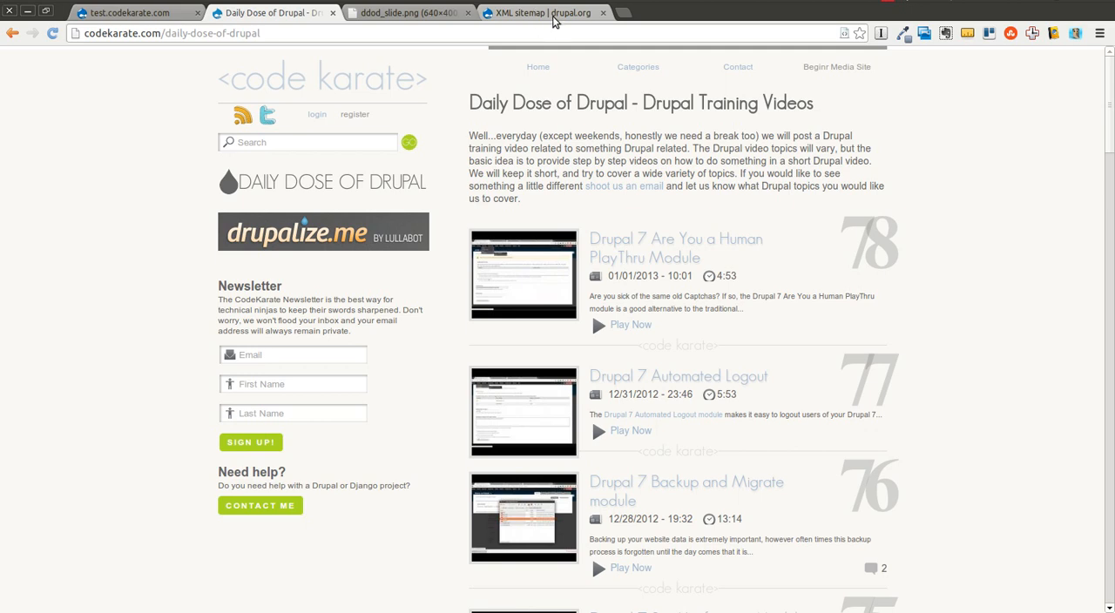
# - Switch to the 'XML sitemap | drupal.org' tab showing the module project page
pyautogui.click(543, 12)
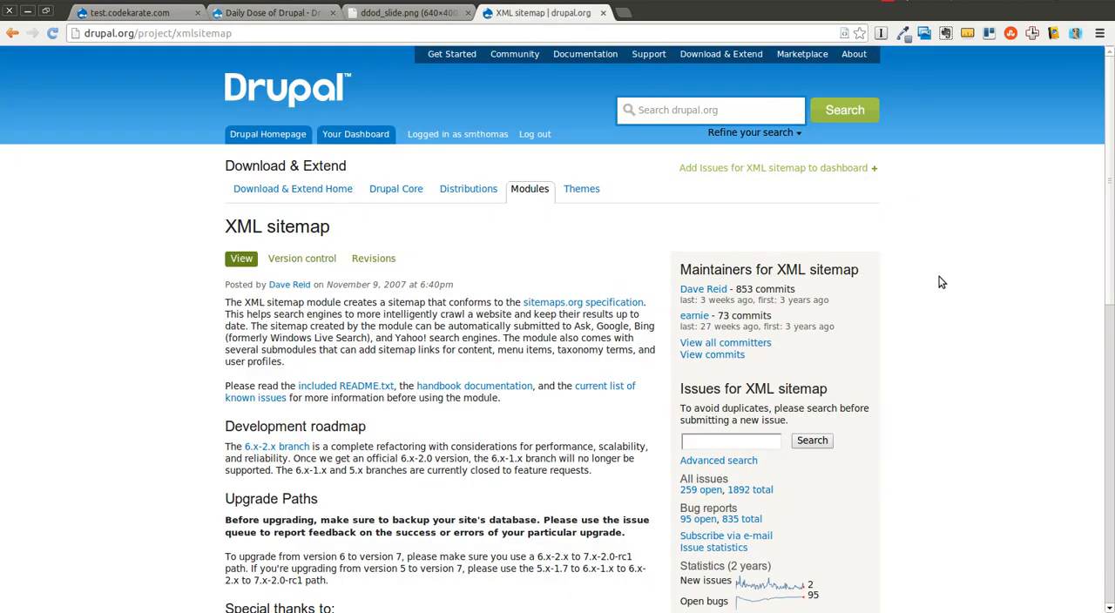
pyautogui.moveTo(126, 340)
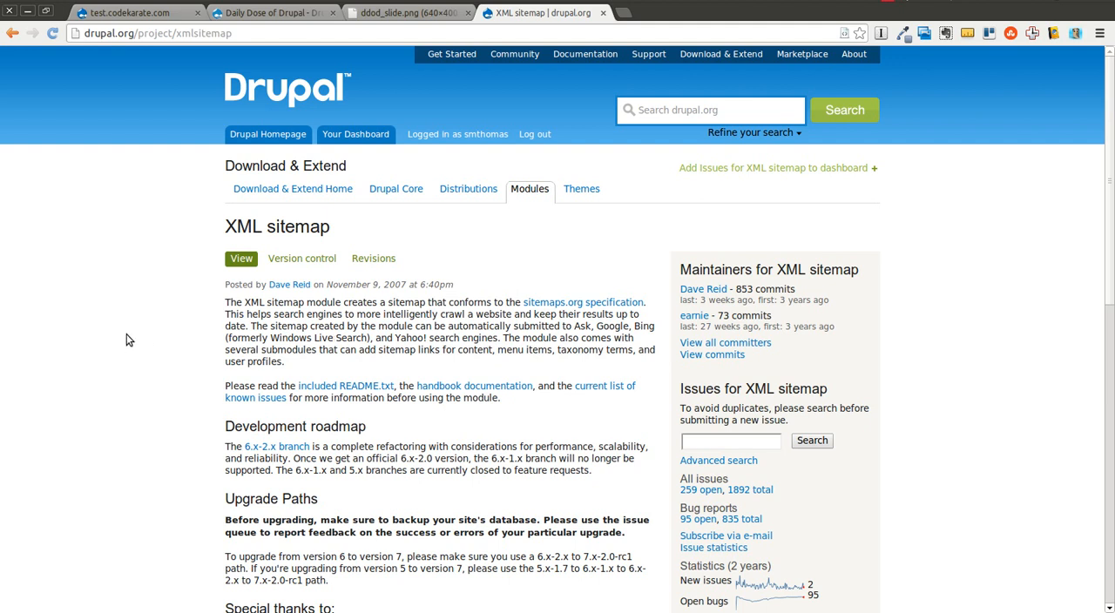
pyautogui.moveTo(111, 334)
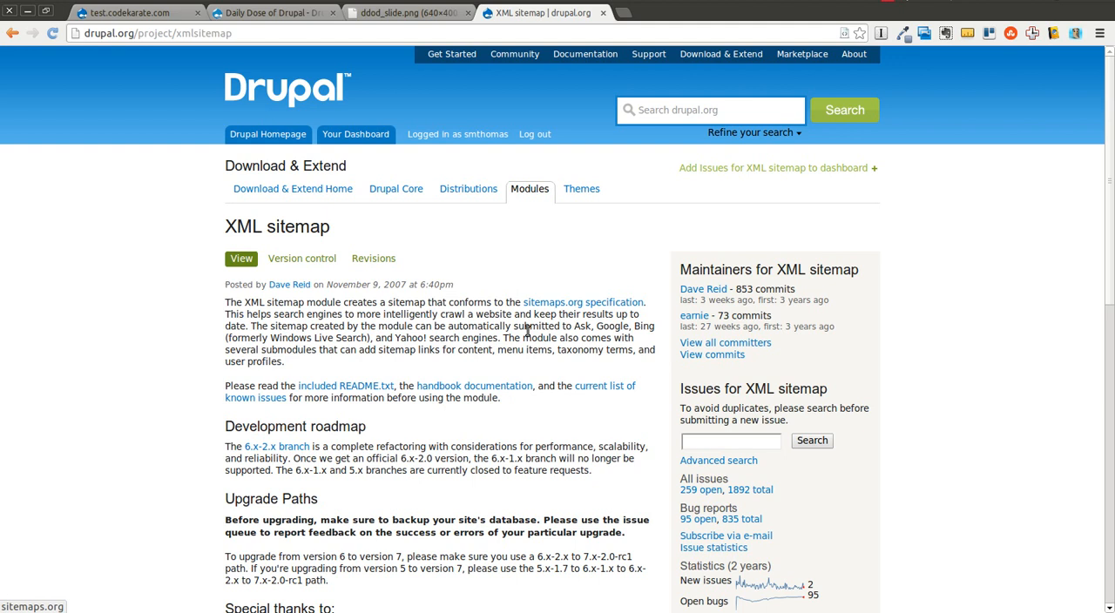
pyautogui.moveTo(560, 415)
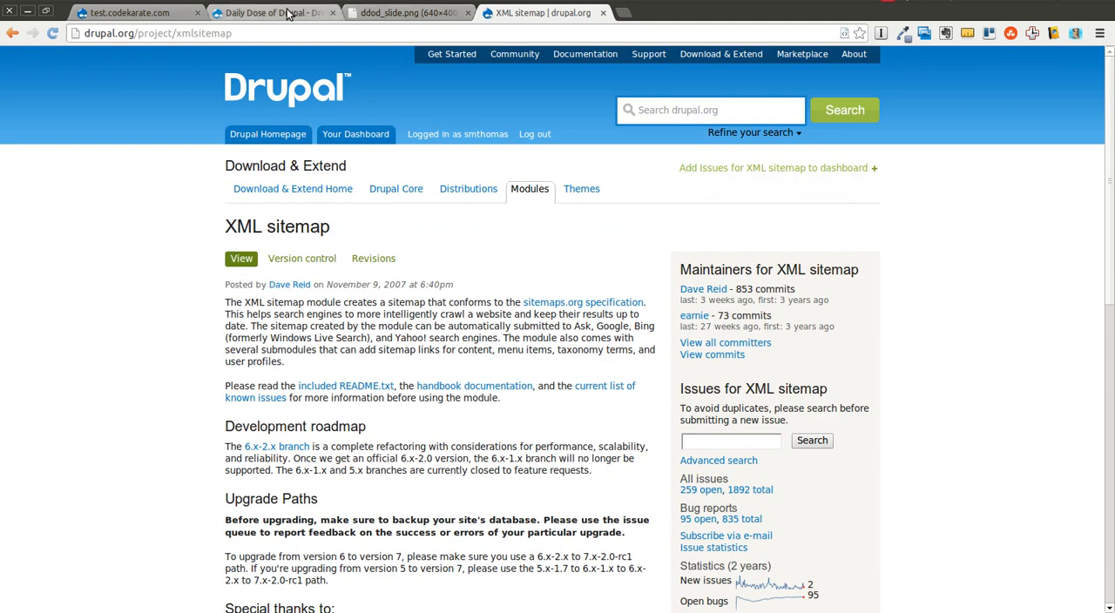
# - Switch to the test site and go to its Modules page
pyautogui.click(131, 12)
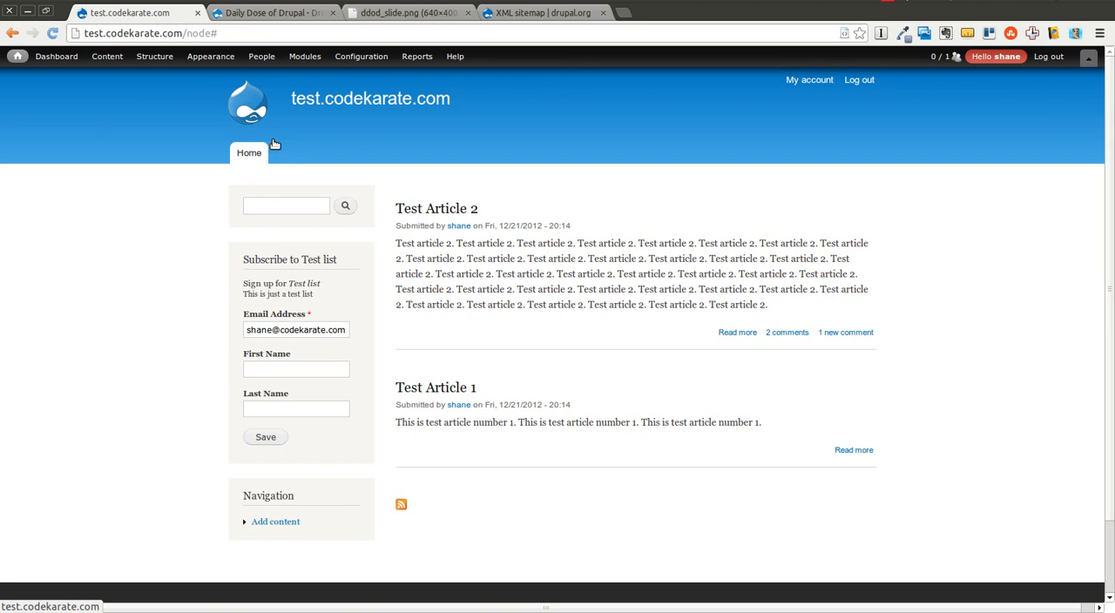
pyautogui.click(304, 56)
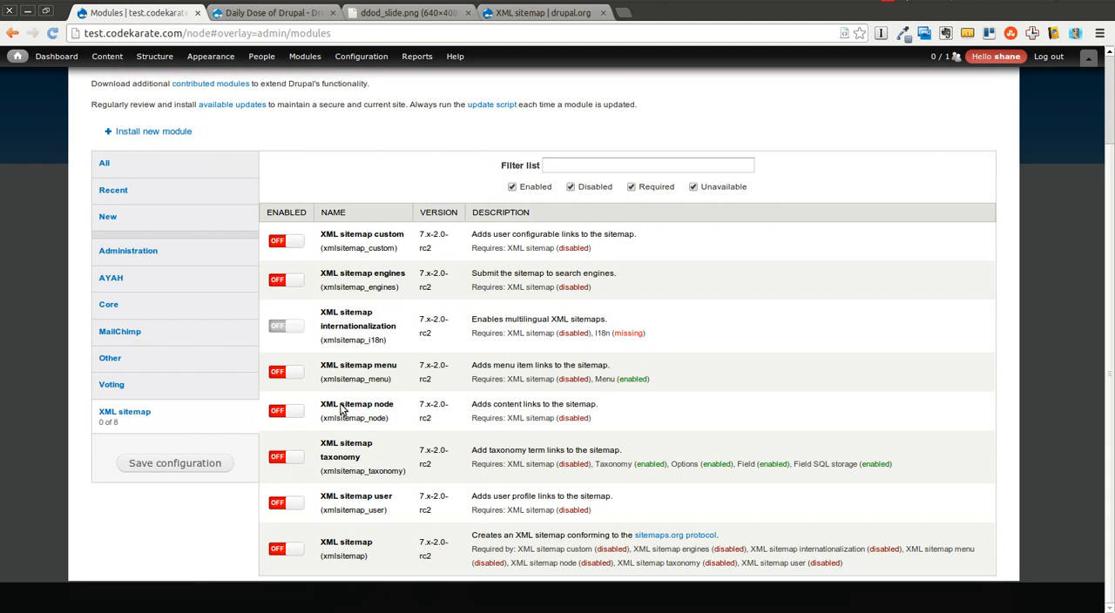
pyautogui.moveTo(343, 468)
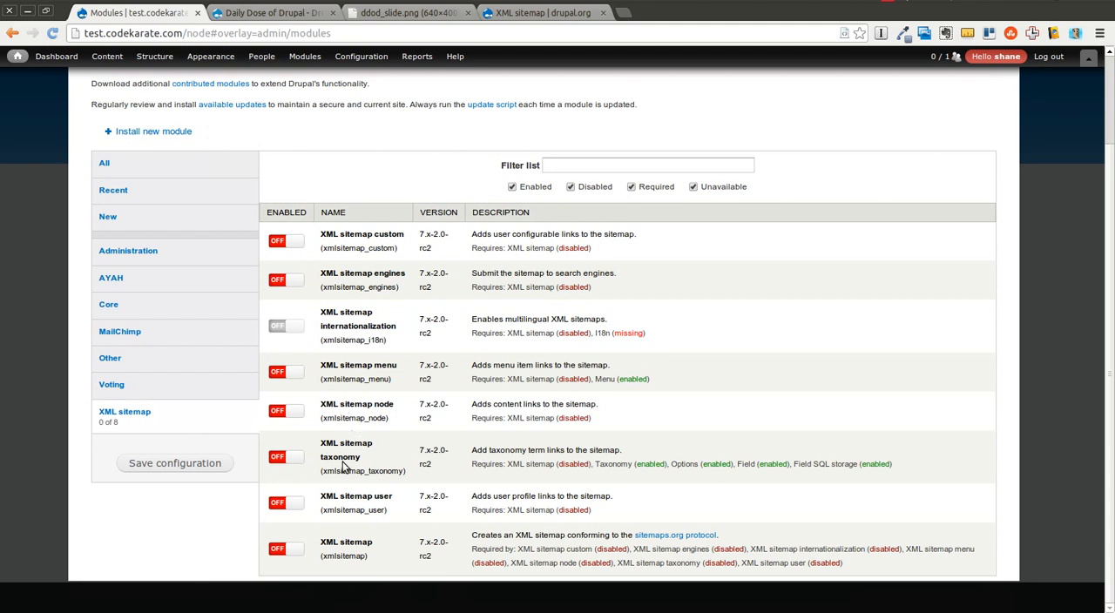
pyautogui.moveTo(398, 363)
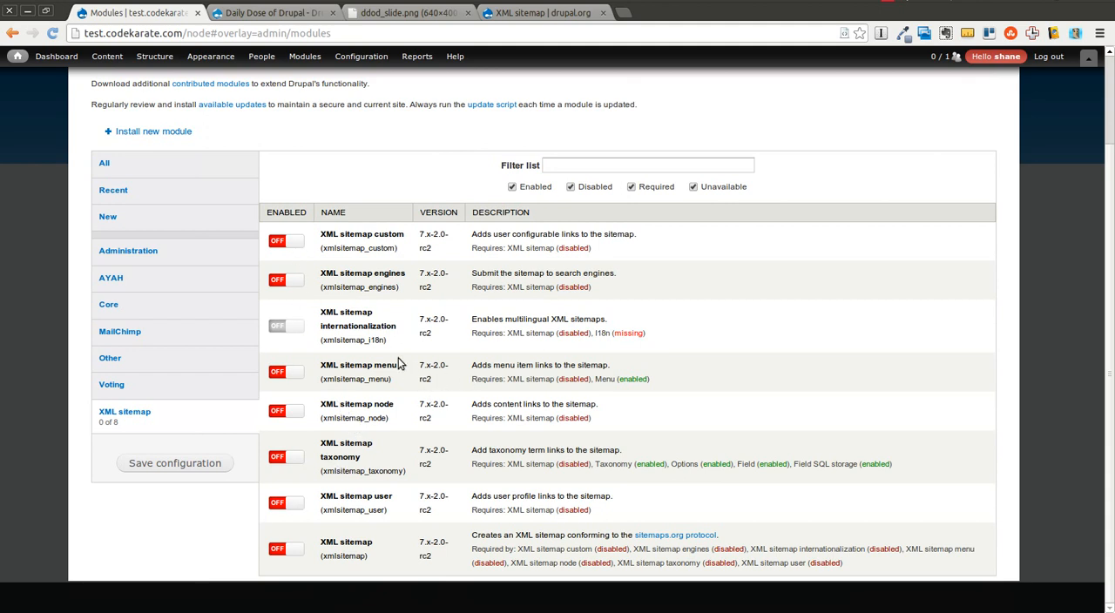
pyautogui.moveTo(356, 453)
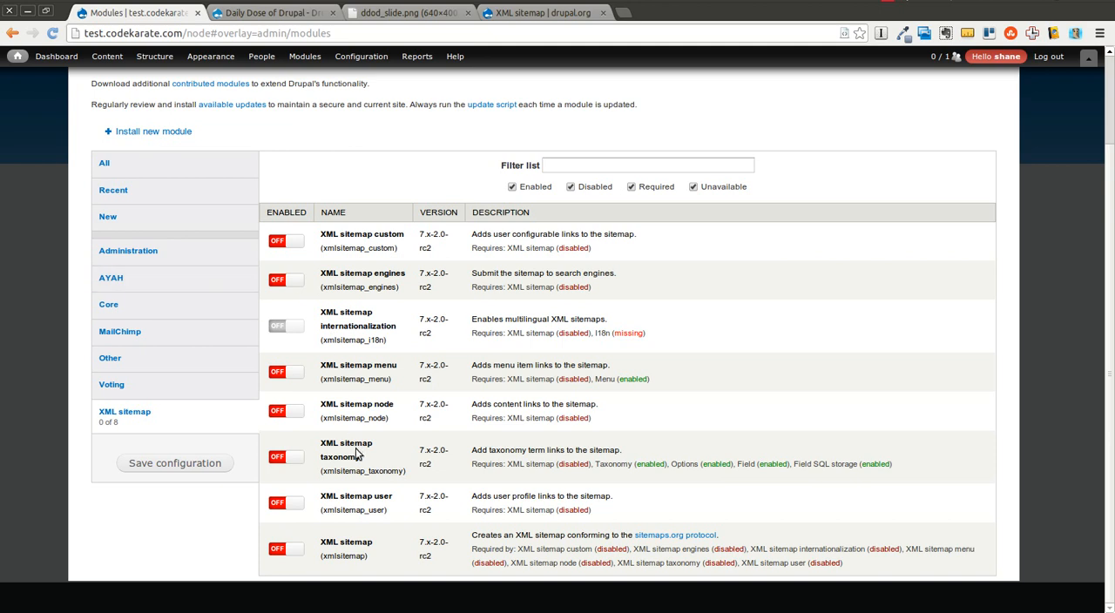
pyautogui.moveTo(489, 482)
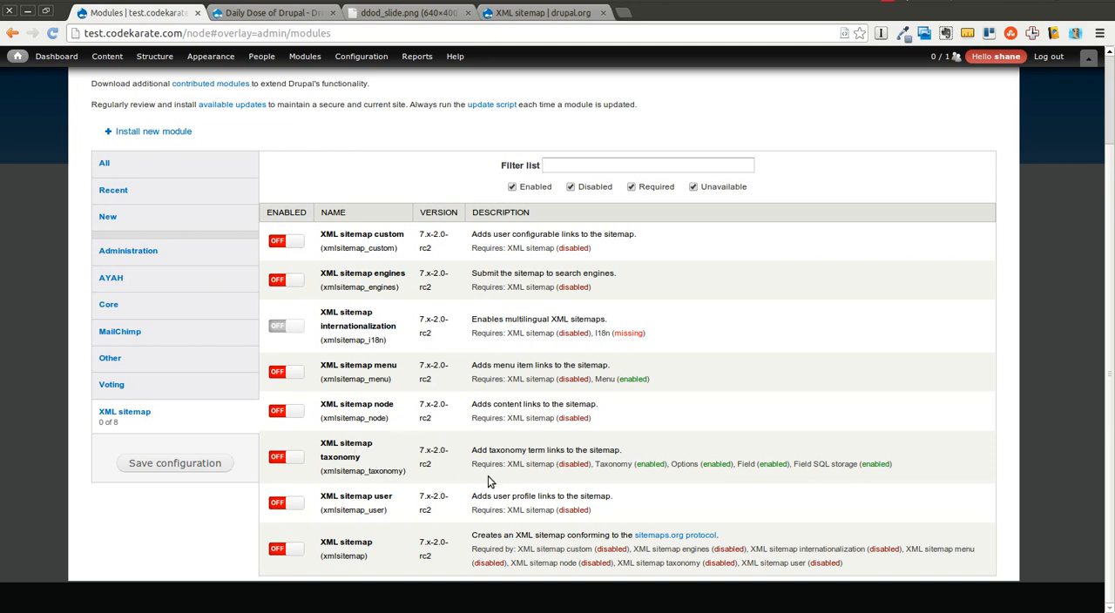
pyautogui.moveTo(866, 529)
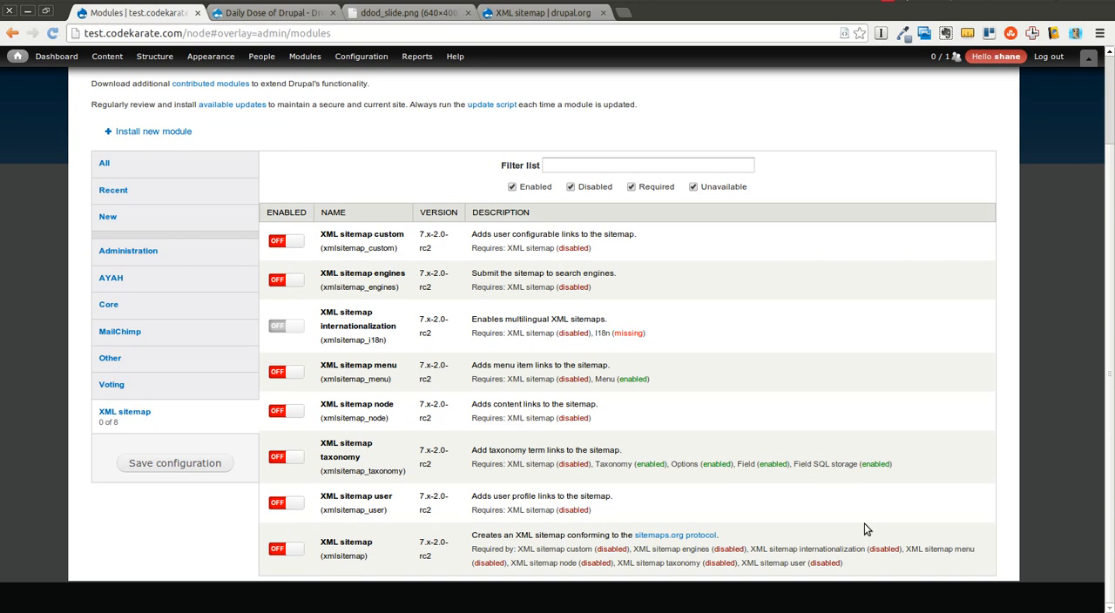
pyautogui.moveTo(364, 505)
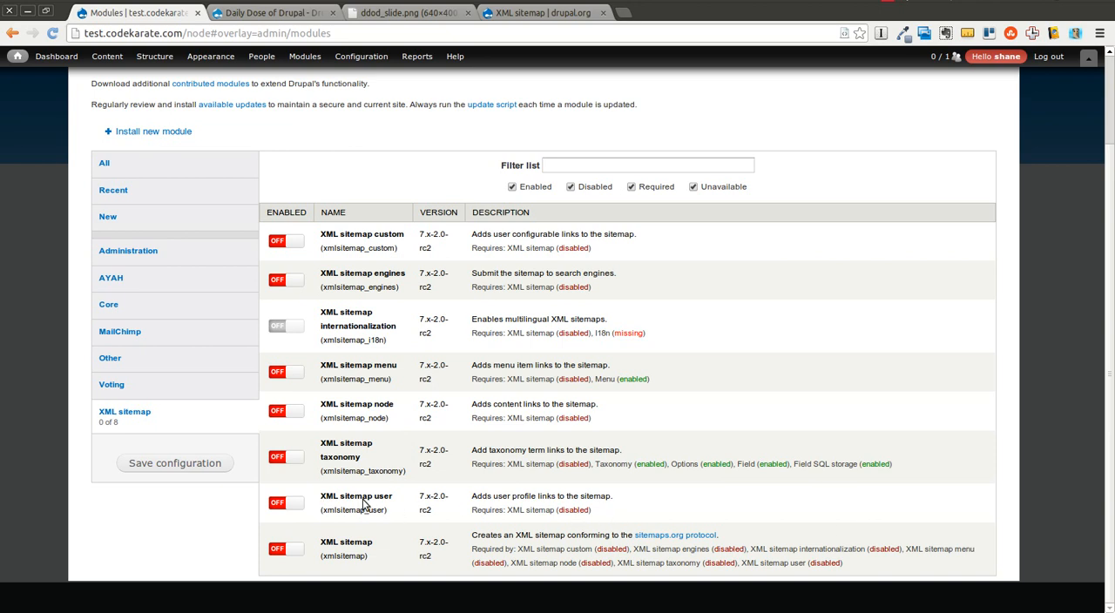
pyautogui.moveTo(424, 510)
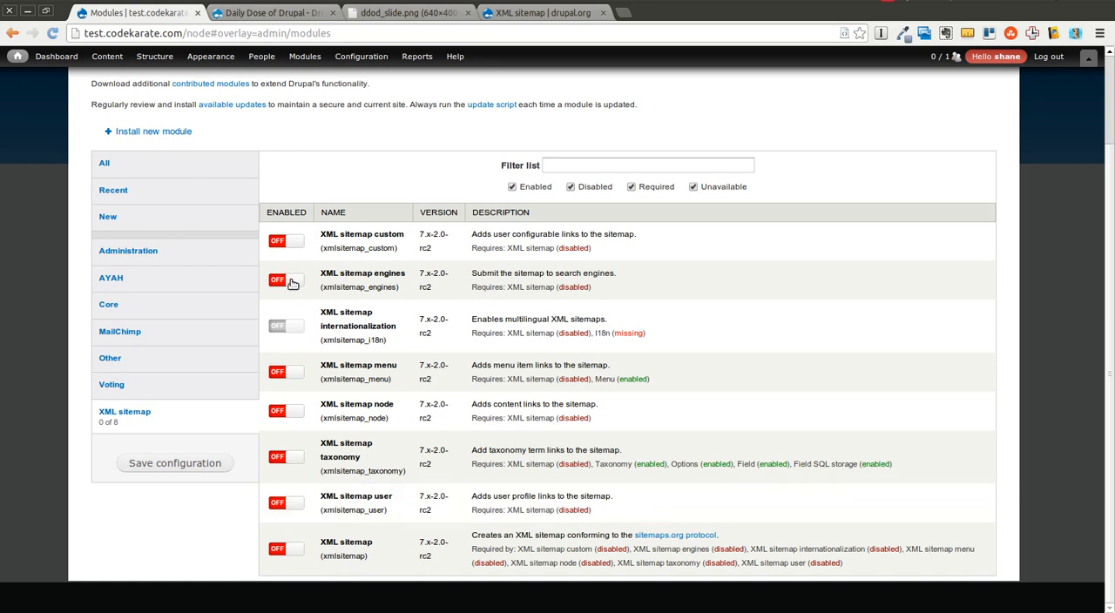
# - Toggle on XML sitemap plus its engines, menu, node, taxonomy and user submodules
pyautogui.click(284, 549)
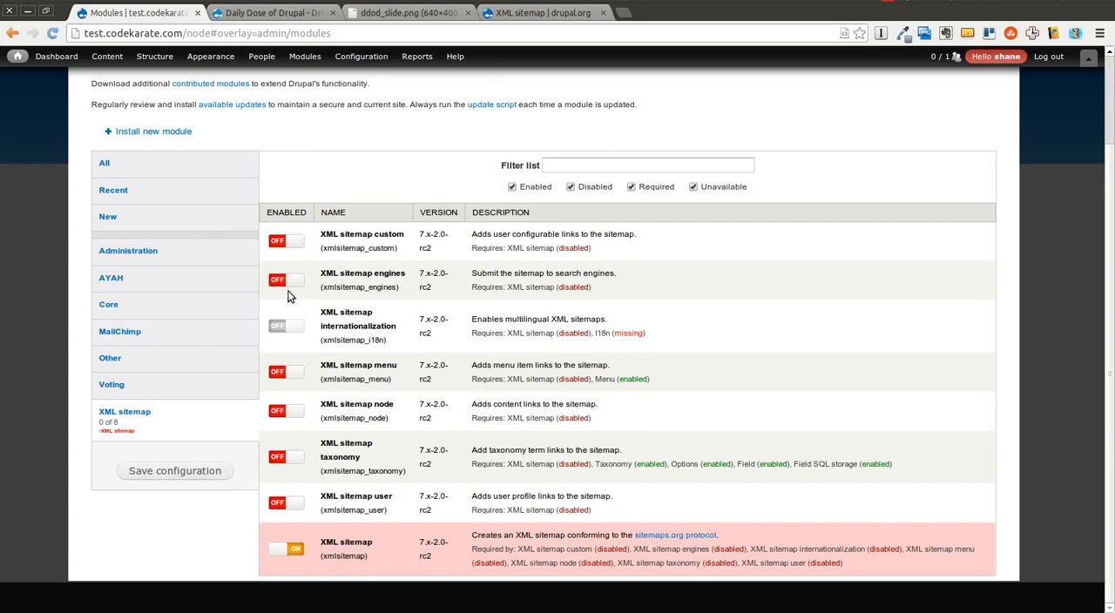
pyautogui.doubleClick(362, 272)
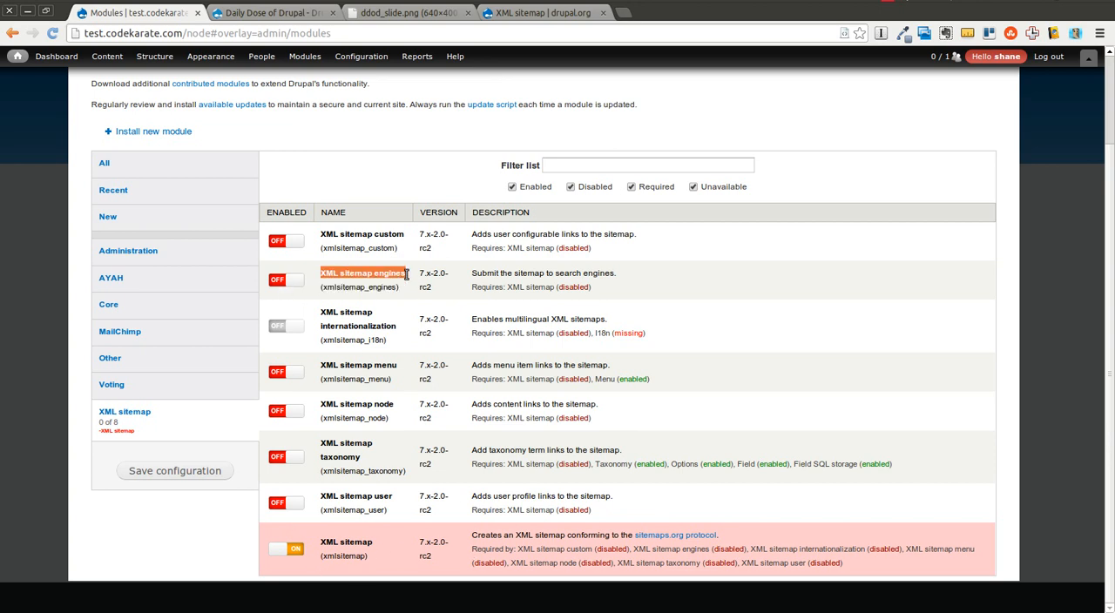
pyautogui.click(287, 279)
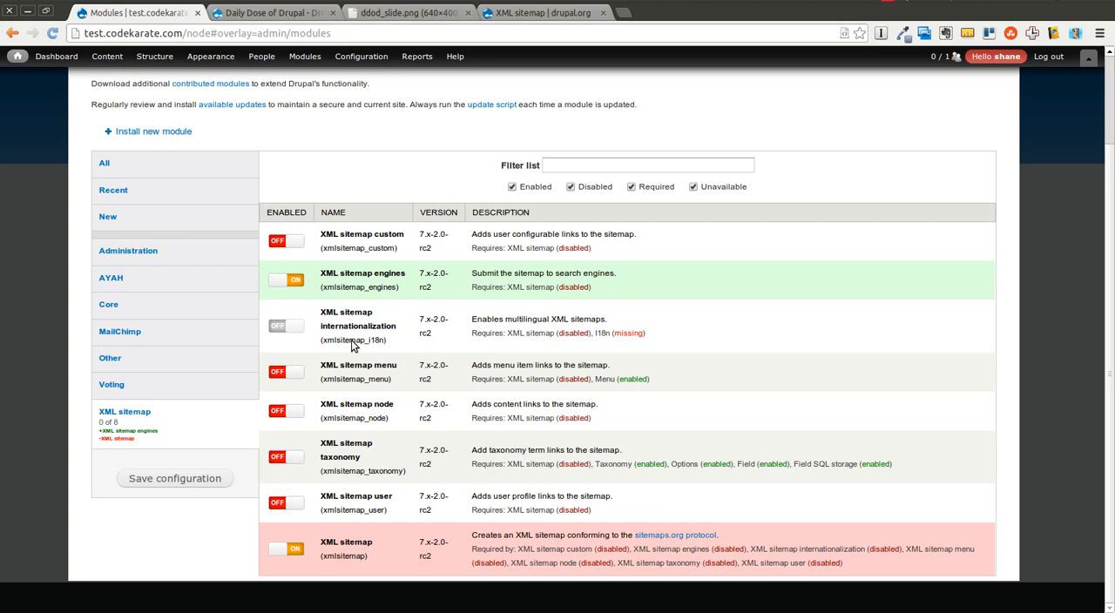
pyautogui.click(285, 372)
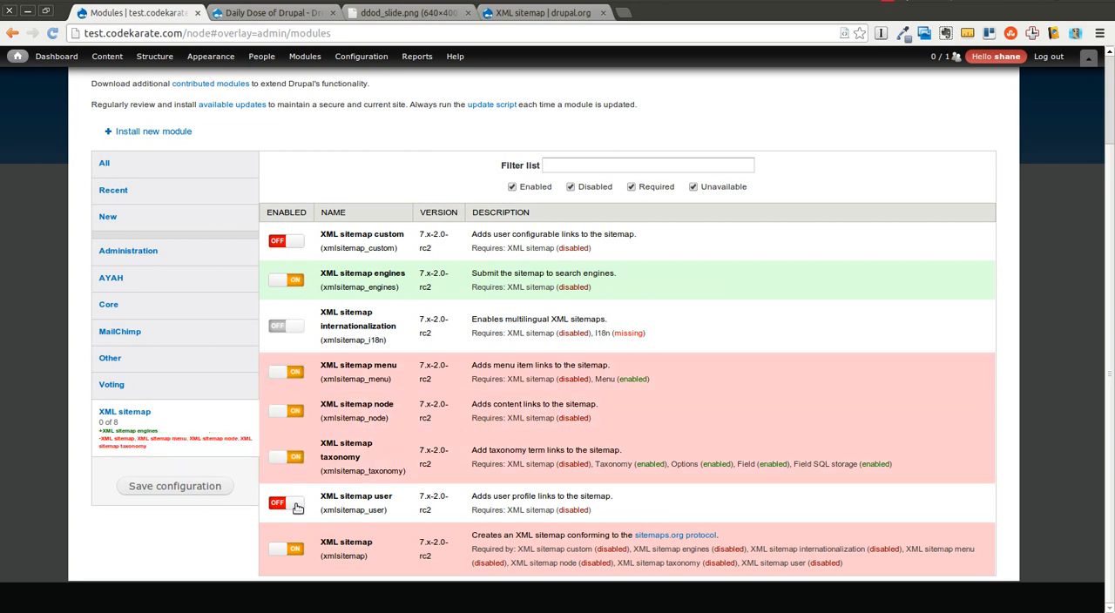
pyautogui.click(286, 502)
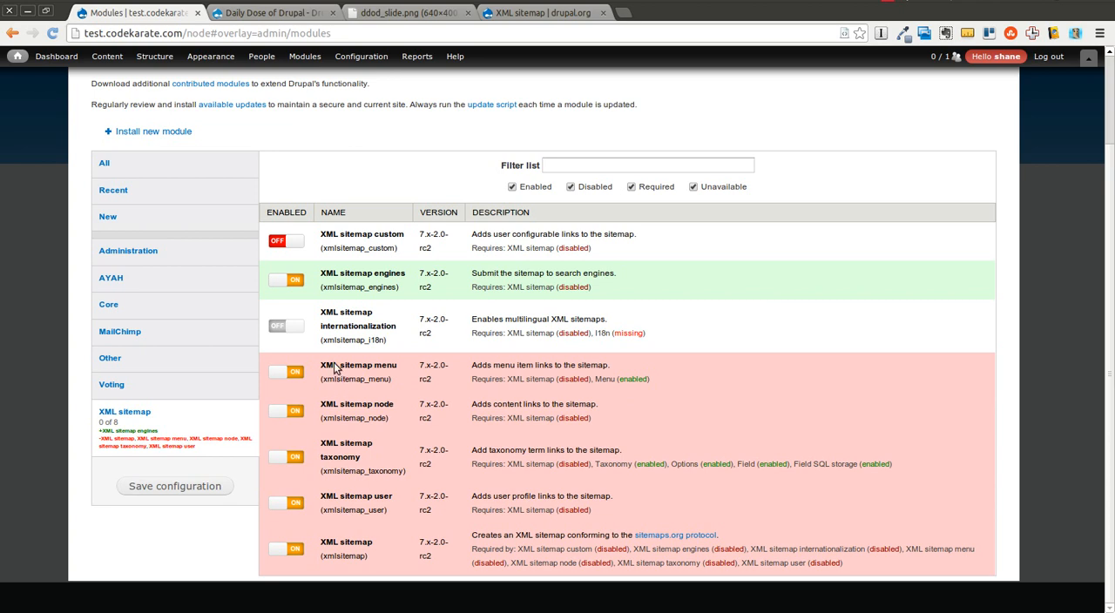
pyautogui.moveTo(379, 373)
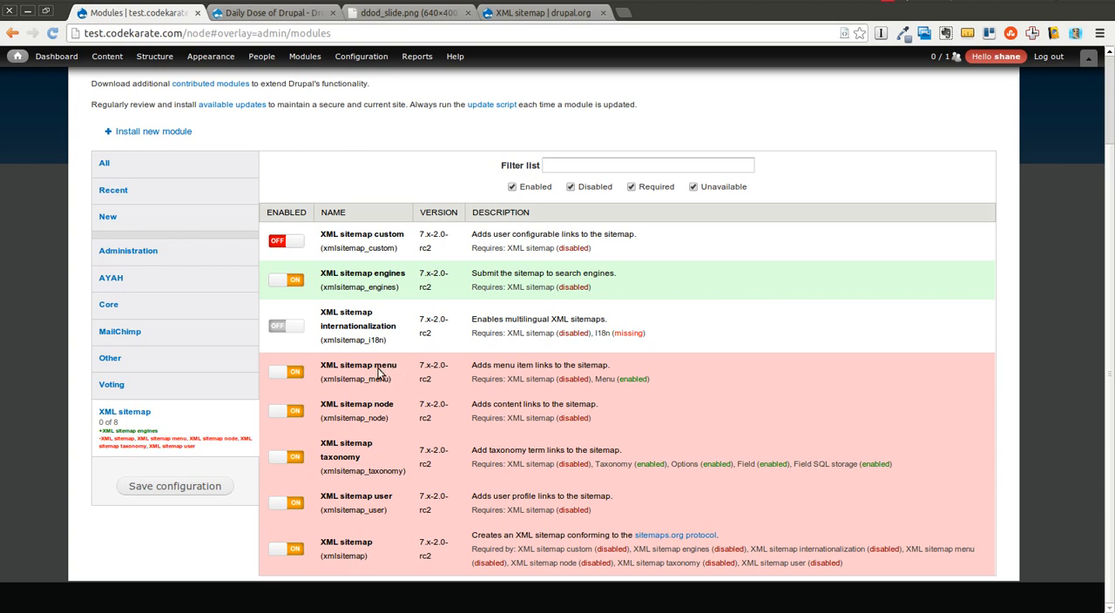
pyautogui.moveTo(390, 409)
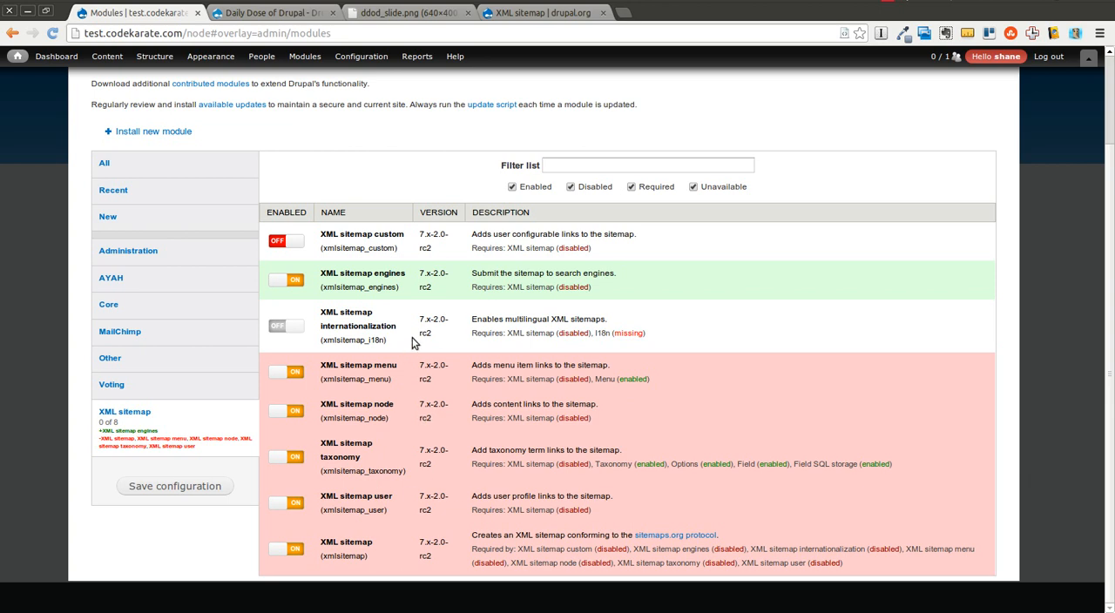
pyautogui.moveTo(174, 486)
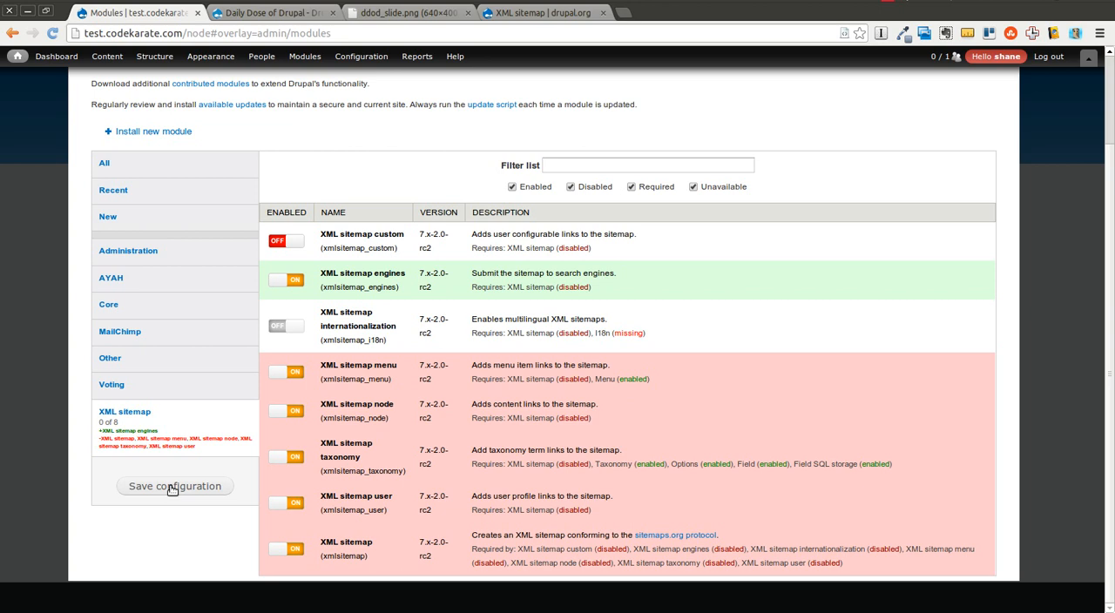
# - Save the module configuration and filter the list to the XML sitemap group
pyautogui.click(174, 486)
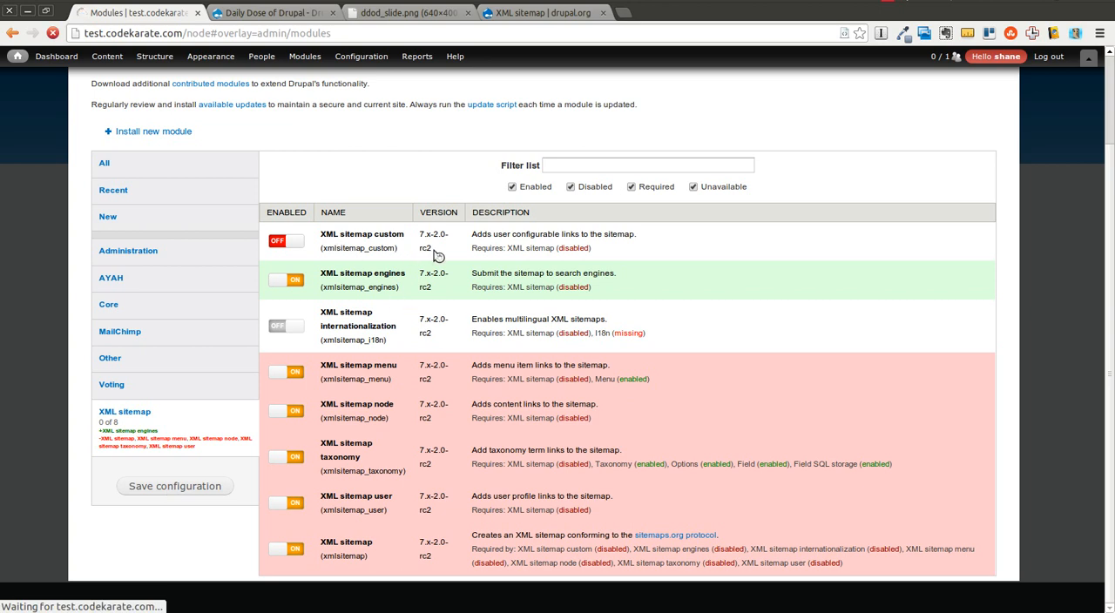
pyautogui.click(174, 486)
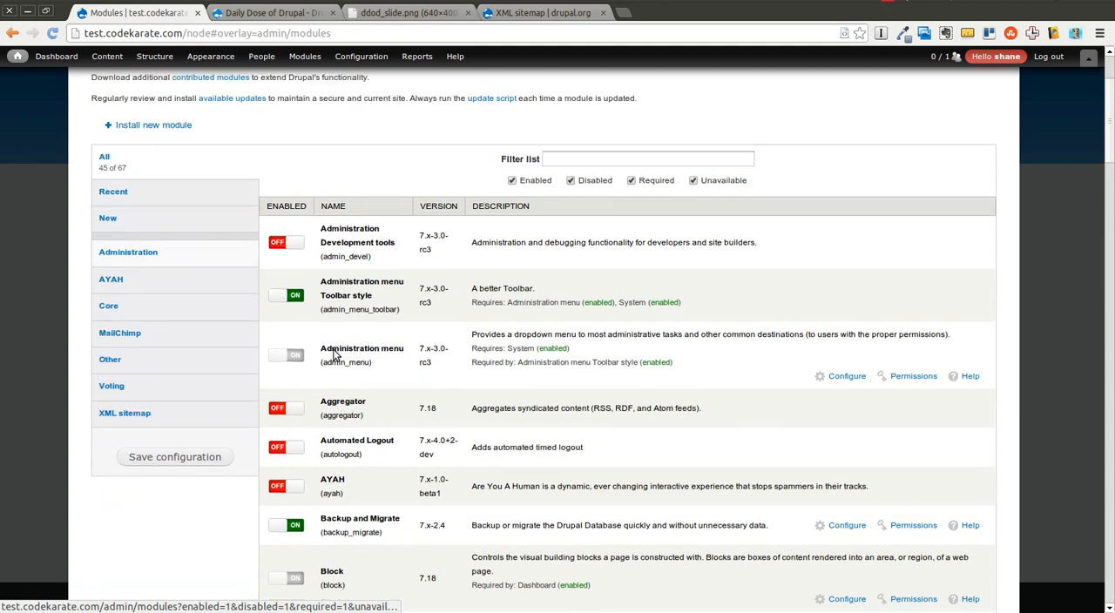
pyautogui.scroll(-3)
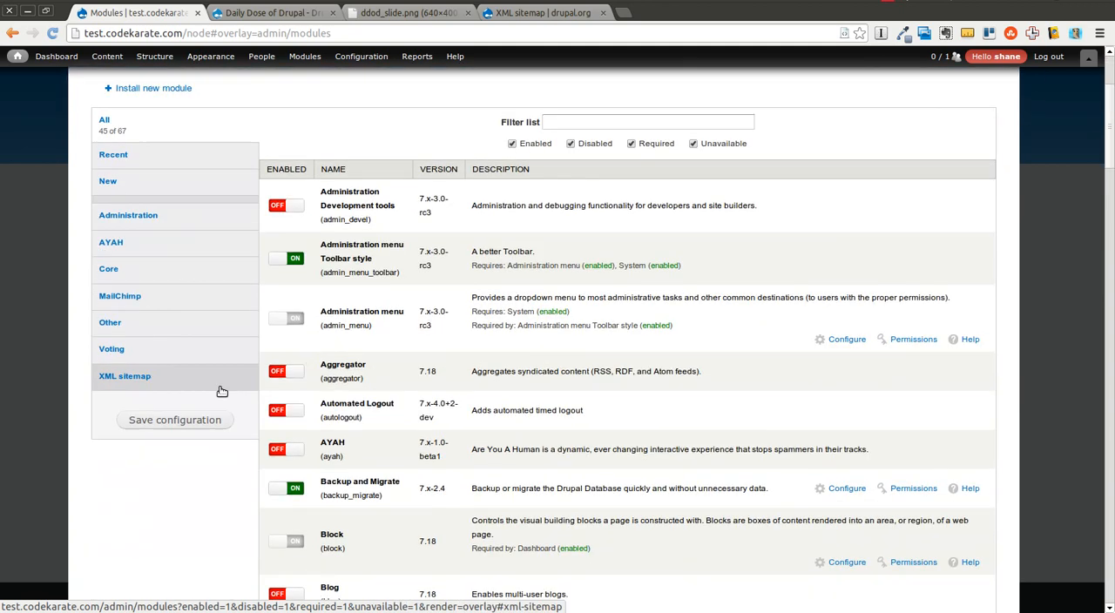
pyautogui.click(124, 376)
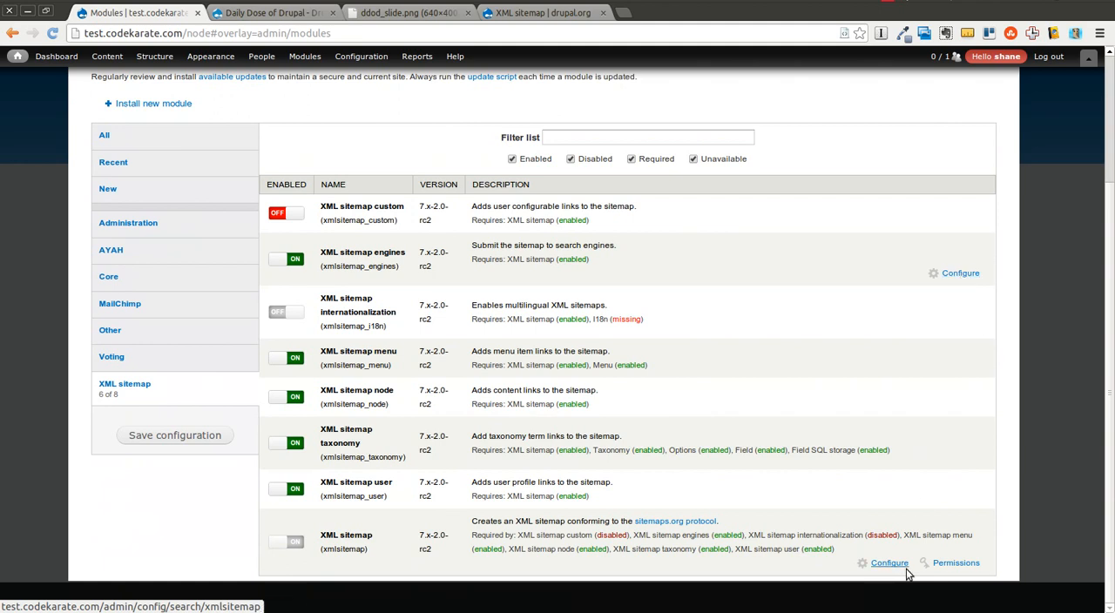
# - Go to the XML sitemap configuration page listing the never-updated sitemap.xml
pyautogui.click(888, 563)
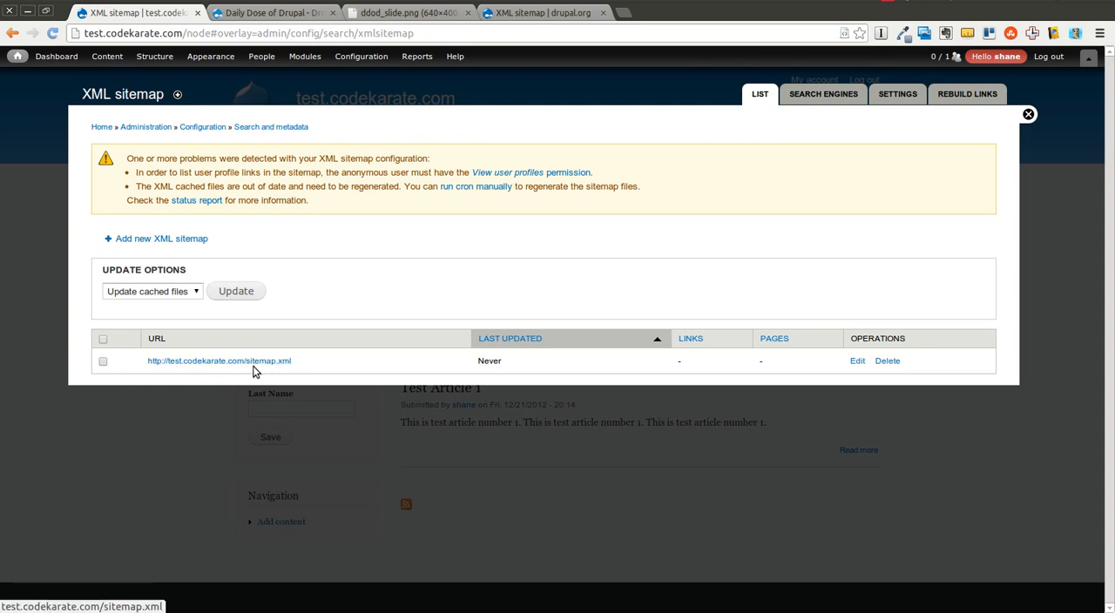
pyautogui.moveTo(691, 352)
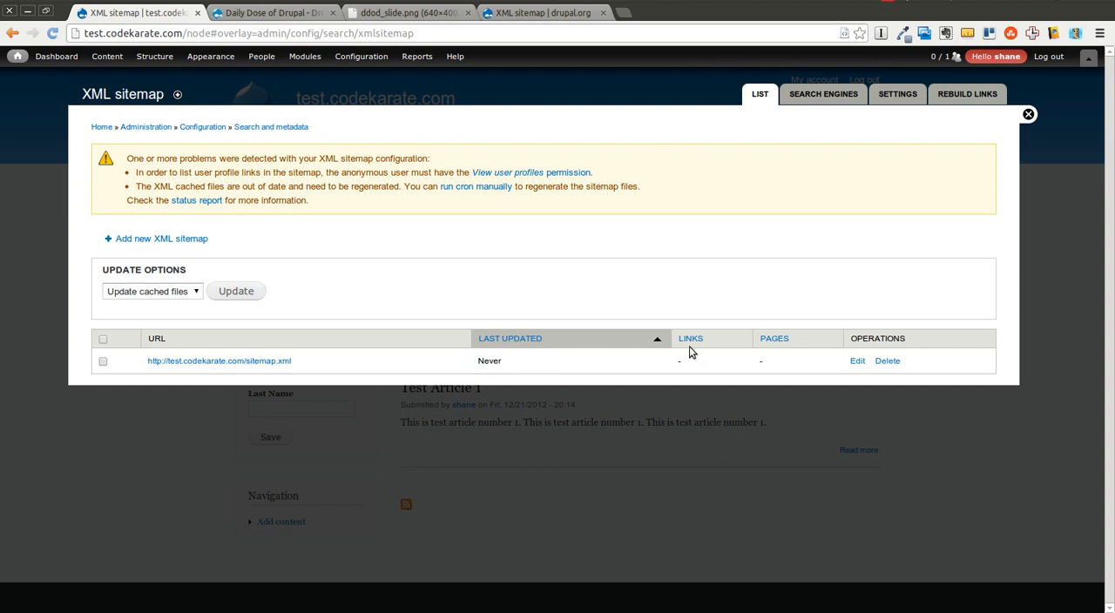
pyautogui.moveTo(324, 202)
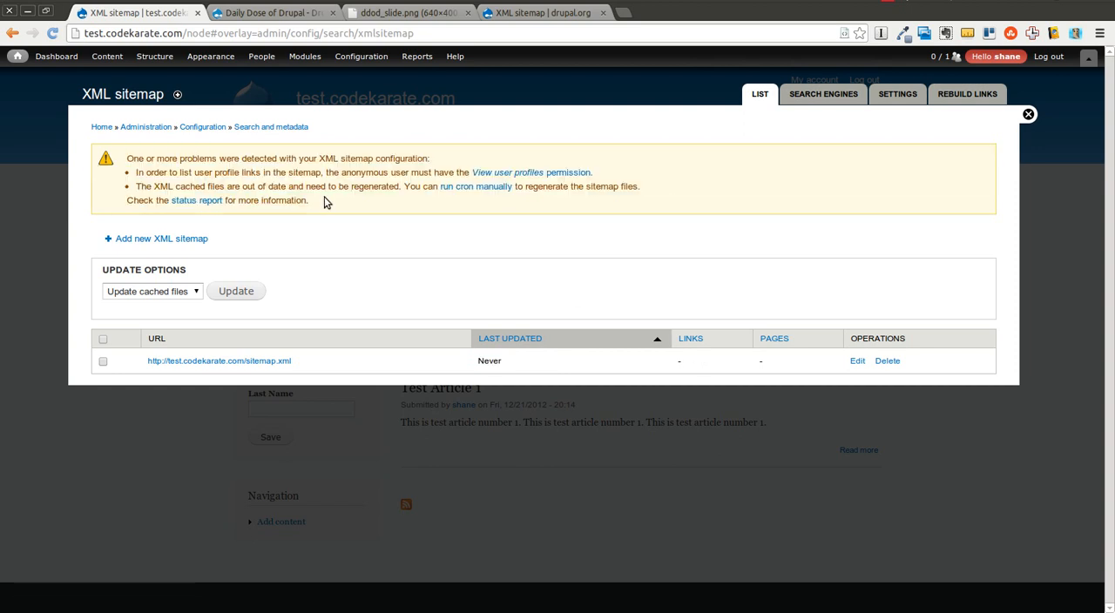
pyautogui.moveTo(341, 173)
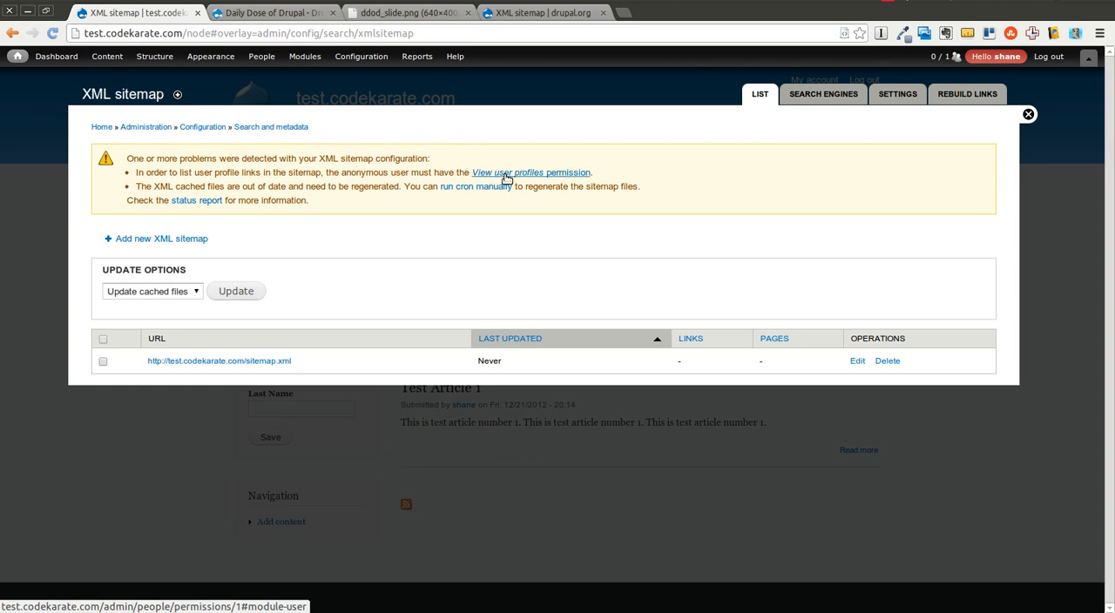
# - Grant Anonymous user the View user profiles permission and save permissions
pyautogui.click(530, 172)
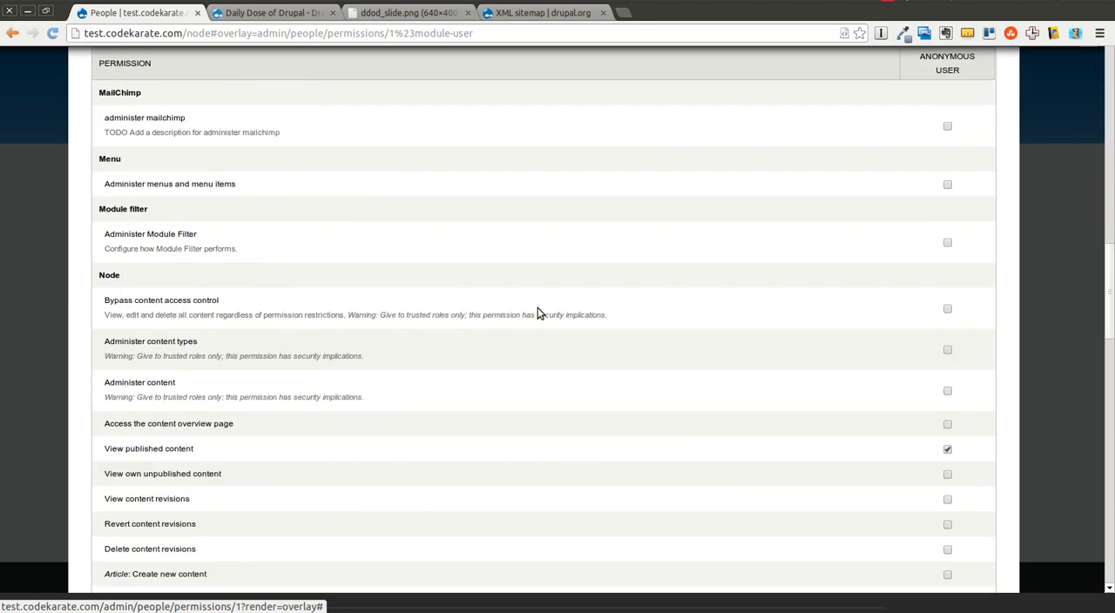
pyautogui.scroll(-3)
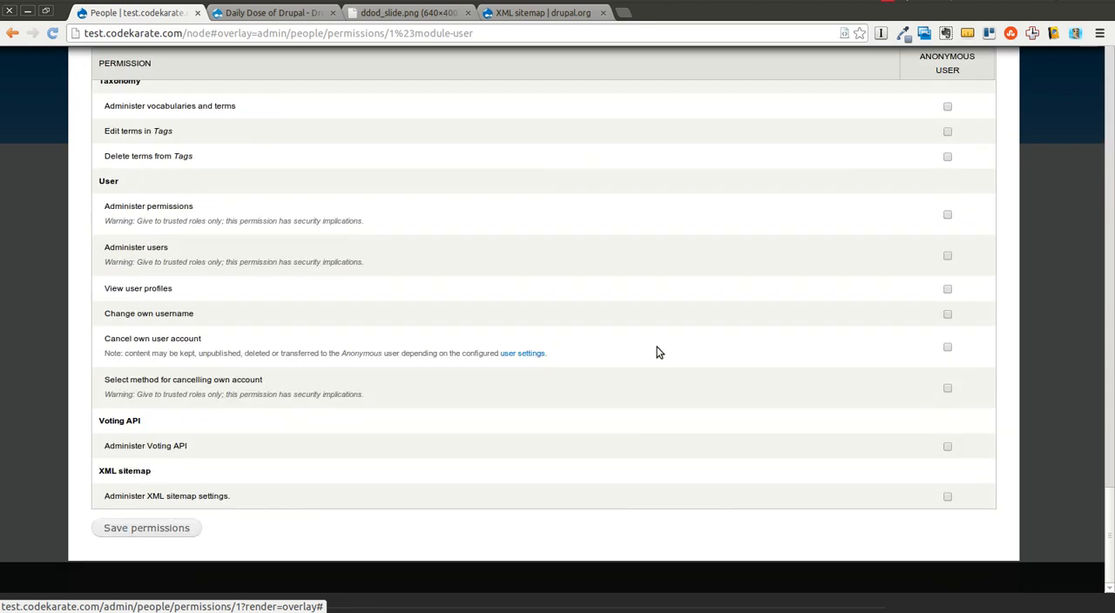
pyautogui.moveTo(157, 193)
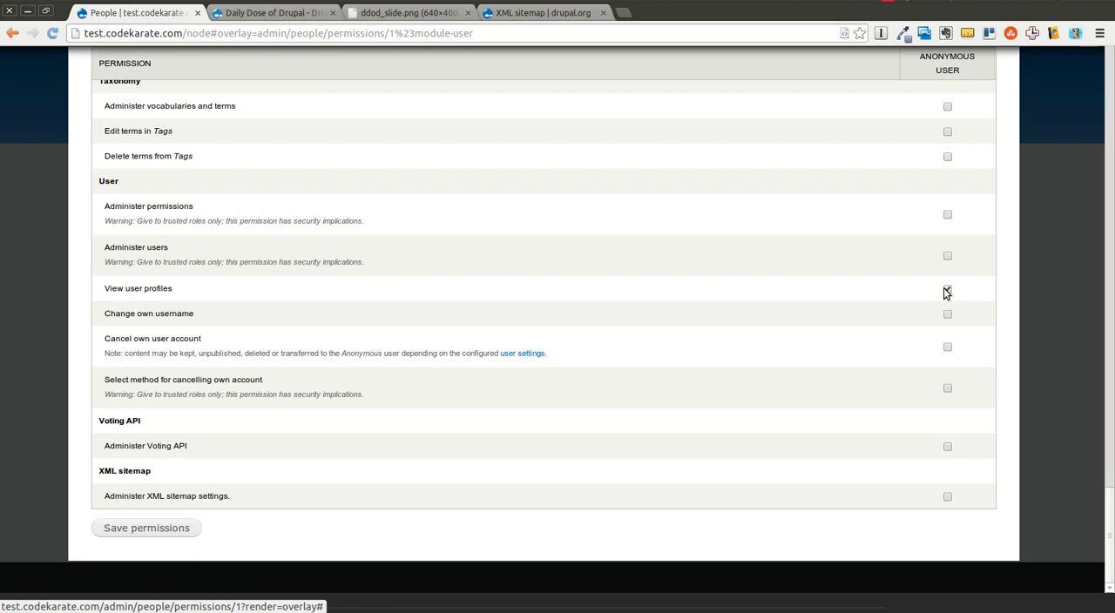
pyautogui.click(947, 288)
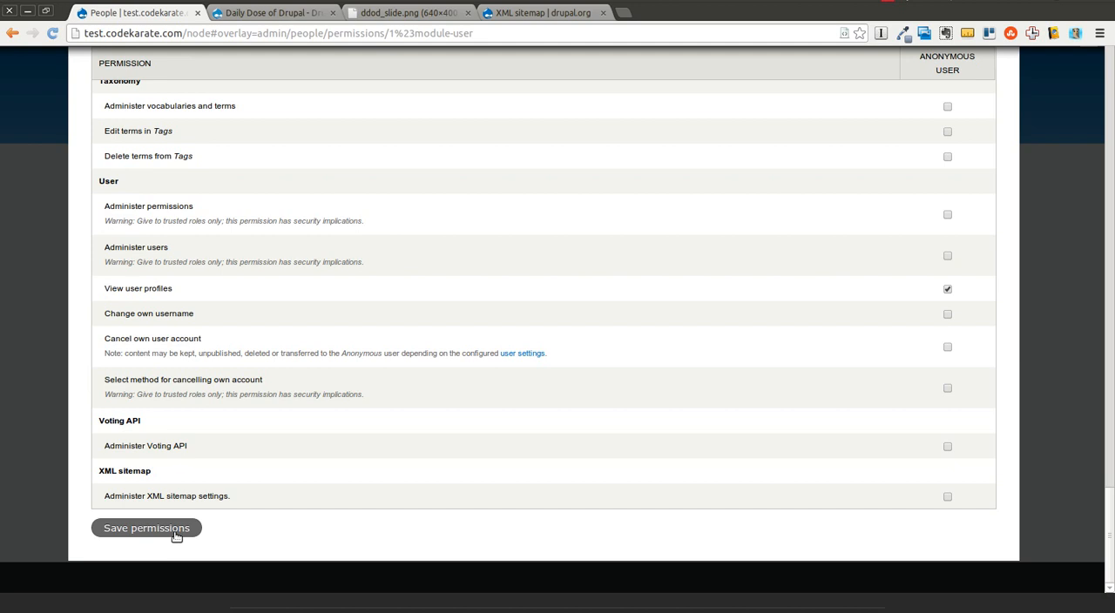
pyautogui.click(146, 527)
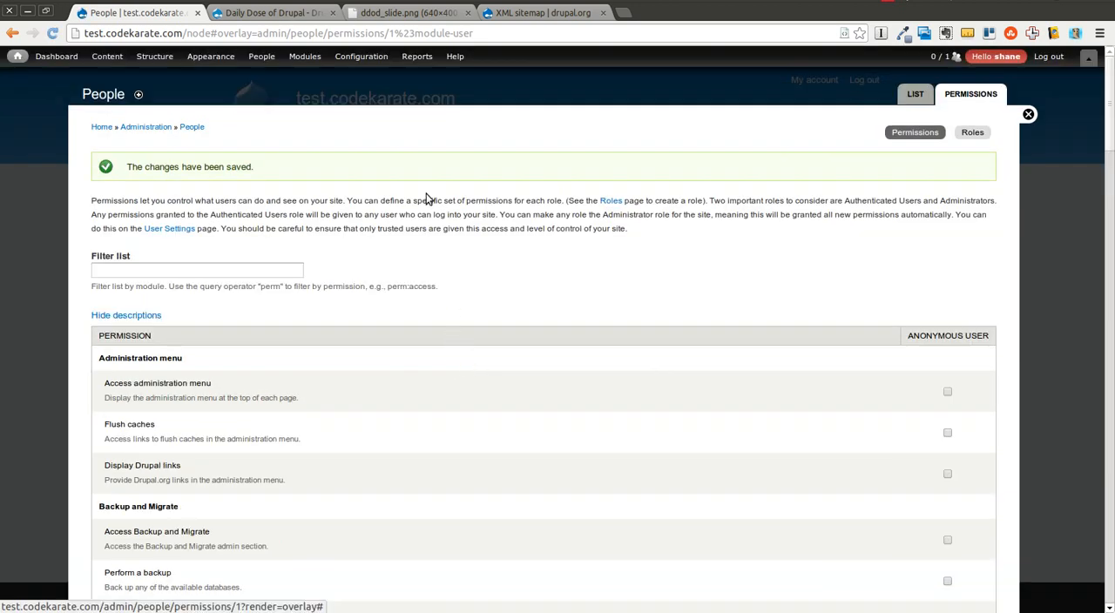
pyautogui.click(361, 56)
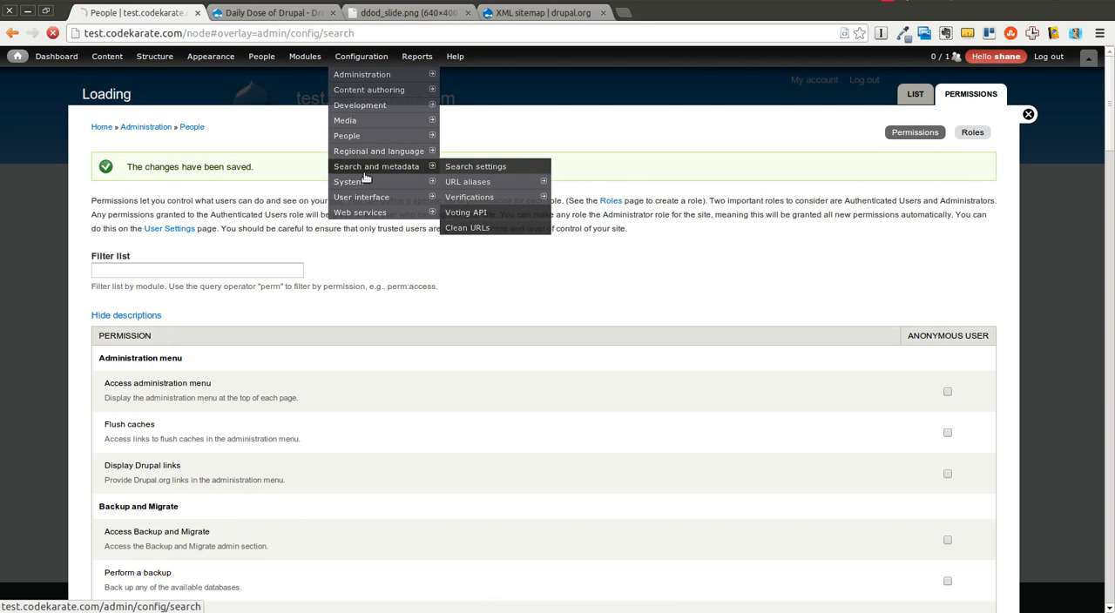
# - Run cron manually so sitemap.xml shows 1 link and 1 page, then head to Settings
pyautogui.click(467, 228)
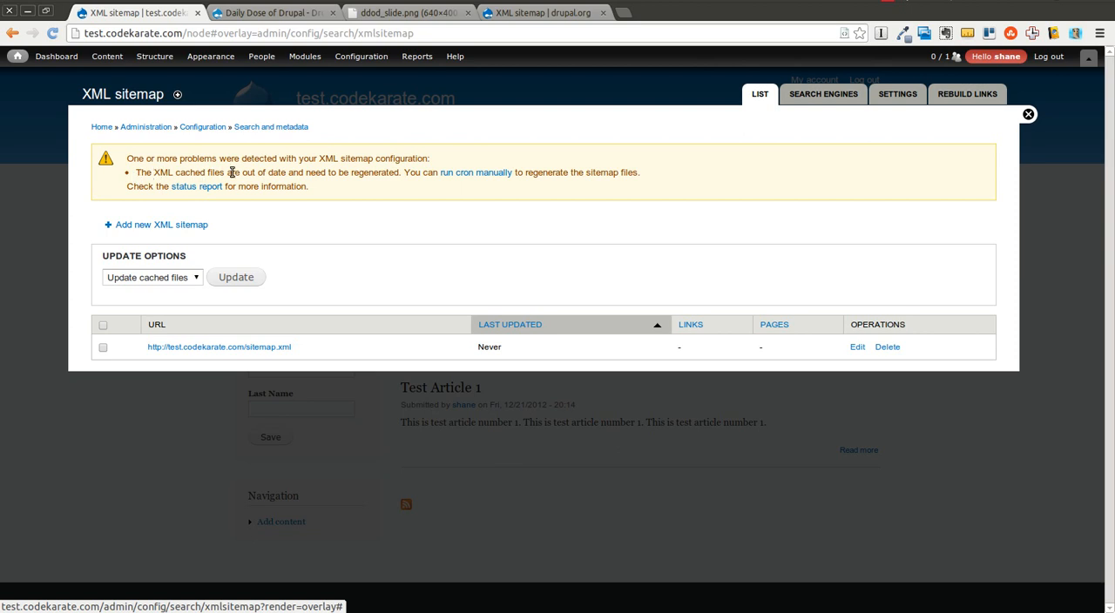
pyautogui.click(475, 171)
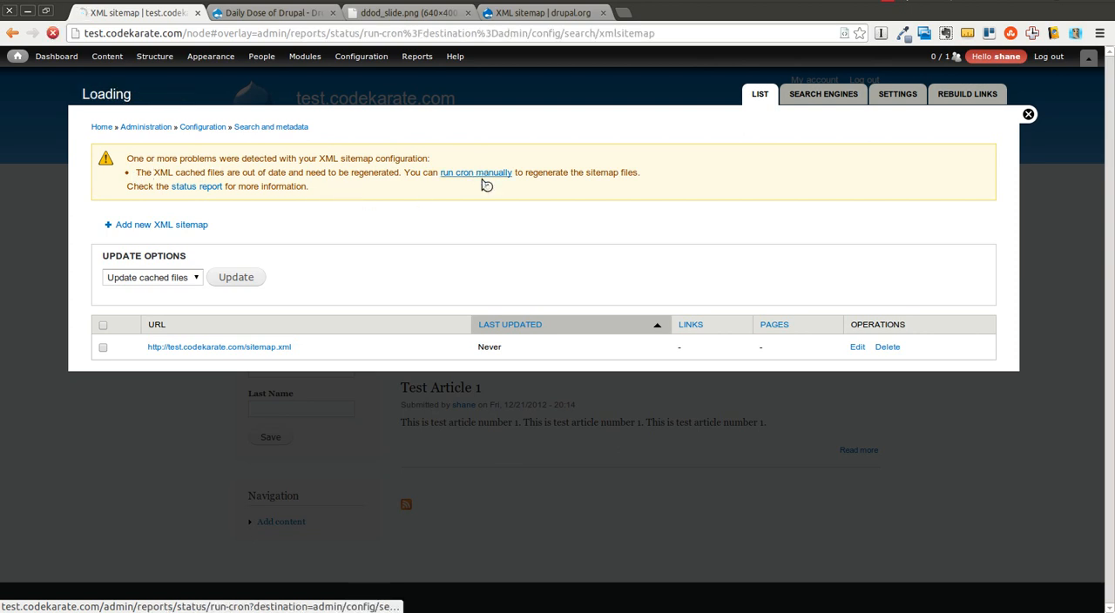
pyautogui.click(476, 172)
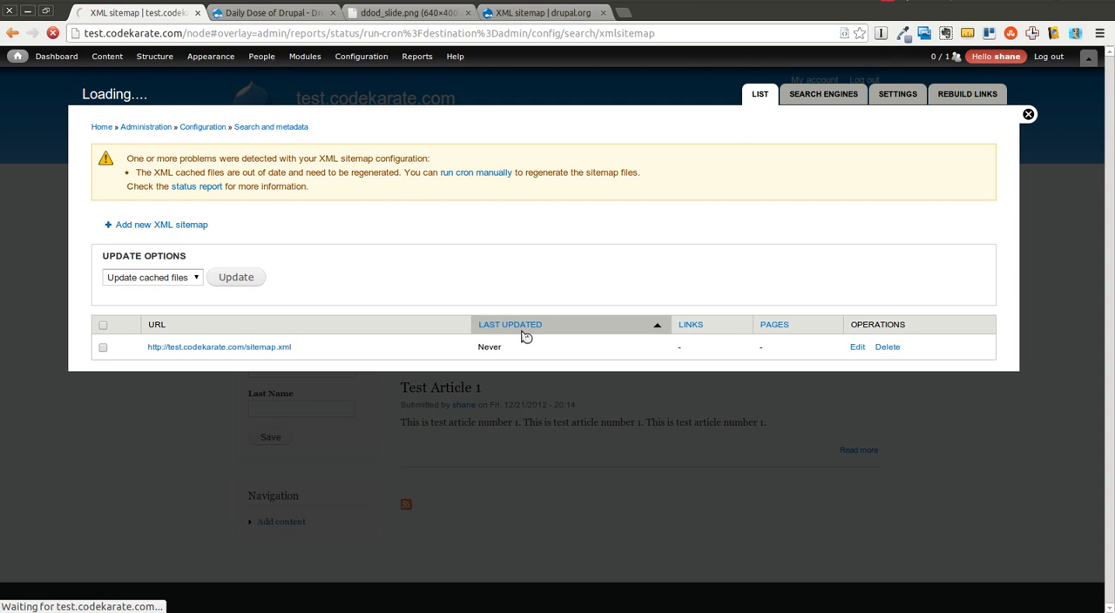
pyautogui.click(476, 172)
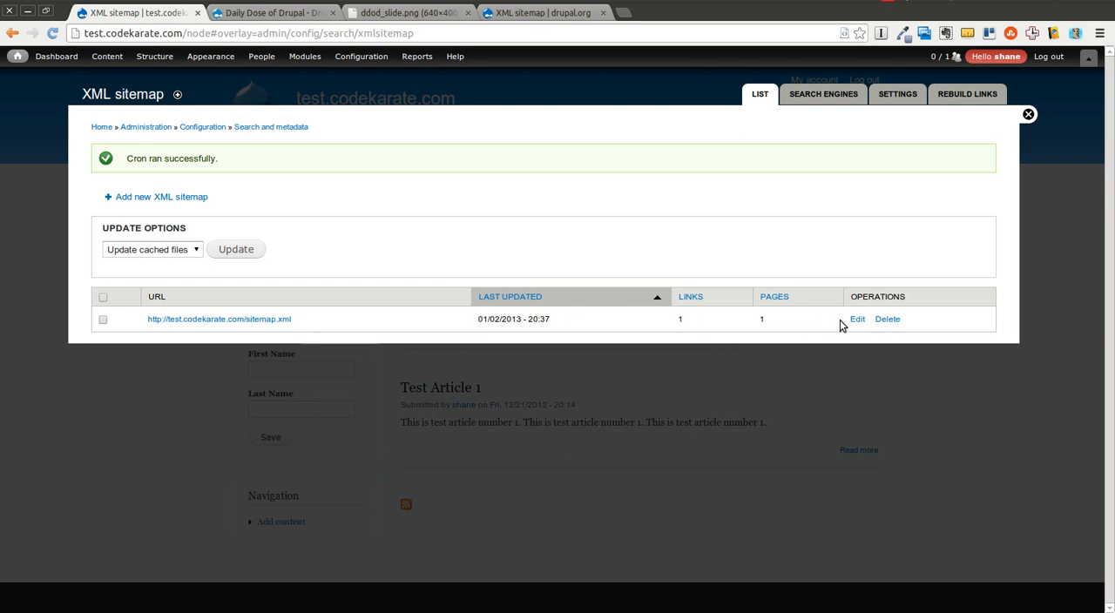
pyautogui.click(857, 319)
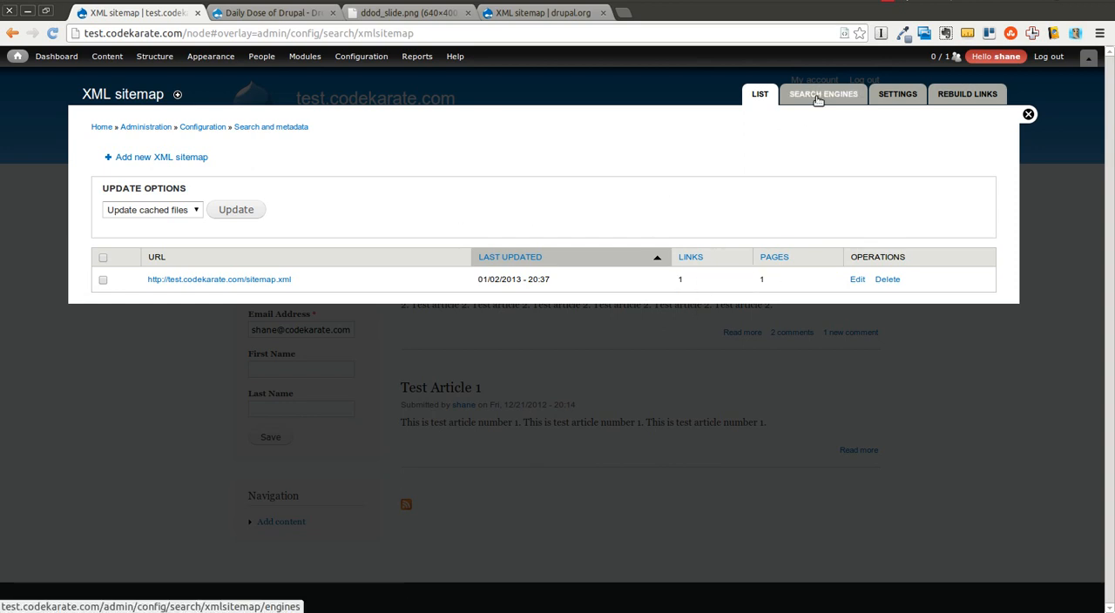
pyautogui.moveTo(782, 195)
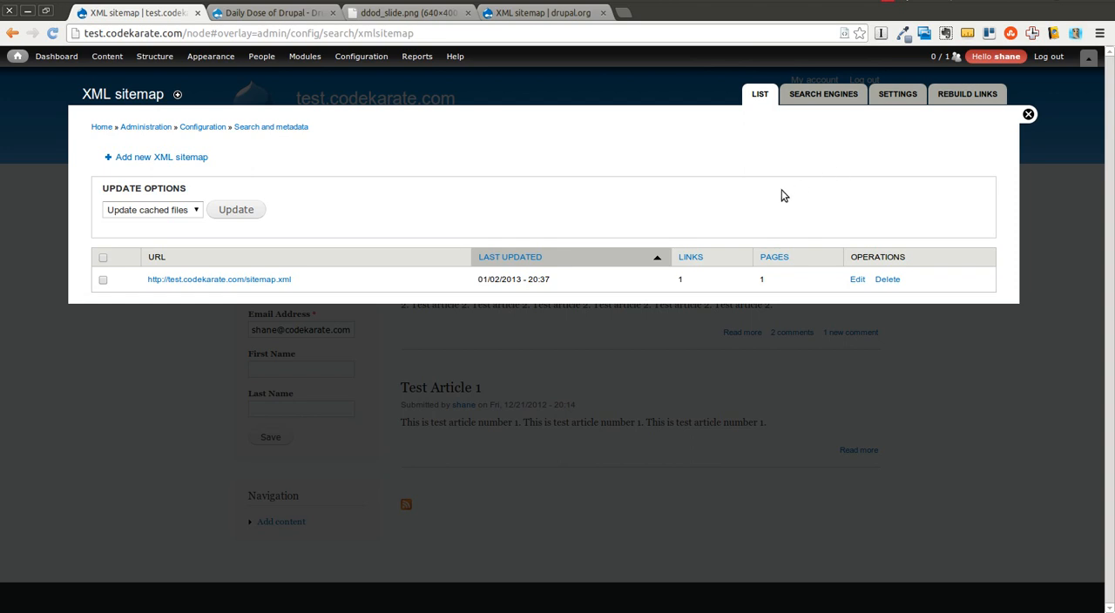
pyautogui.click(896, 94)
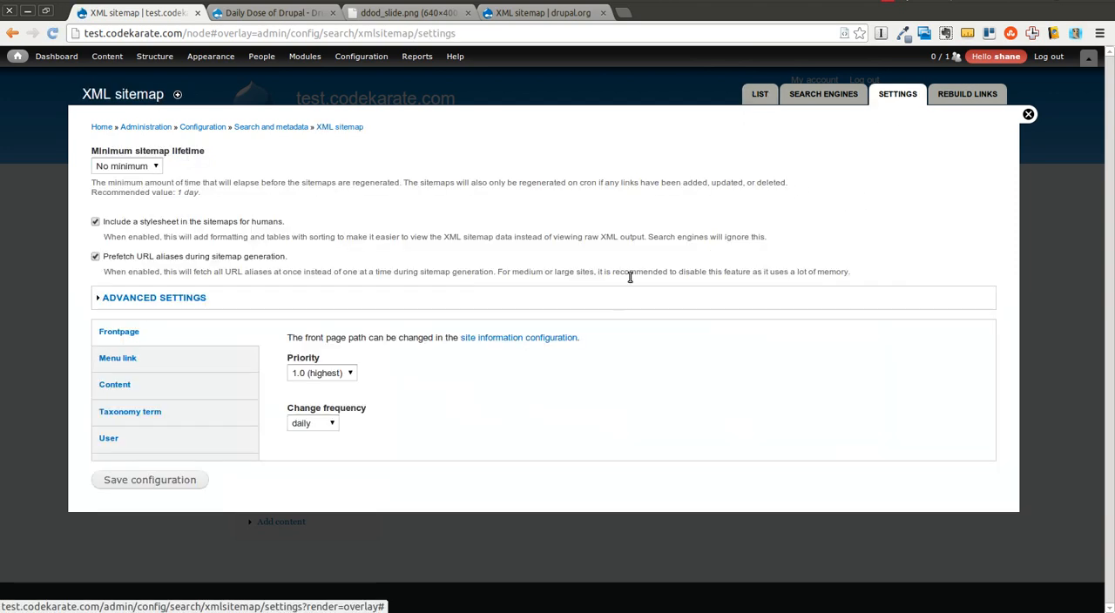
pyautogui.moveTo(186, 348)
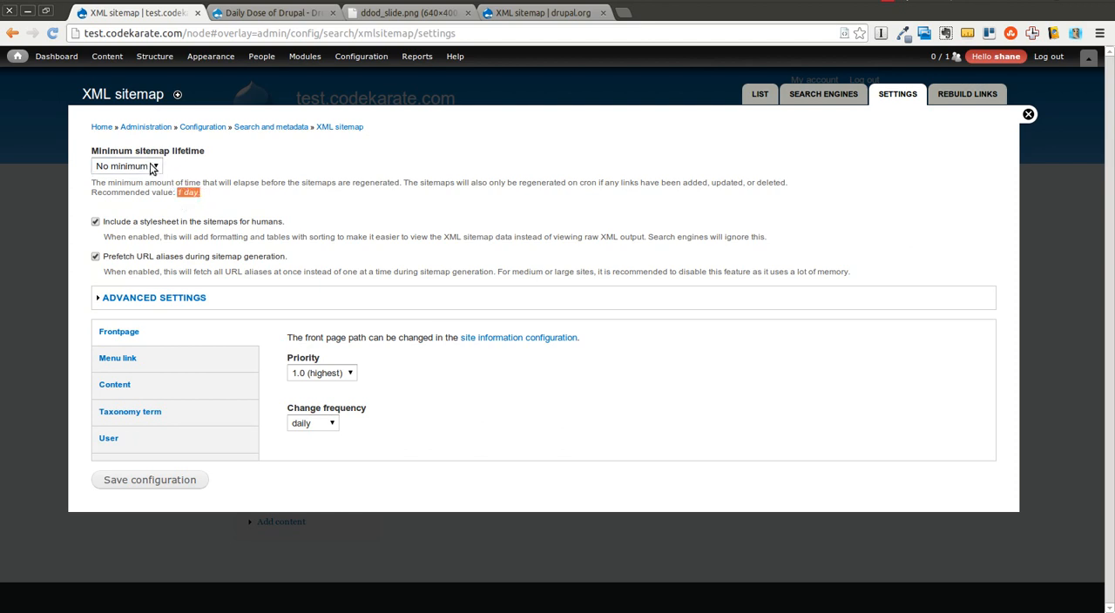
# - Set Minimum sitemap lifetime to 1 day and review the Advanced settings
pyautogui.click(126, 166)
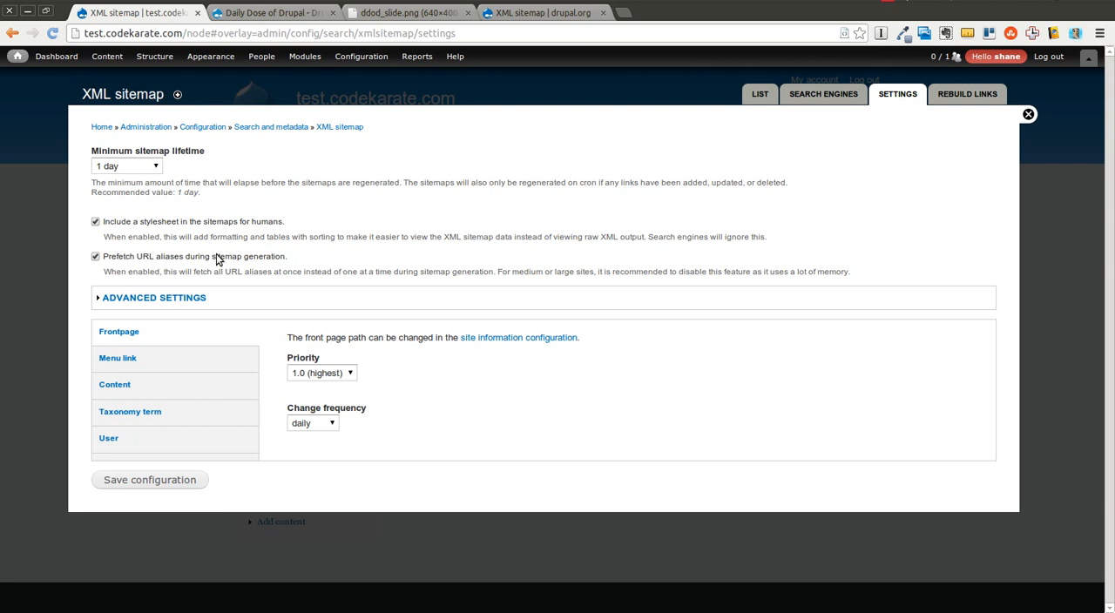
pyautogui.click(154, 297)
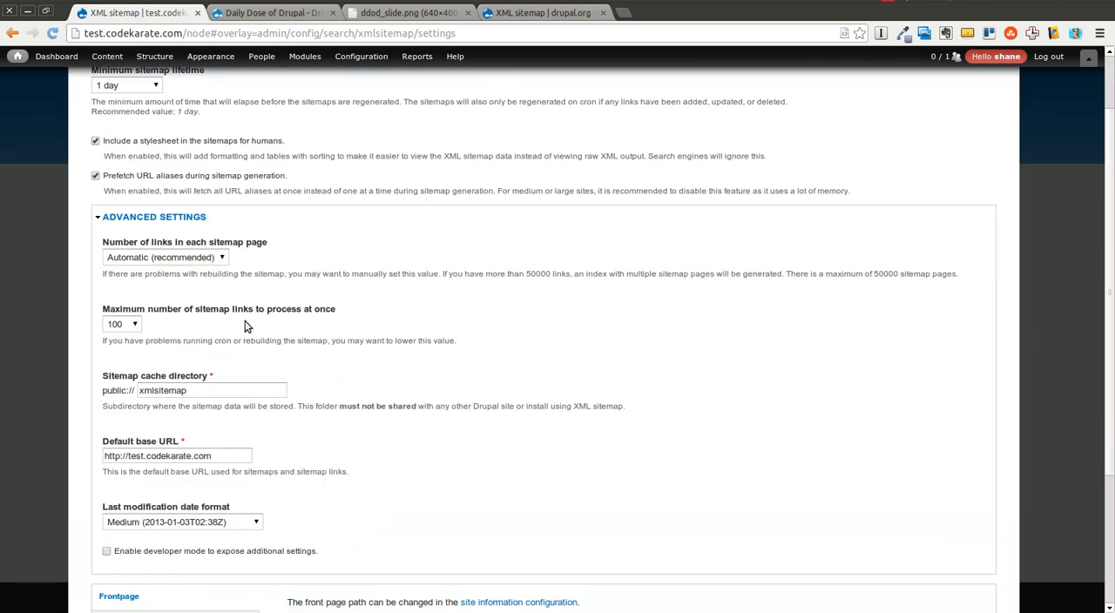
pyautogui.scroll(-3)
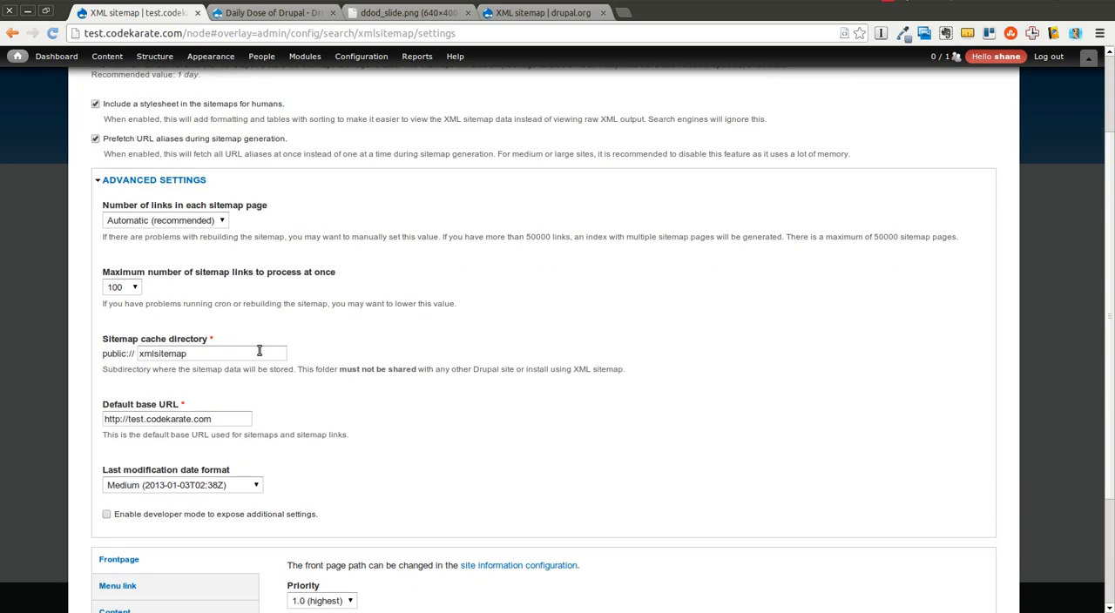
pyautogui.click(153, 179)
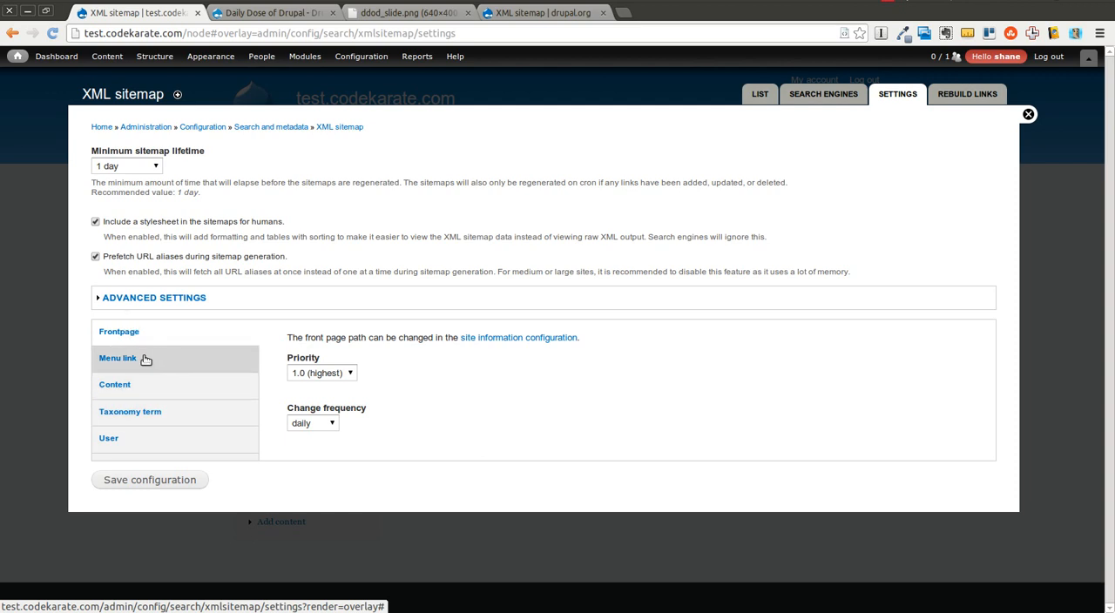
pyautogui.moveTo(131, 360)
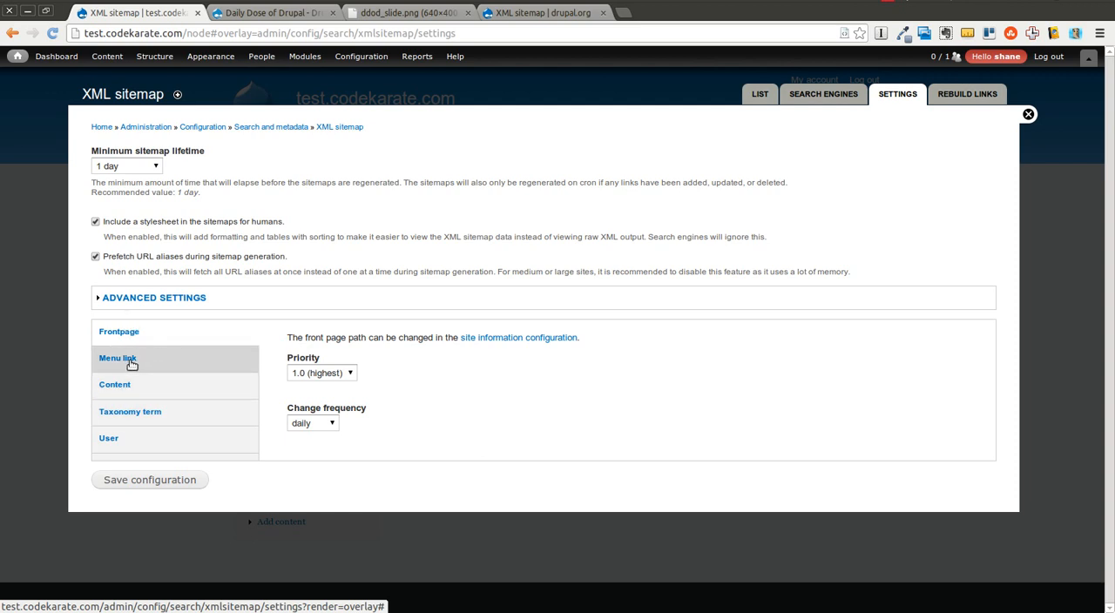
pyautogui.moveTo(281, 370)
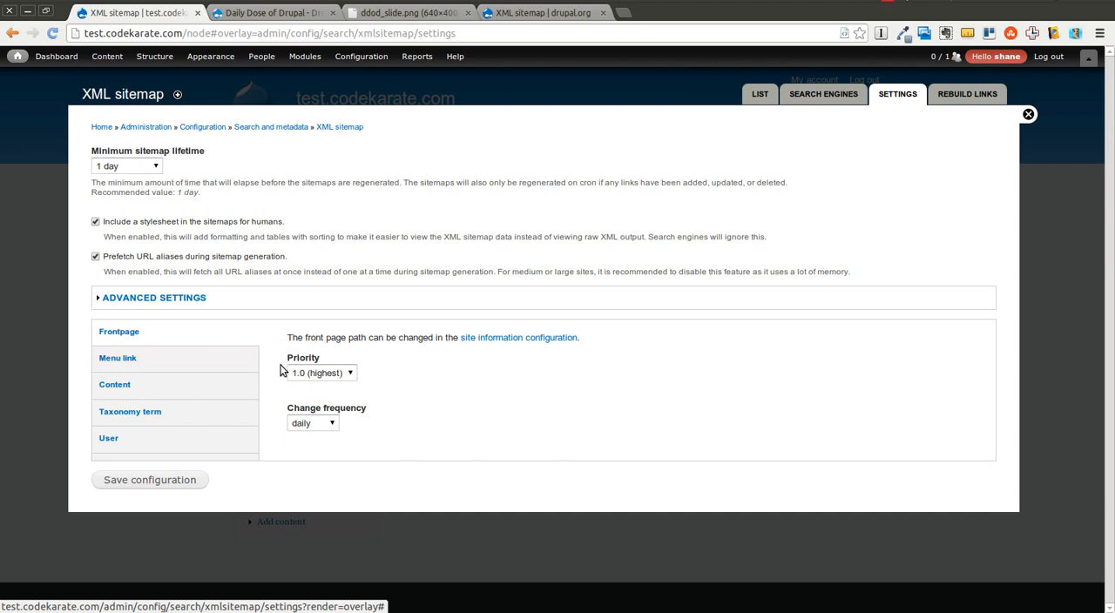
pyautogui.click(321, 373)
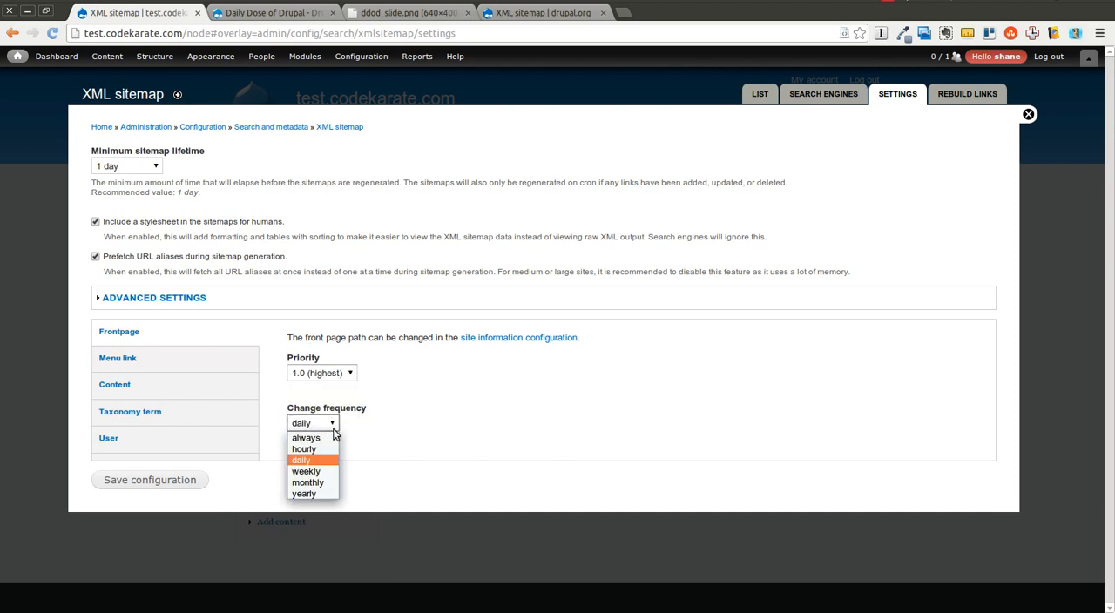
pyautogui.moveTo(320, 460)
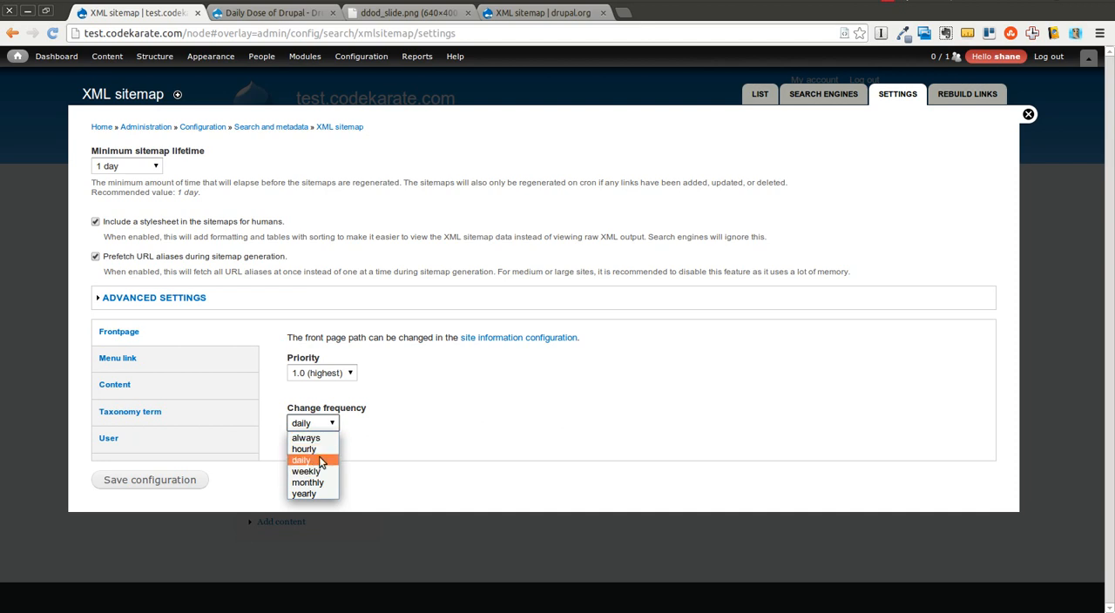
pyautogui.click(301, 460)
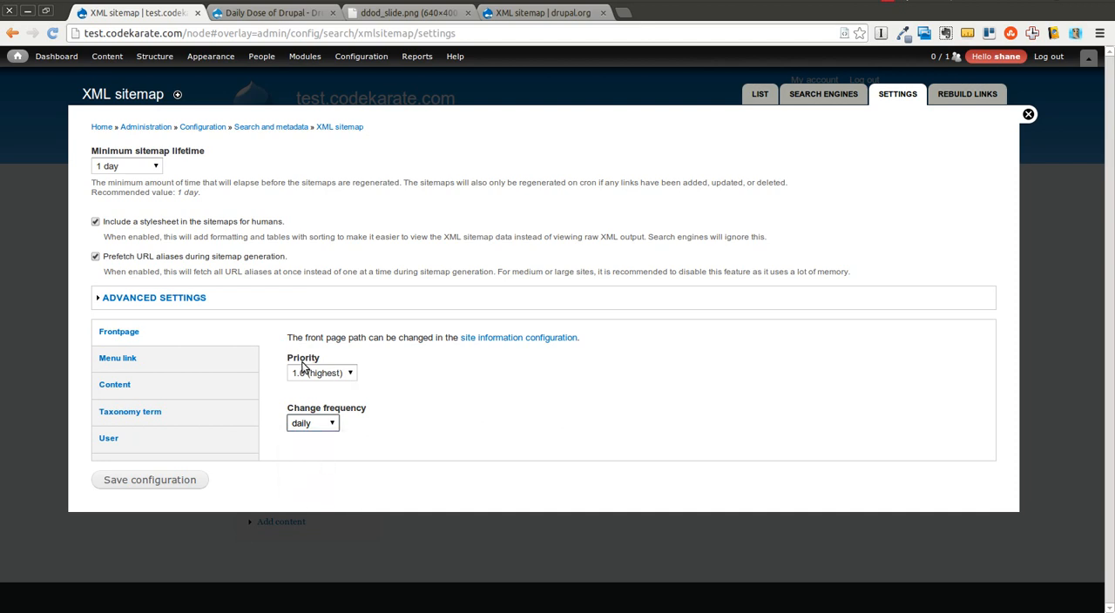
pyautogui.moveTo(381, 423)
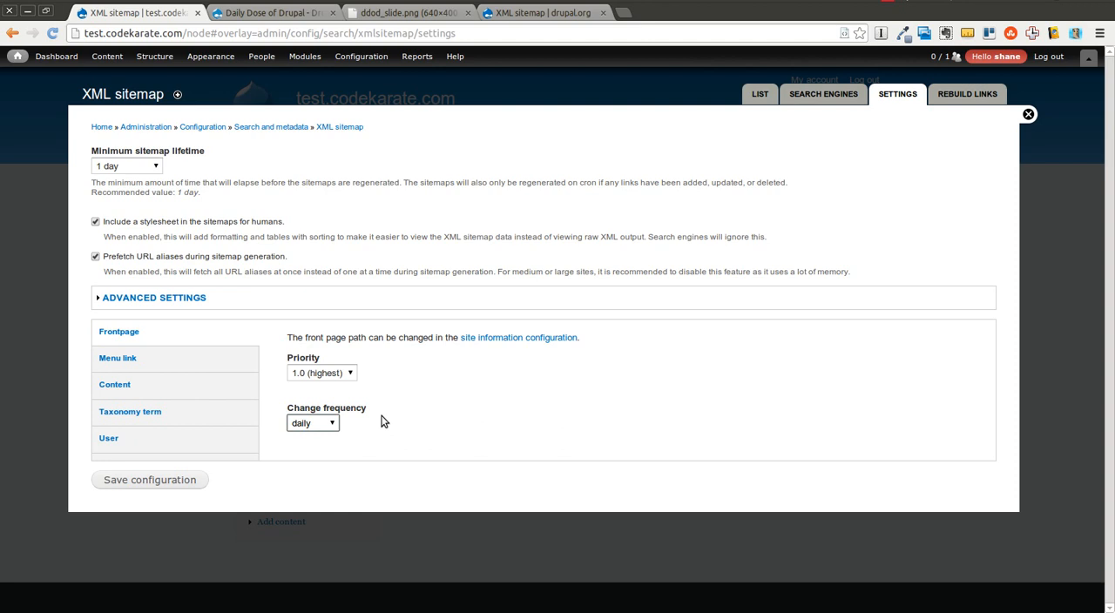
pyautogui.moveTo(444, 406)
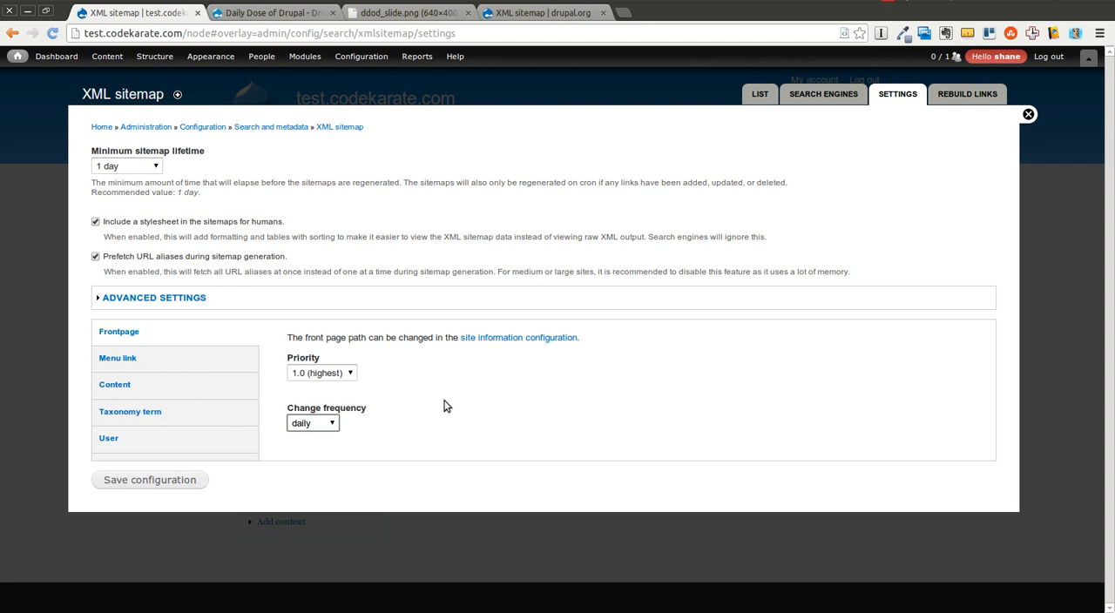
pyautogui.moveTo(453, 402)
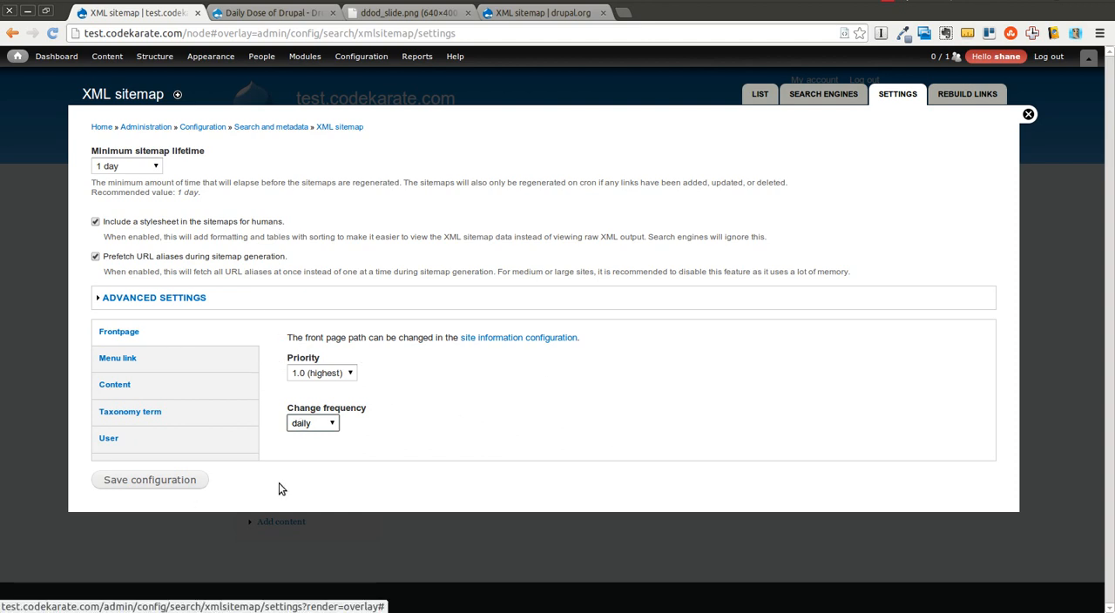
pyautogui.moveTo(614, 450)
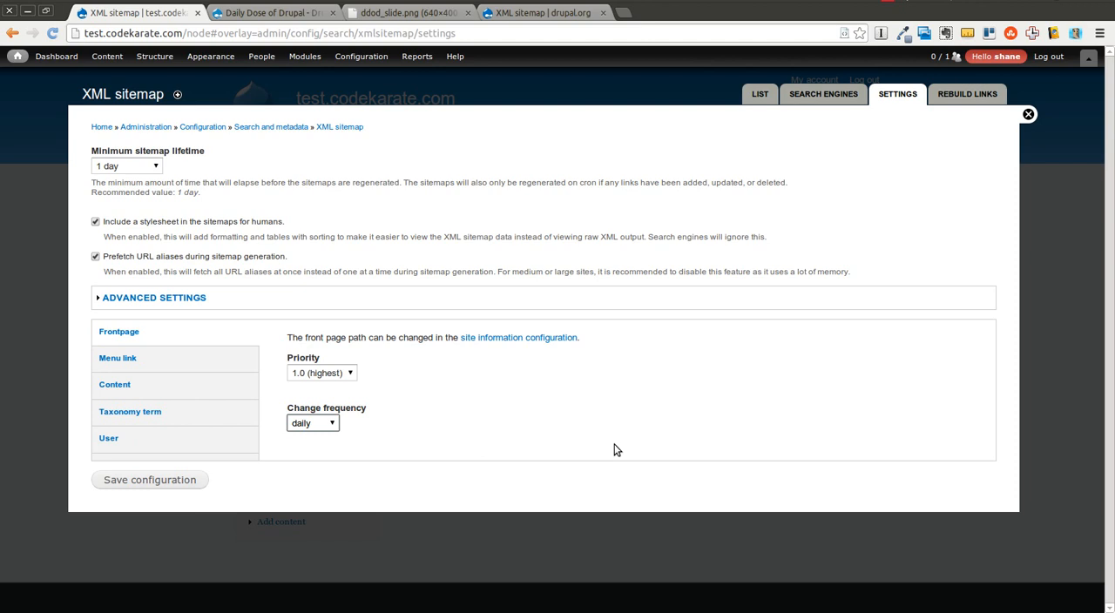
pyautogui.moveTo(635, 425)
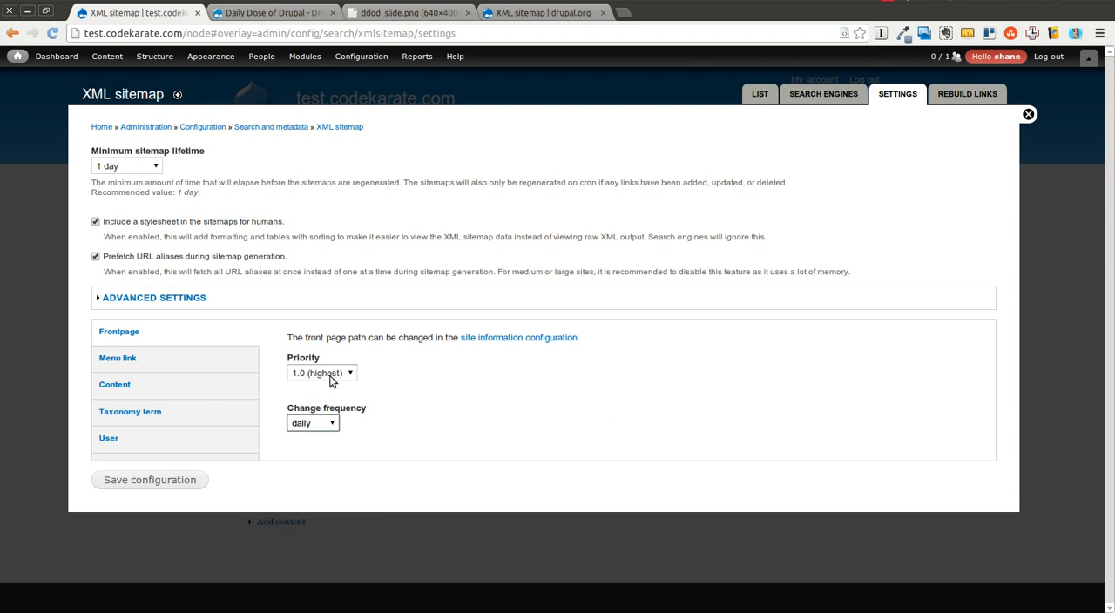
pyautogui.moveTo(617, 440)
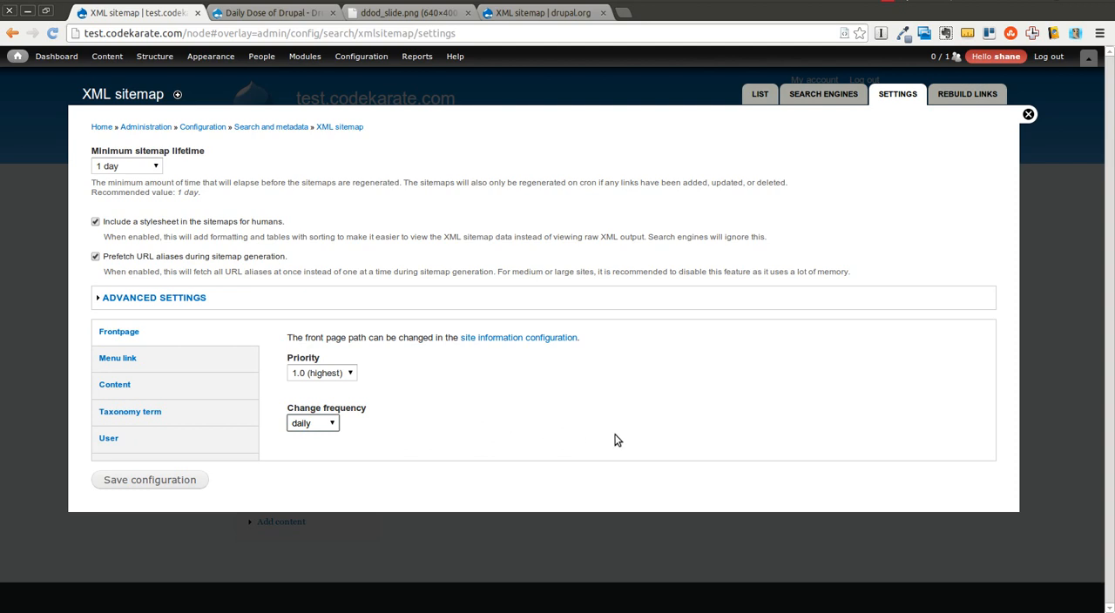
pyautogui.moveTo(301, 373)
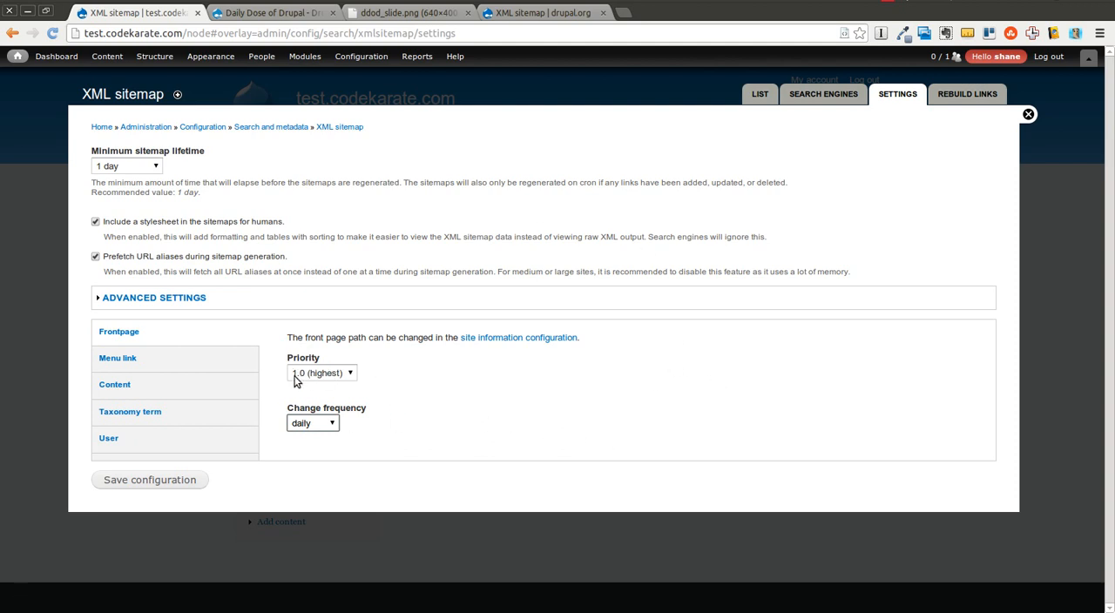
pyautogui.moveTo(270, 365)
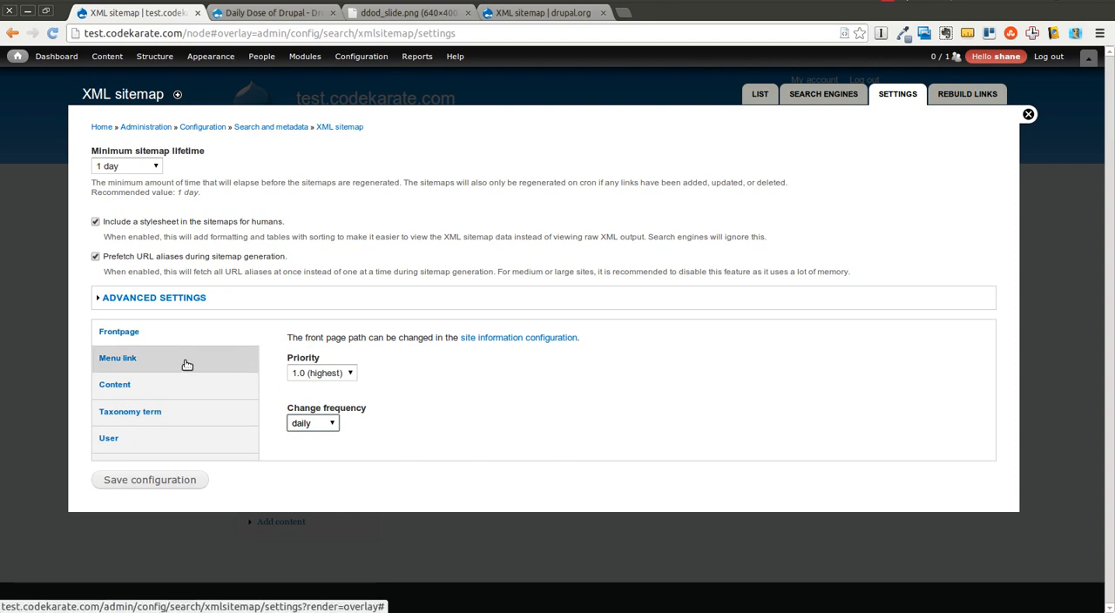
pyautogui.click(117, 358)
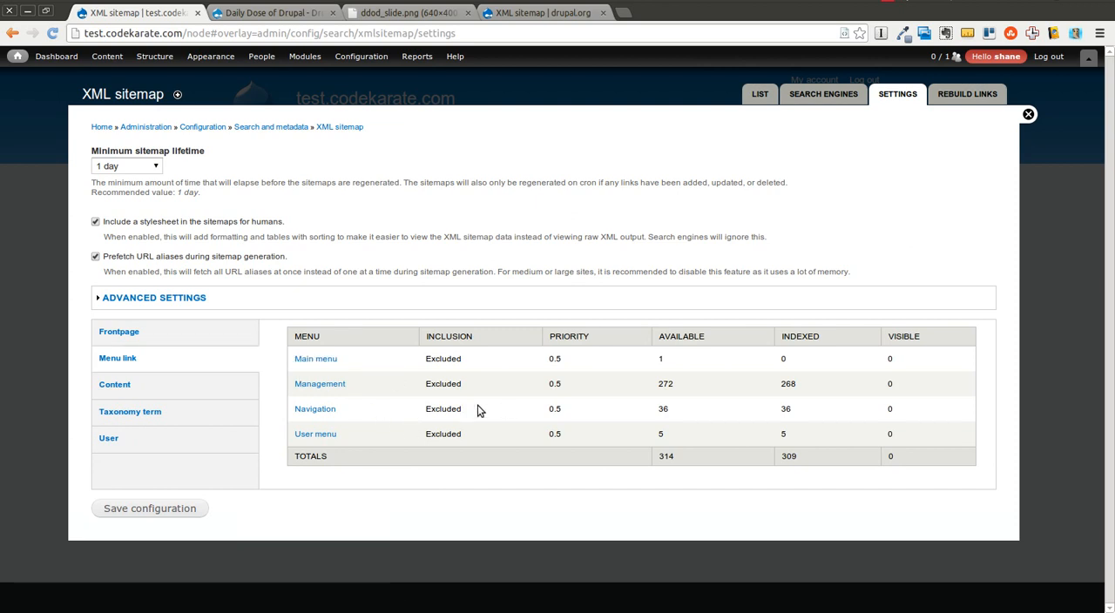
pyautogui.moveTo(315, 358)
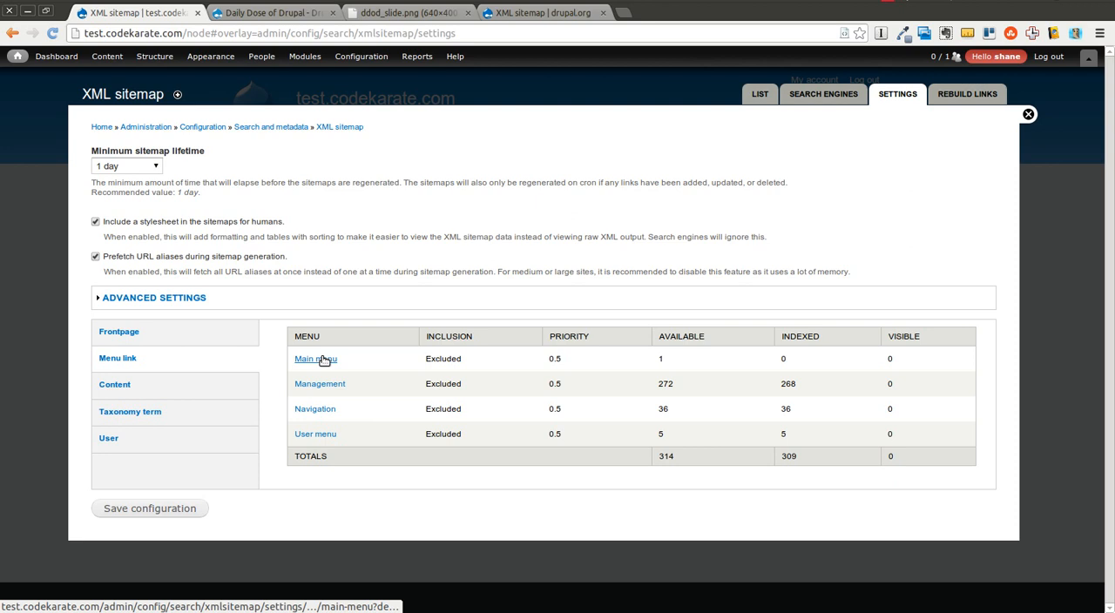
# - Set the Main menu's XML sitemap inclusion to Included and save it
pyautogui.click(314, 358)
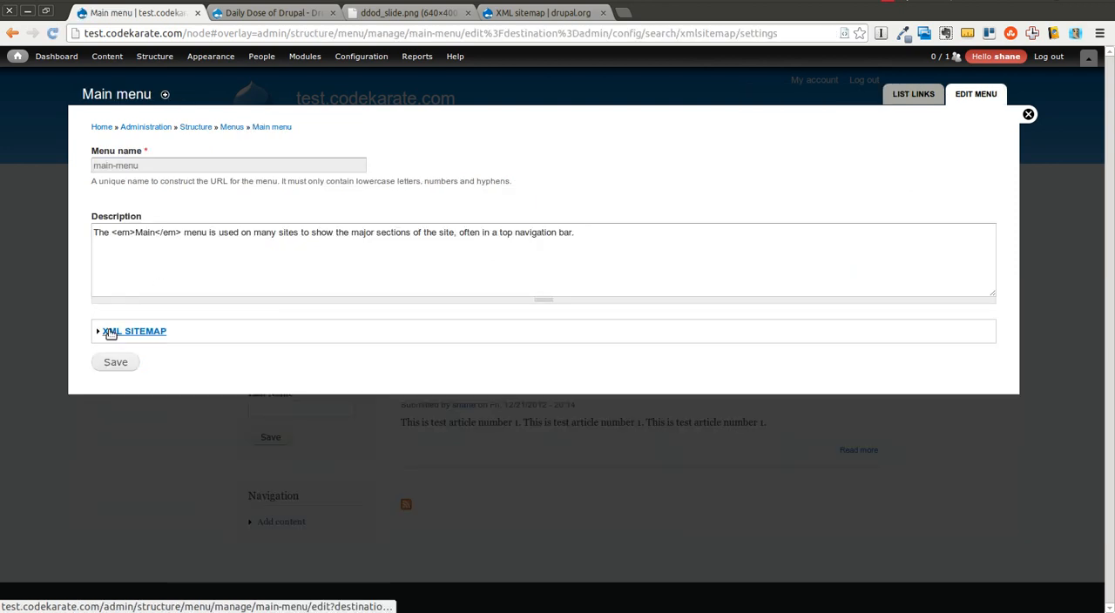
pyautogui.click(134, 331)
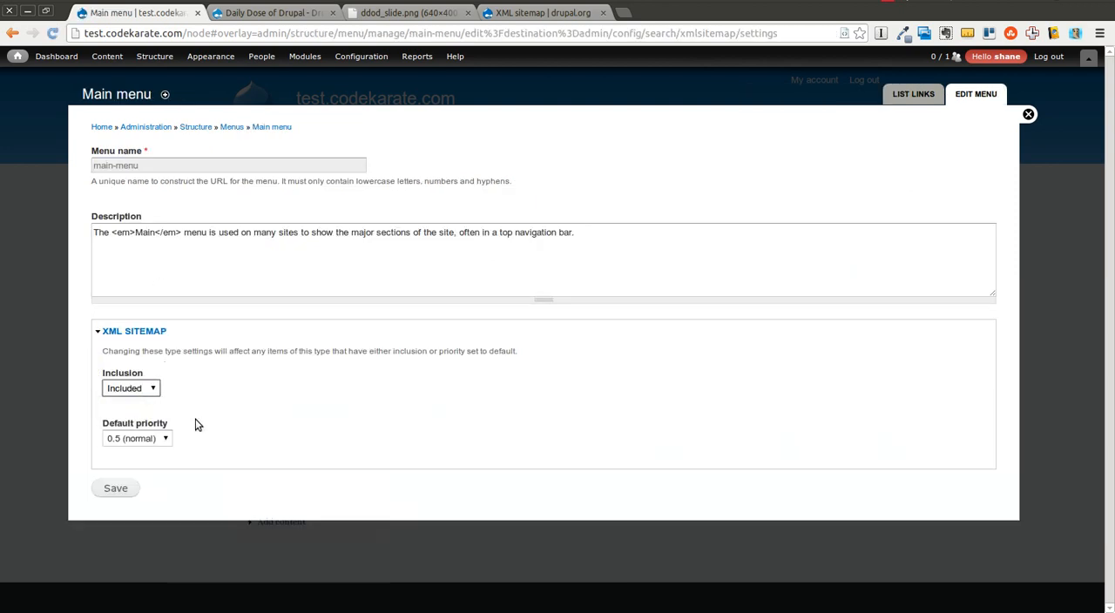
pyautogui.click(136, 438)
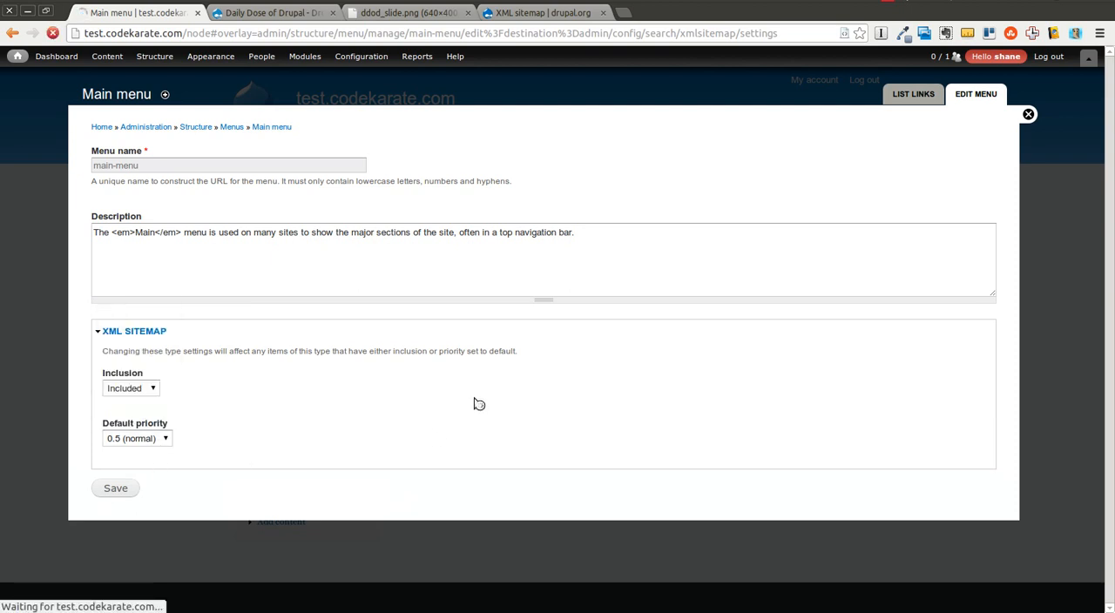
pyautogui.click(115, 488)
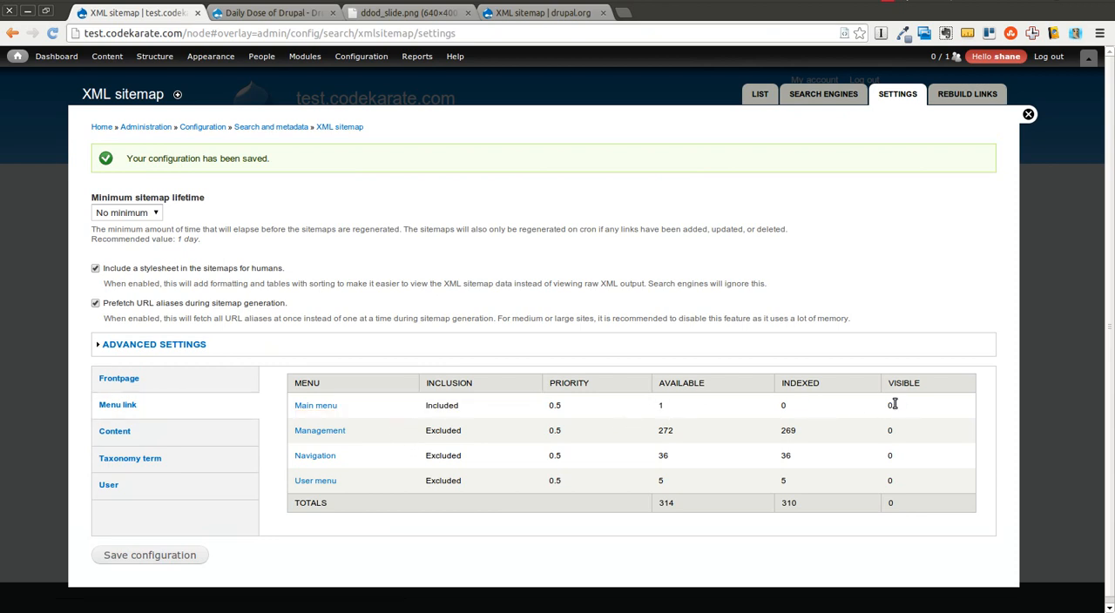
pyautogui.click(114, 430)
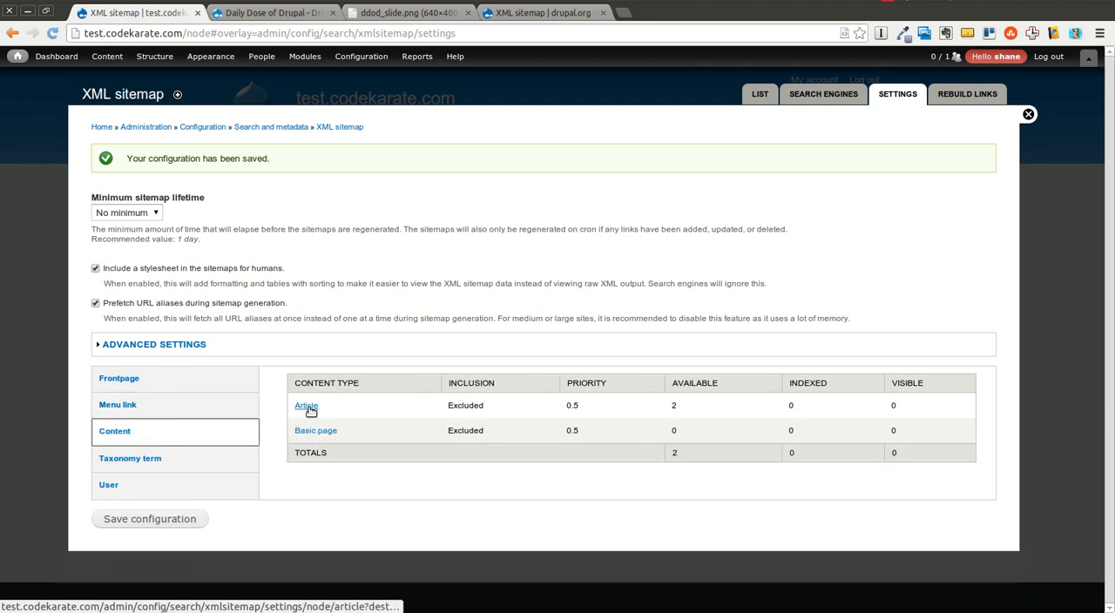
# - Edit the Article content type and expand its XML sitemap settings
pyautogui.click(305, 404)
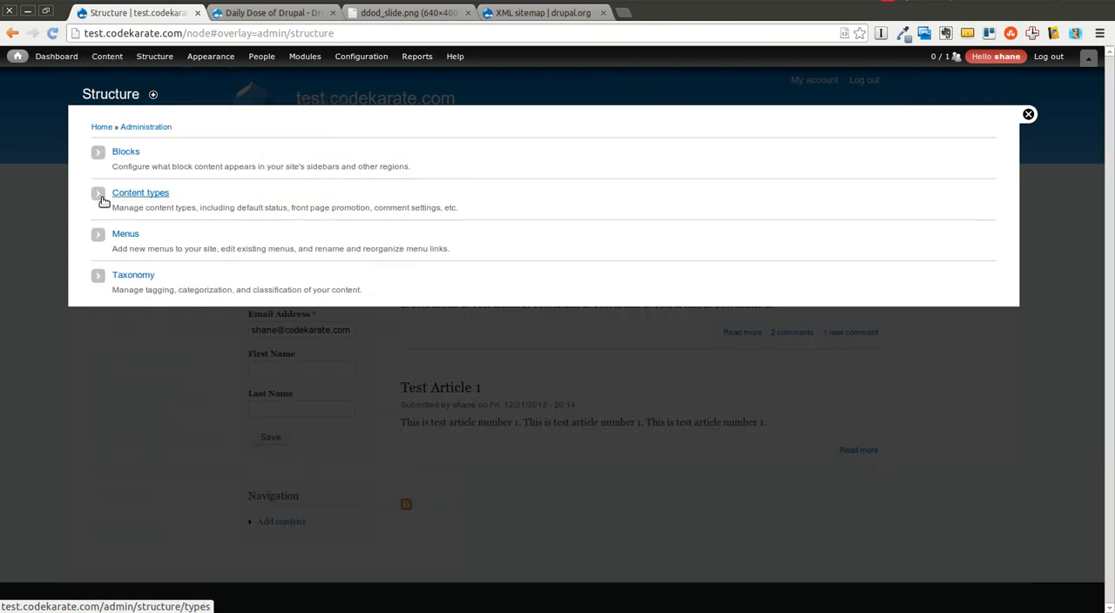
pyautogui.click(140, 192)
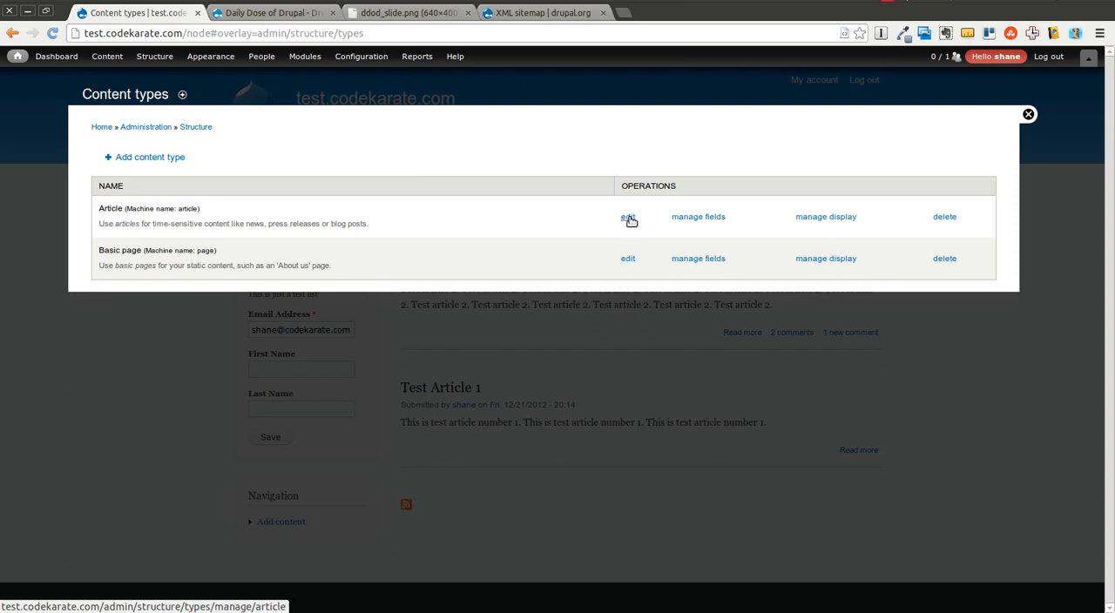
pyautogui.click(627, 217)
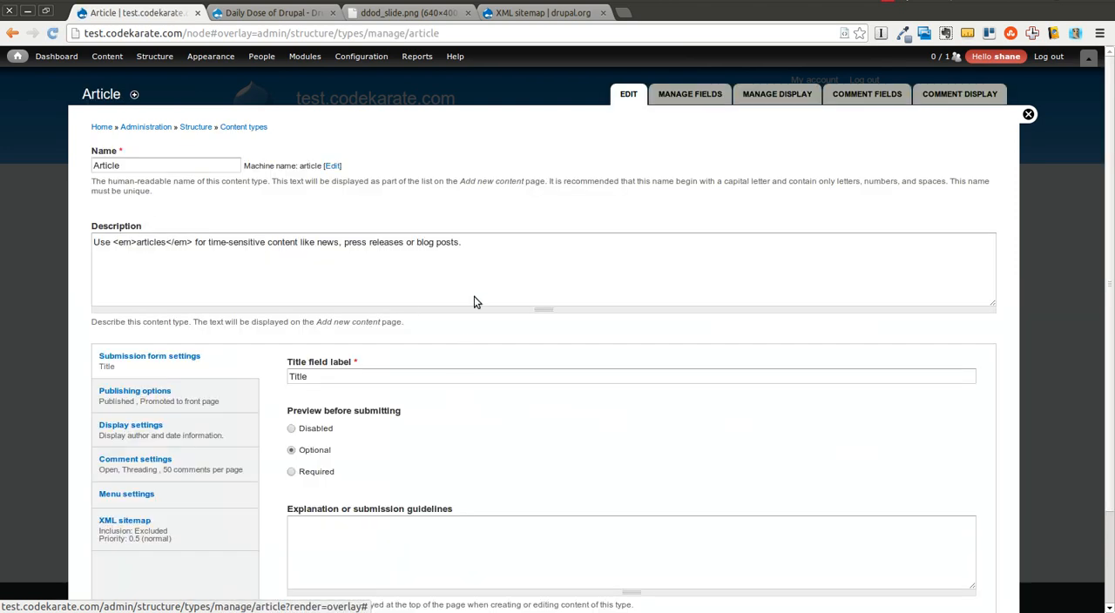
pyautogui.scroll(-3)
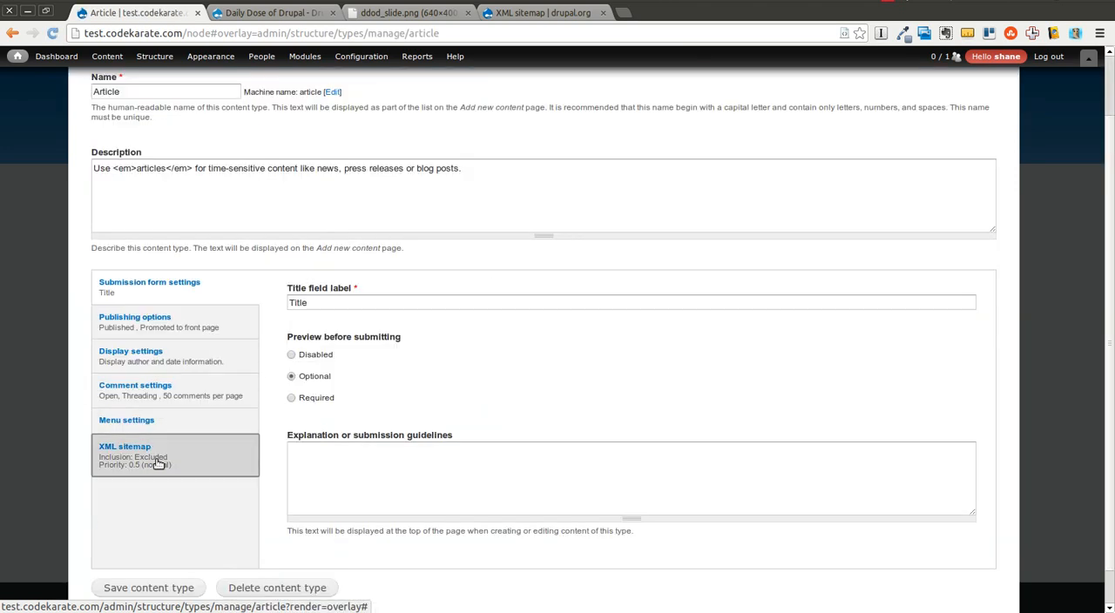
pyautogui.click(125, 446)
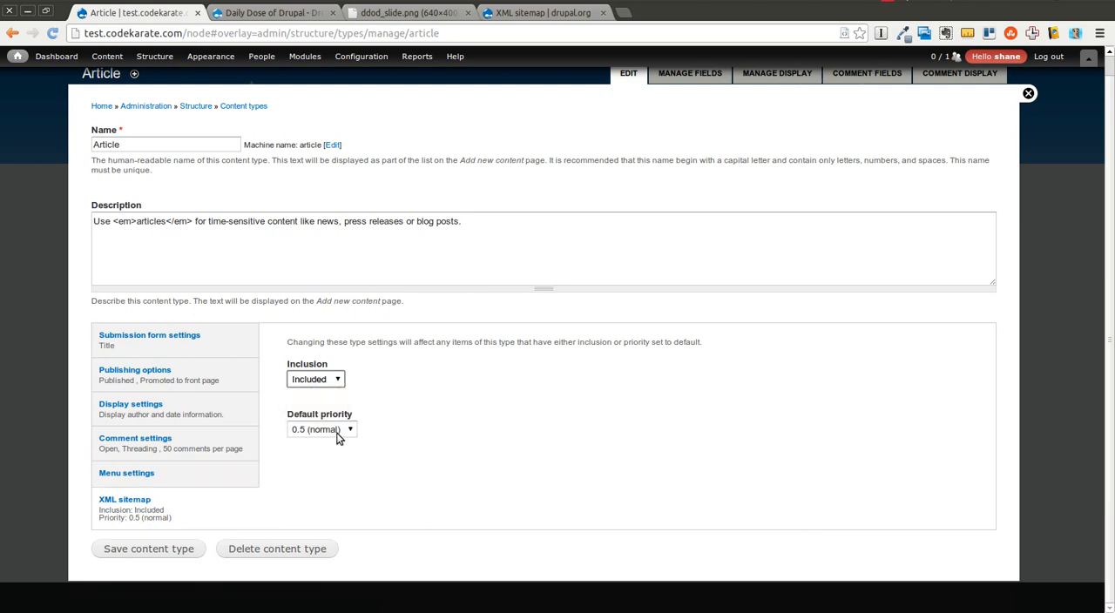
# - Set the Article default priority to 0.6, save the content type, and return to Search and metadata
pyautogui.click(322, 428)
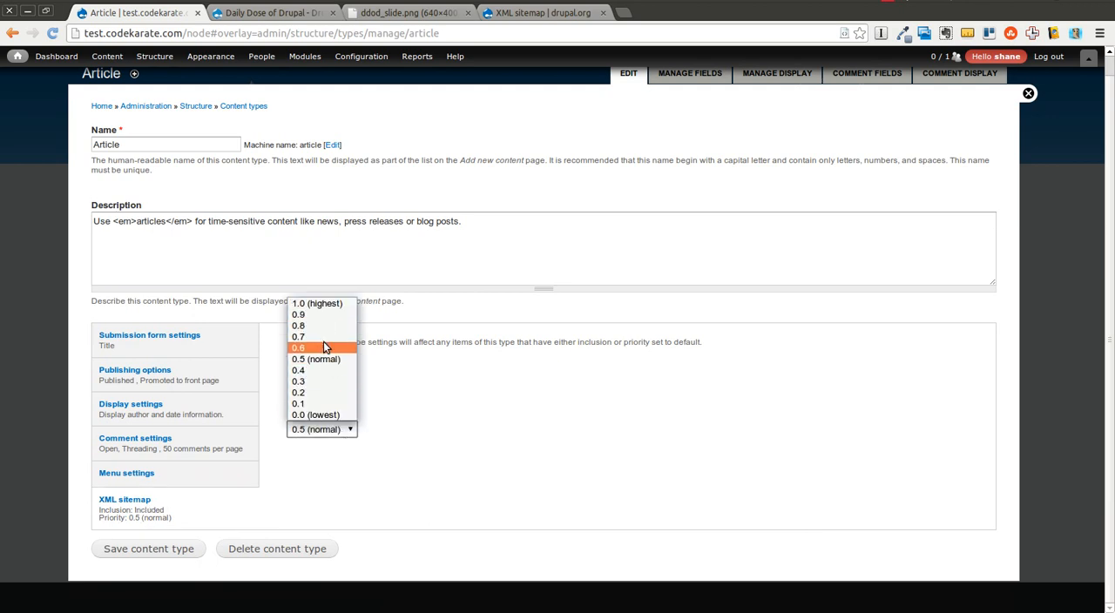
pyautogui.click(298, 347)
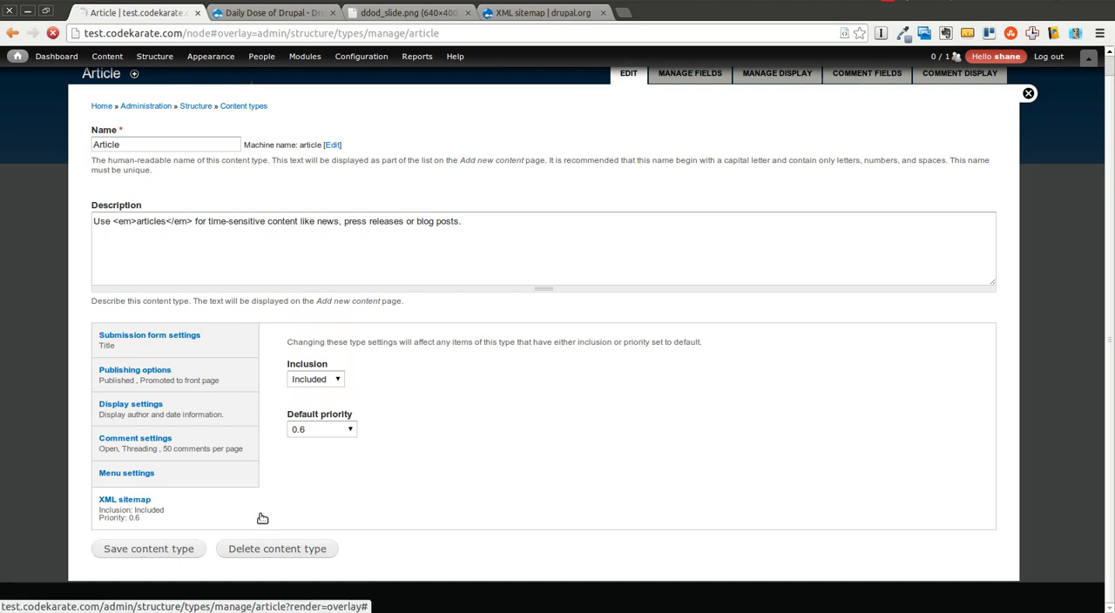
pyautogui.click(148, 549)
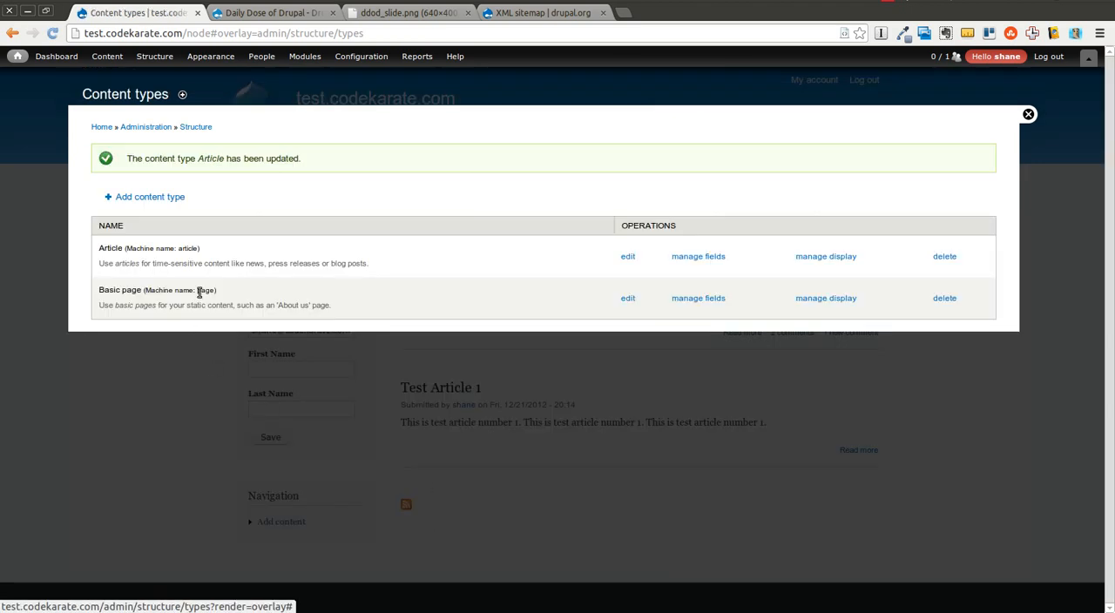
pyautogui.click(361, 56)
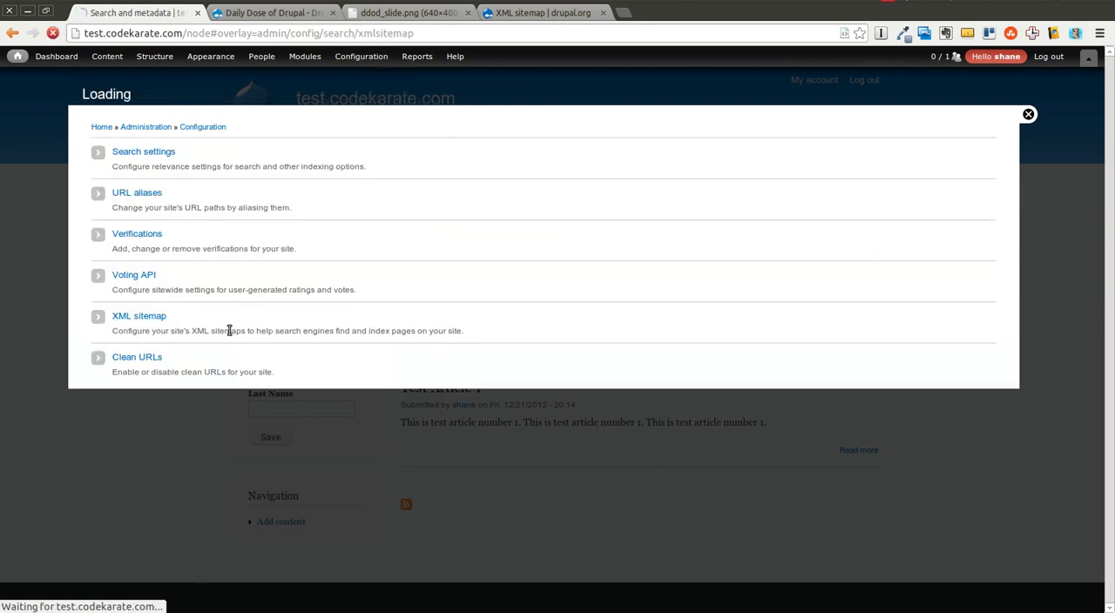
# - Mark the Tags vocabulary as Included in the sitemap, save it, then review the User section
pyautogui.click(138, 315)
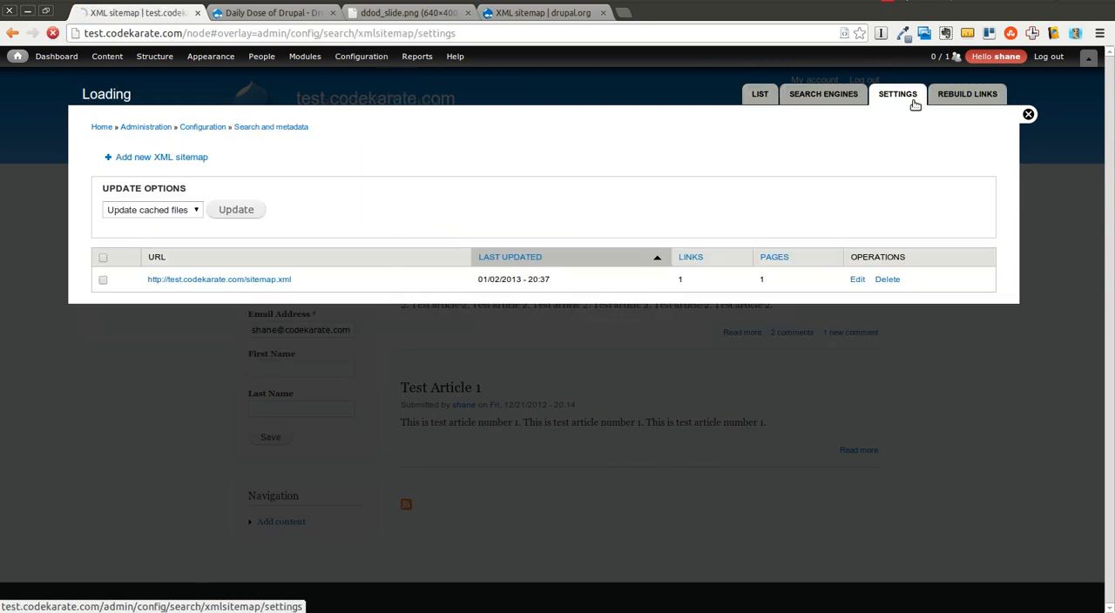
pyautogui.click(896, 94)
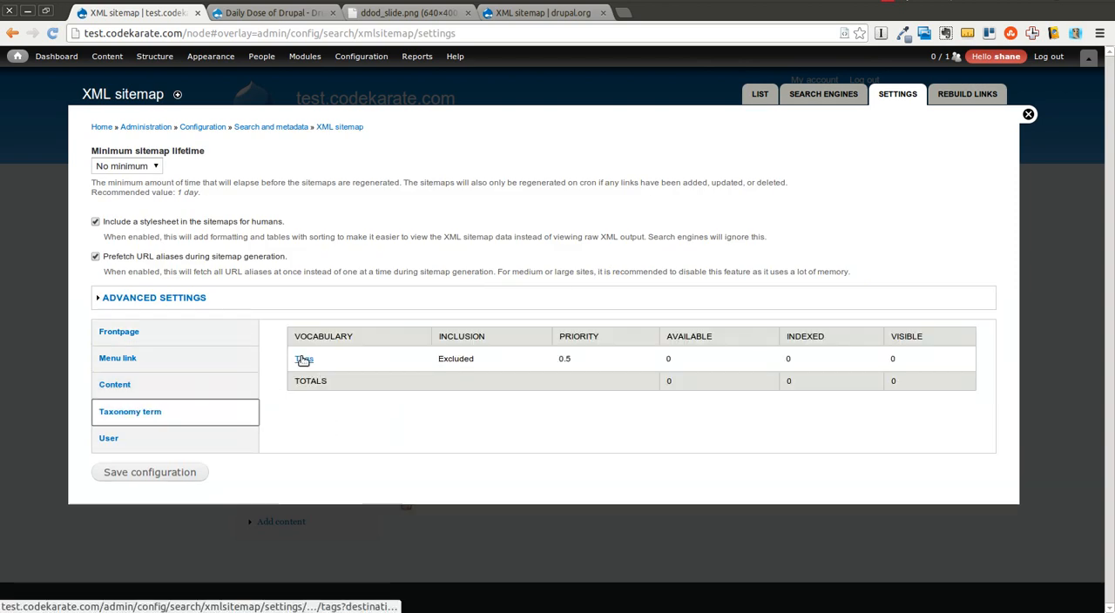
pyautogui.click(303, 358)
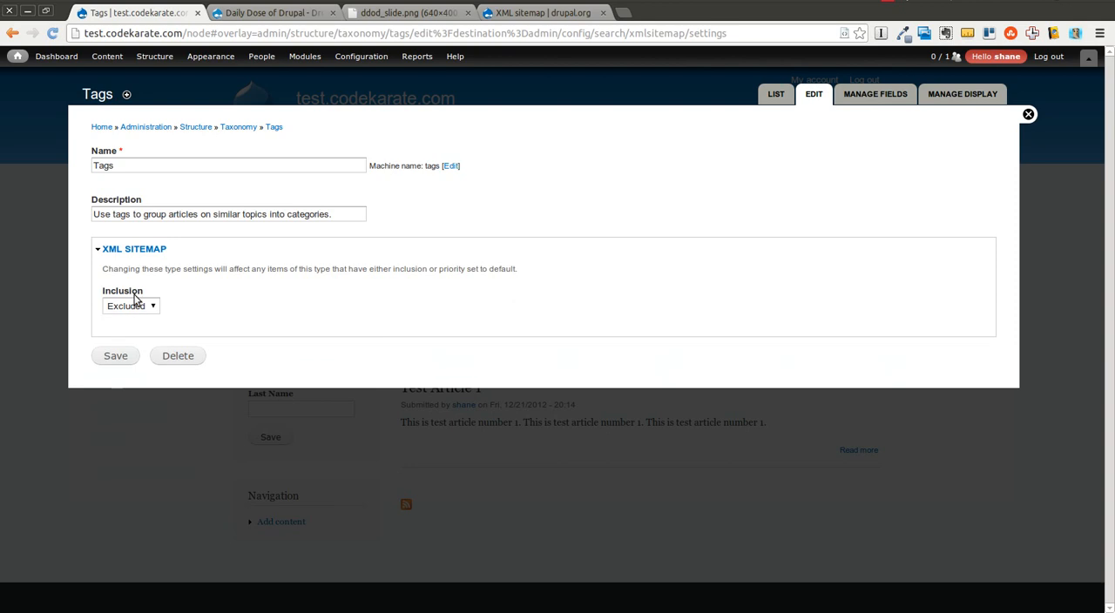
pyautogui.click(131, 306)
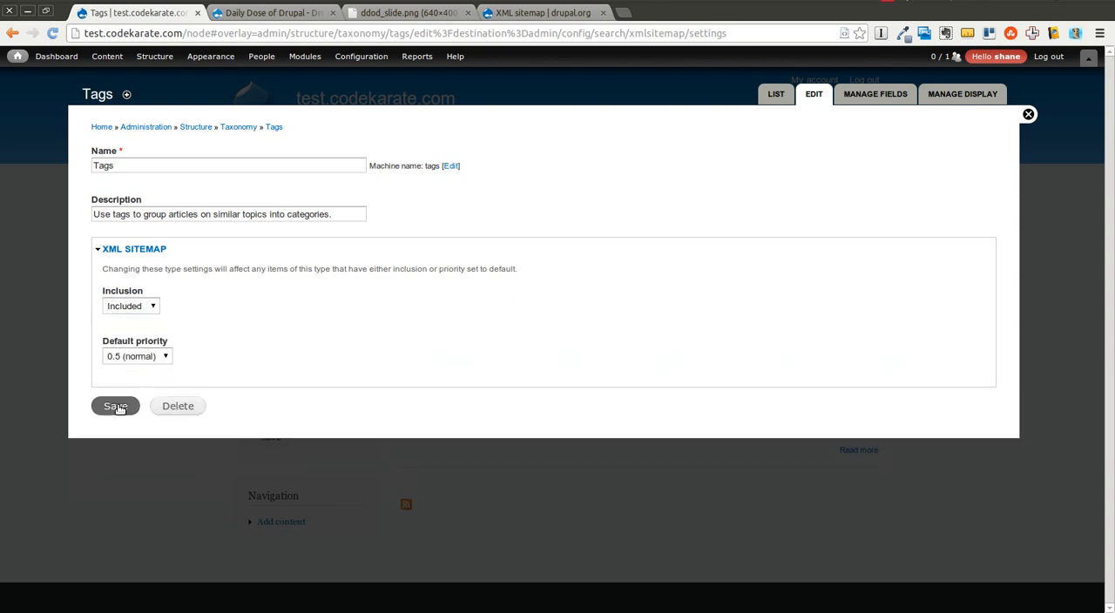
pyautogui.click(115, 406)
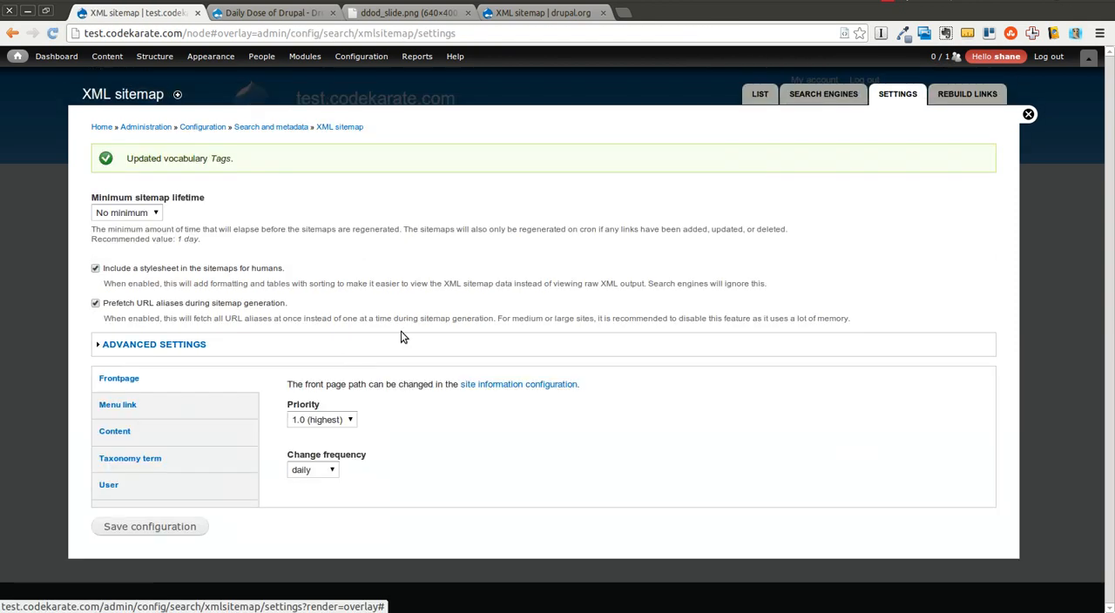
pyautogui.click(108, 485)
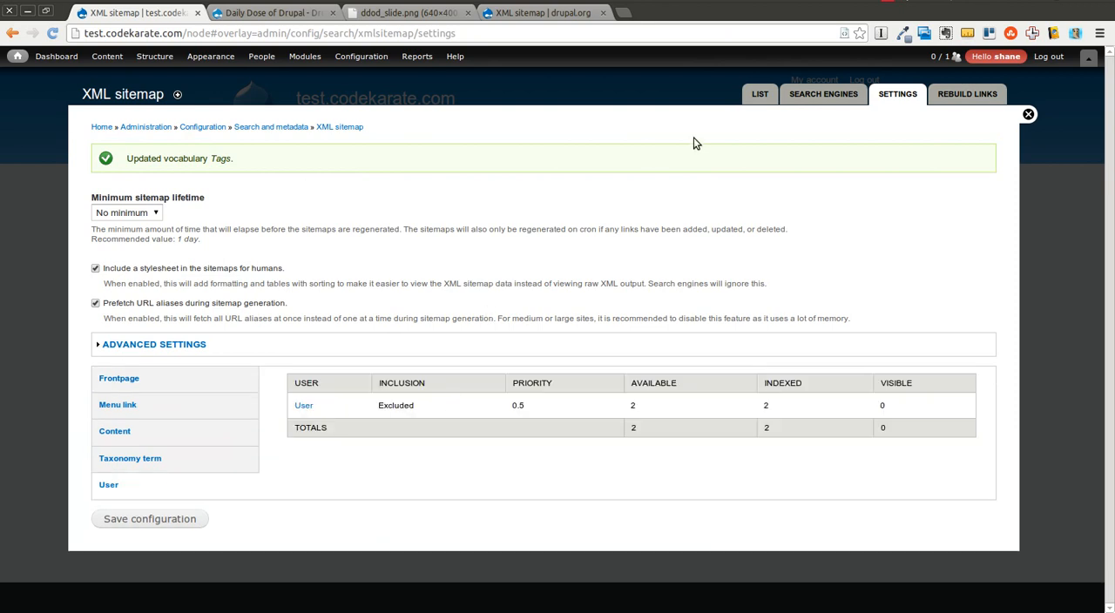
pyautogui.moveTo(823, 94)
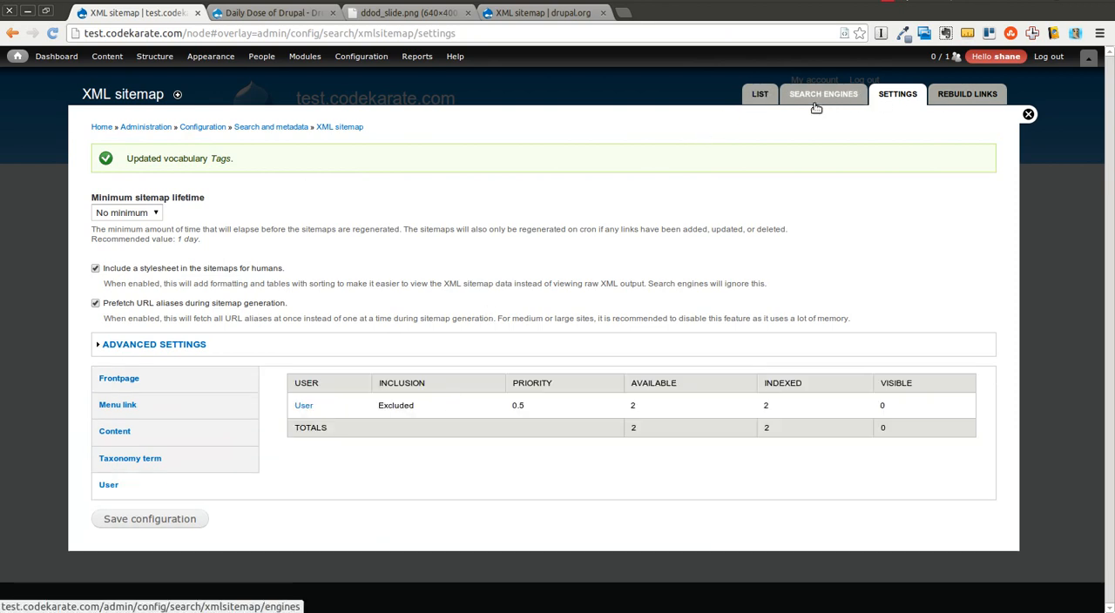
# - Select Bing and Google under Search Engines and save the submission configuration
pyautogui.click(822, 94)
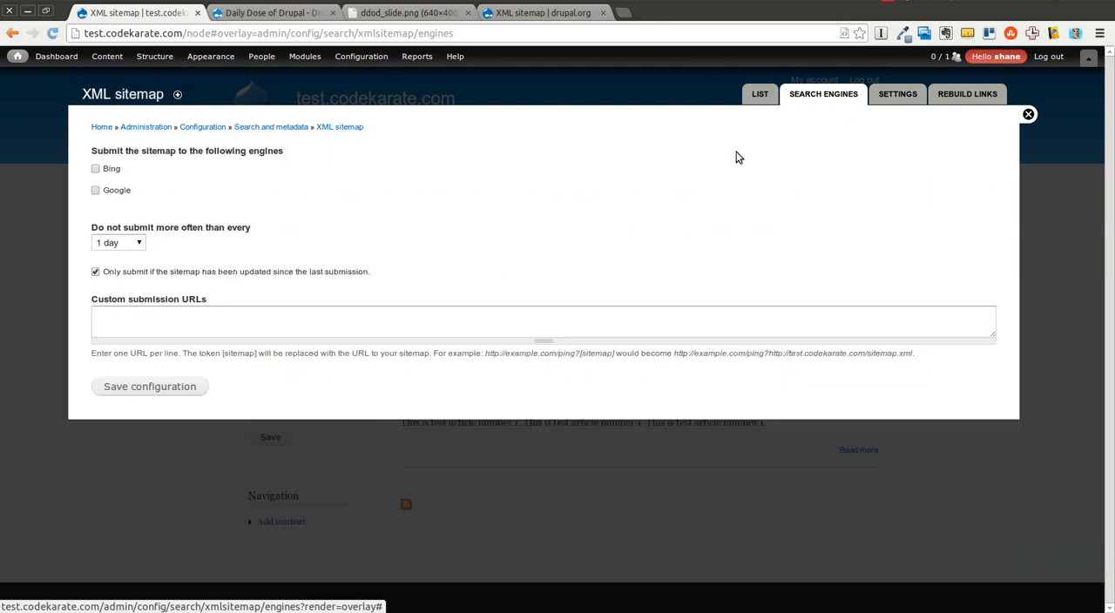
pyautogui.moveTo(128, 195)
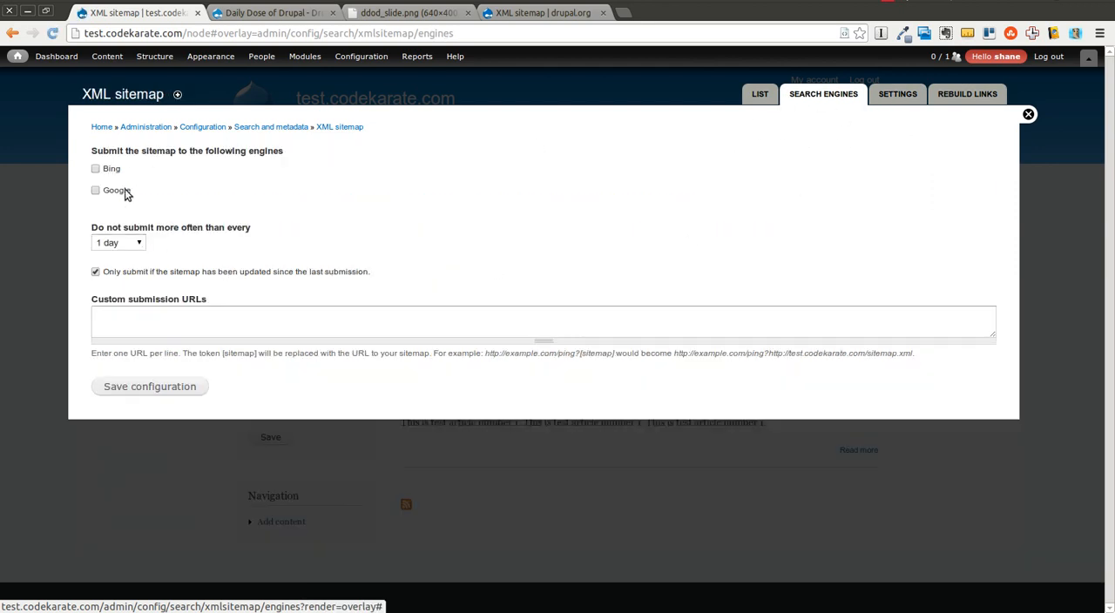
pyautogui.moveTo(132, 180)
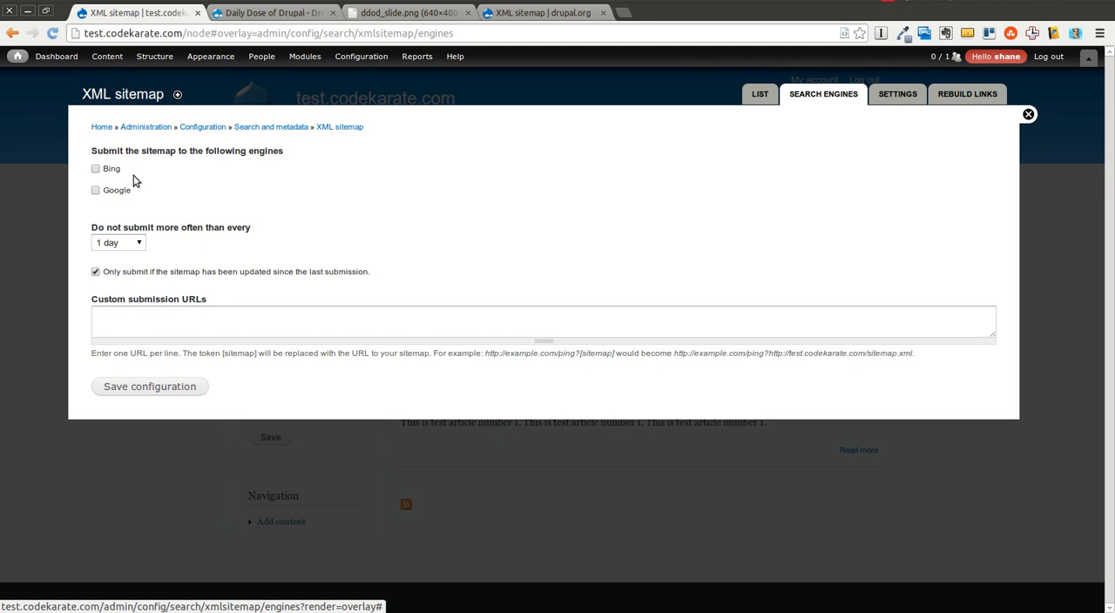
pyautogui.click(95, 168)
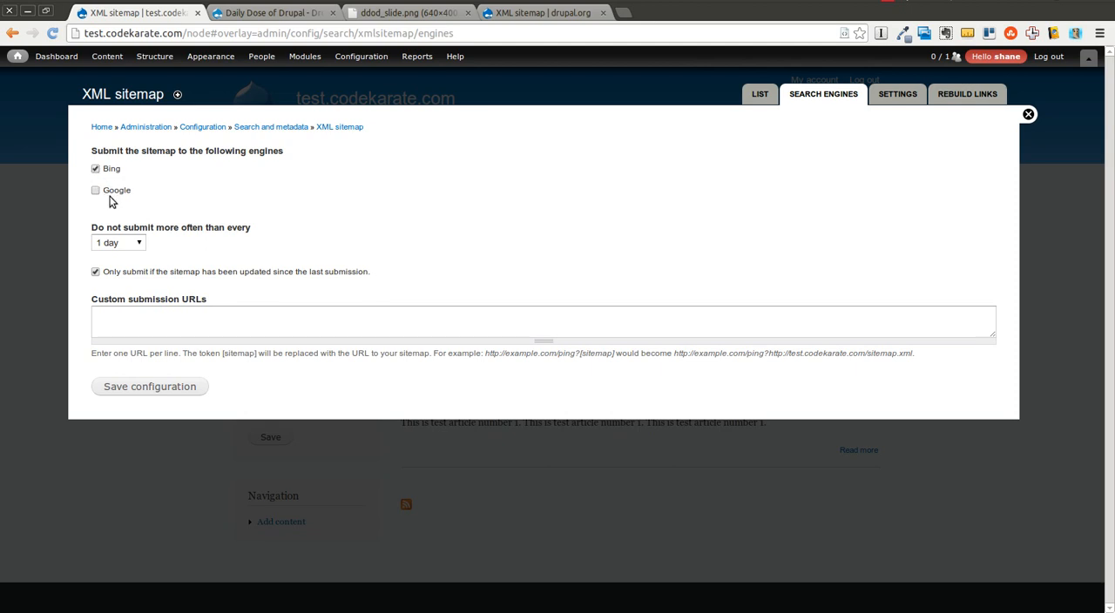
pyautogui.click(95, 190)
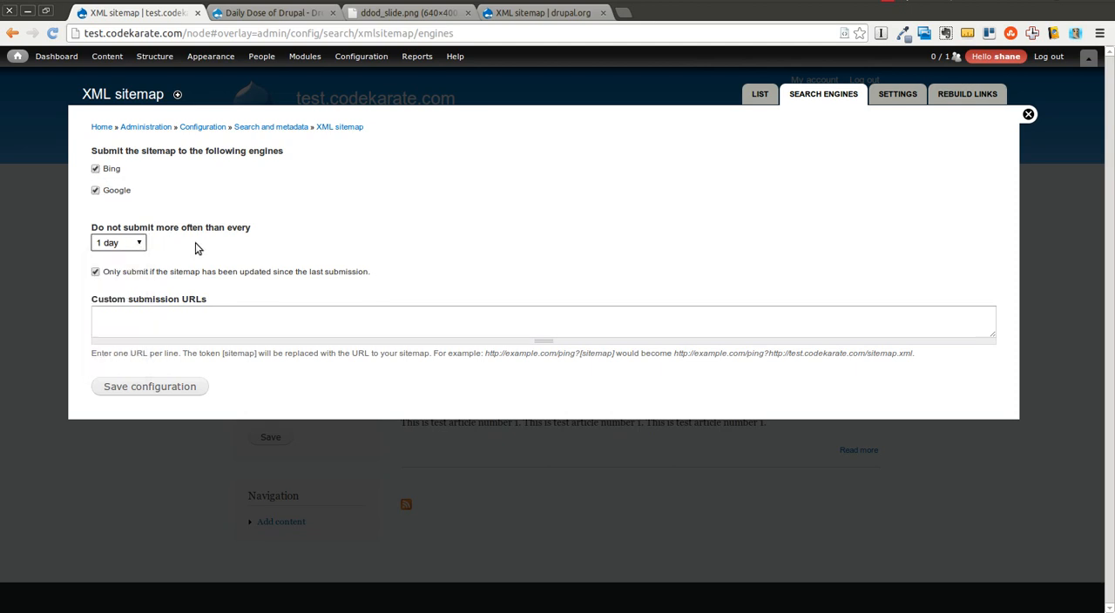
pyautogui.moveTo(242, 287)
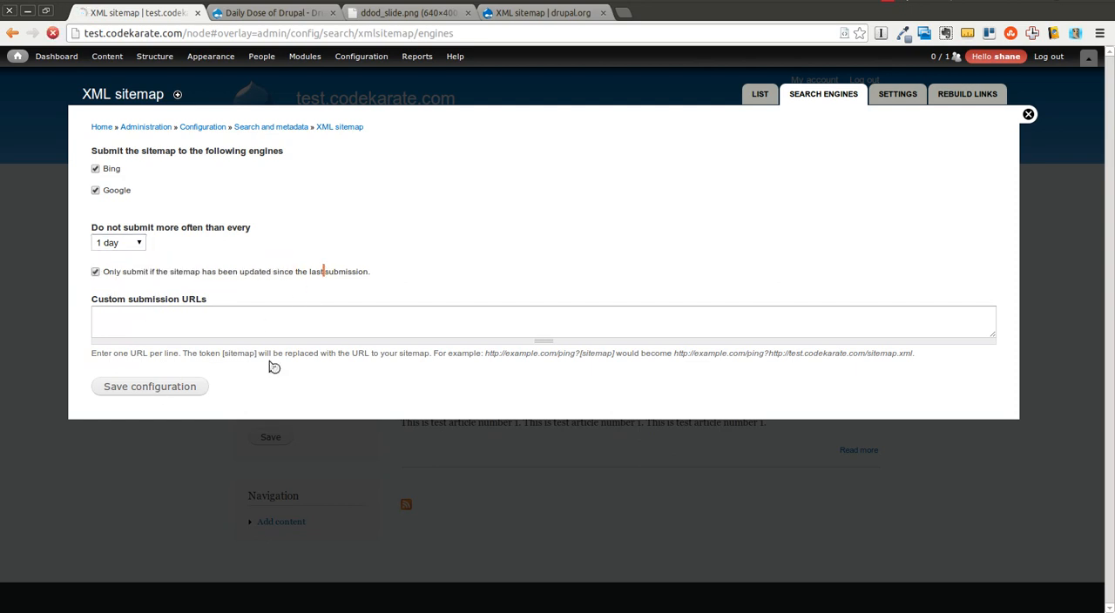
pyautogui.click(149, 385)
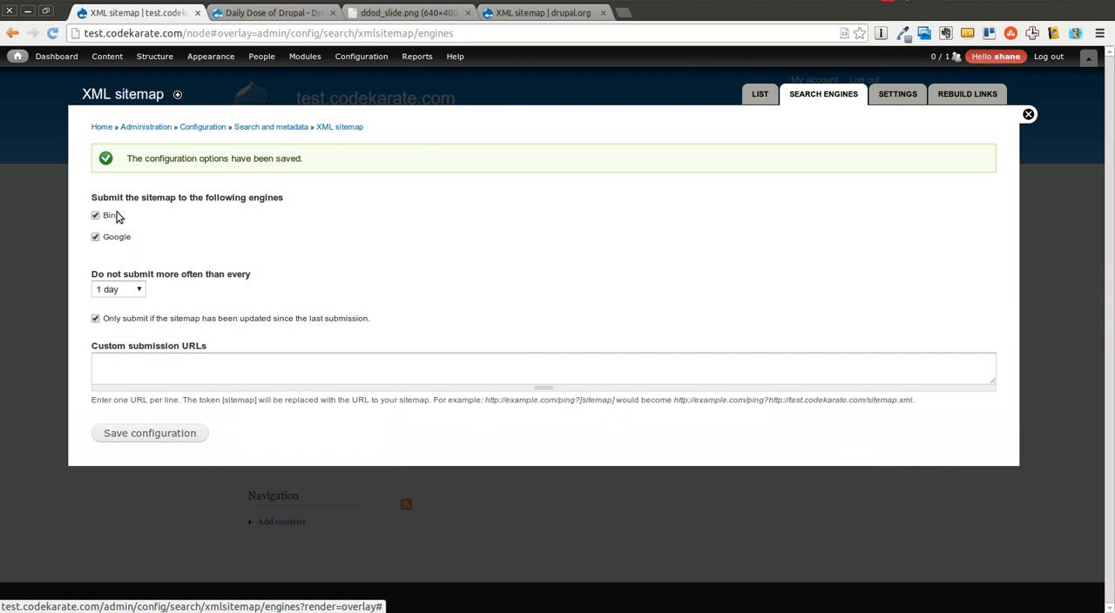
pyautogui.moveTo(101, 196)
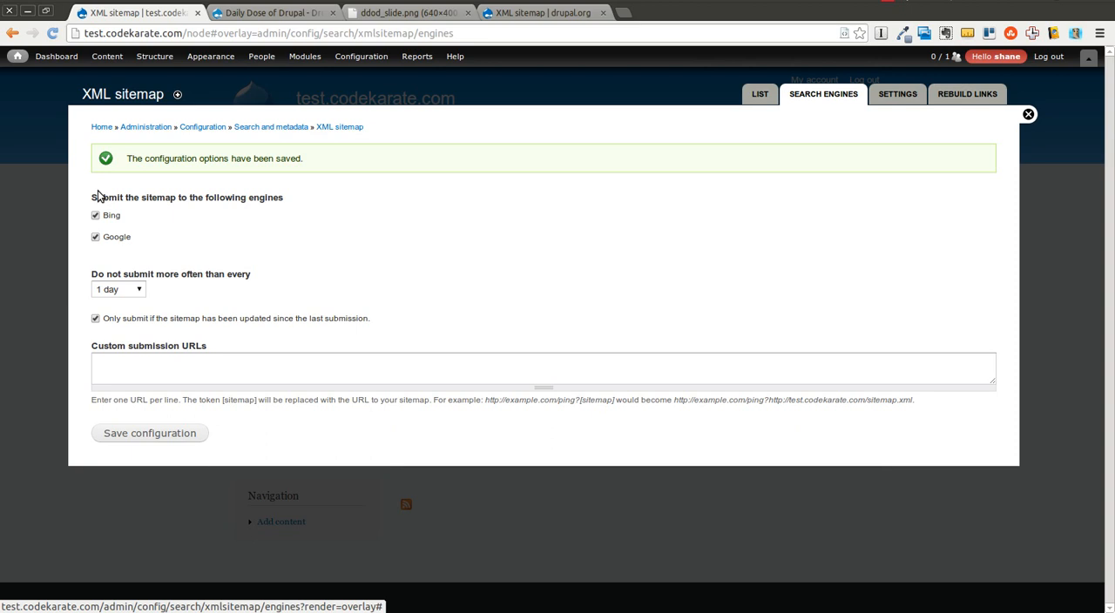
pyautogui.moveTo(231, 98)
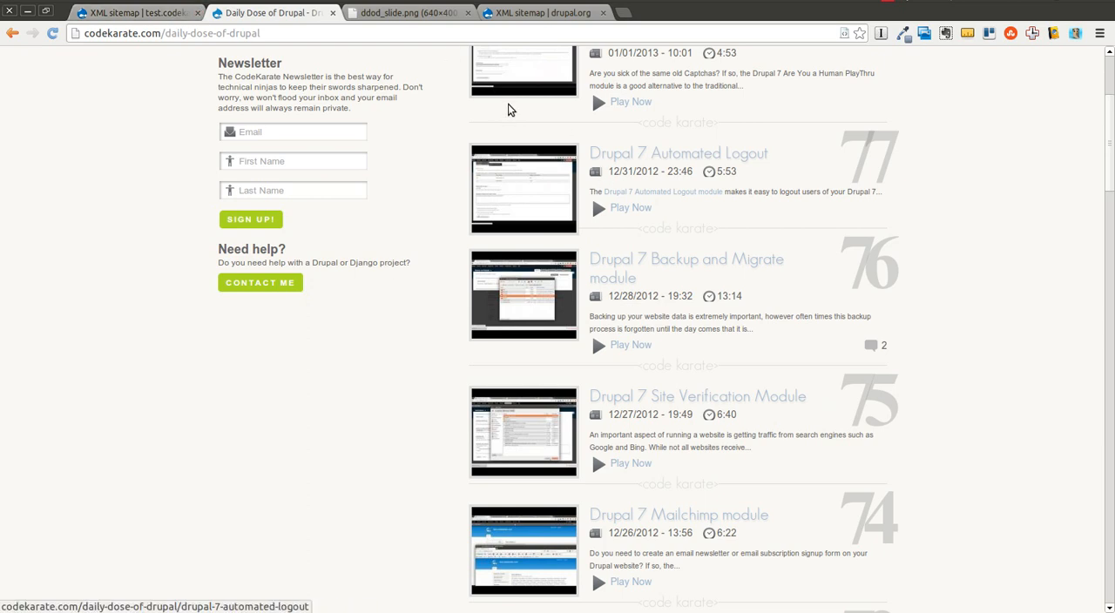
pyautogui.click(544, 12)
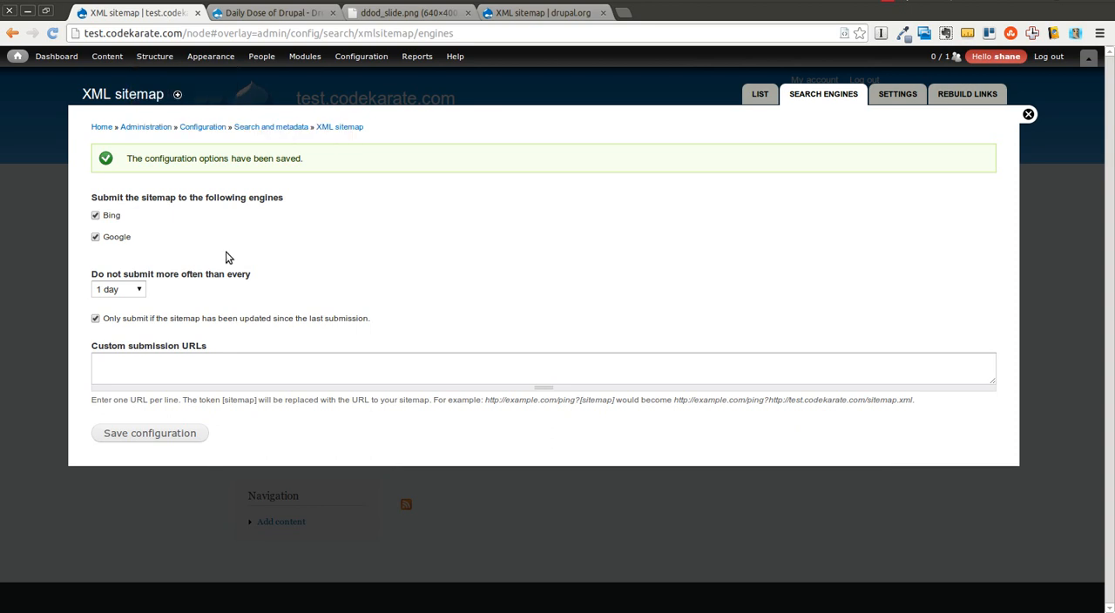
pyautogui.moveTo(271, 262)
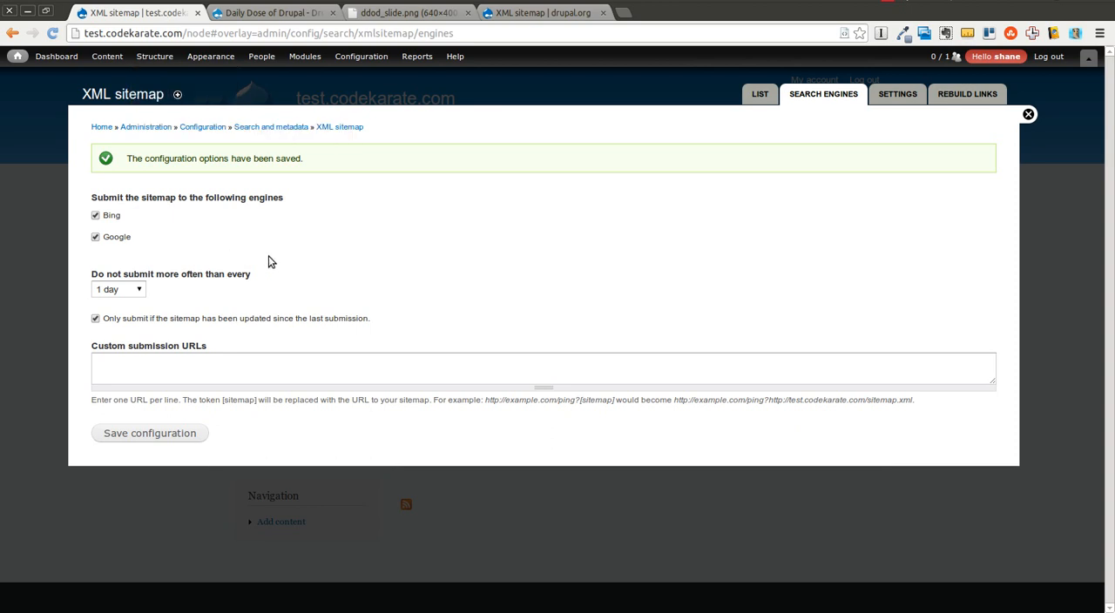
pyautogui.moveTo(280, 262)
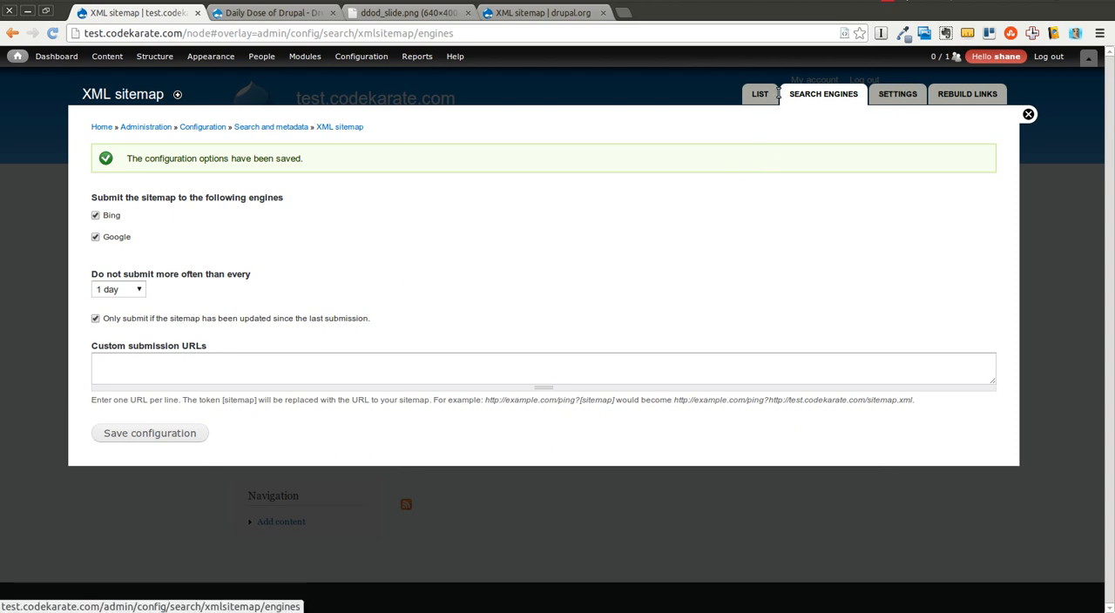
# - Run Rebuild Links from the sitemap list so sitemap.xml holds 3 links
pyautogui.click(758, 94)
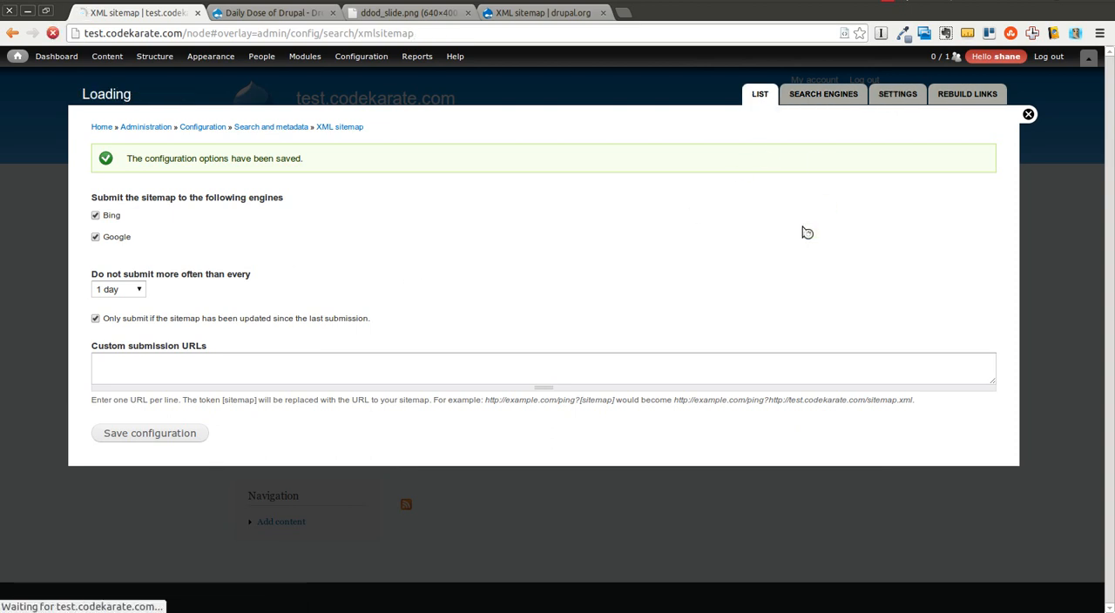
pyautogui.click(758, 94)
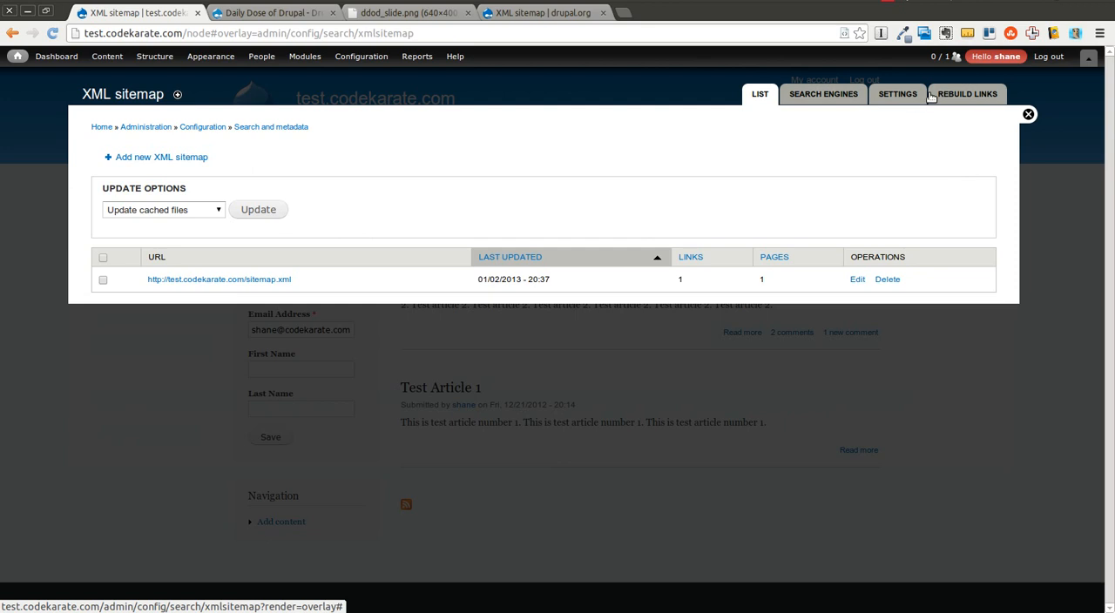
pyautogui.click(967, 94)
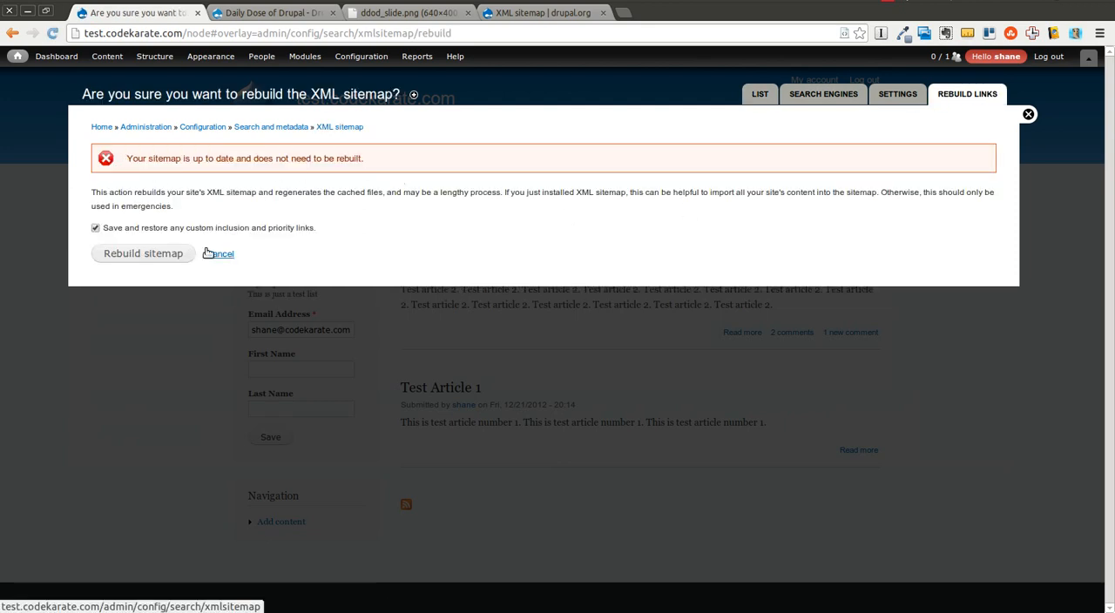
pyautogui.click(143, 252)
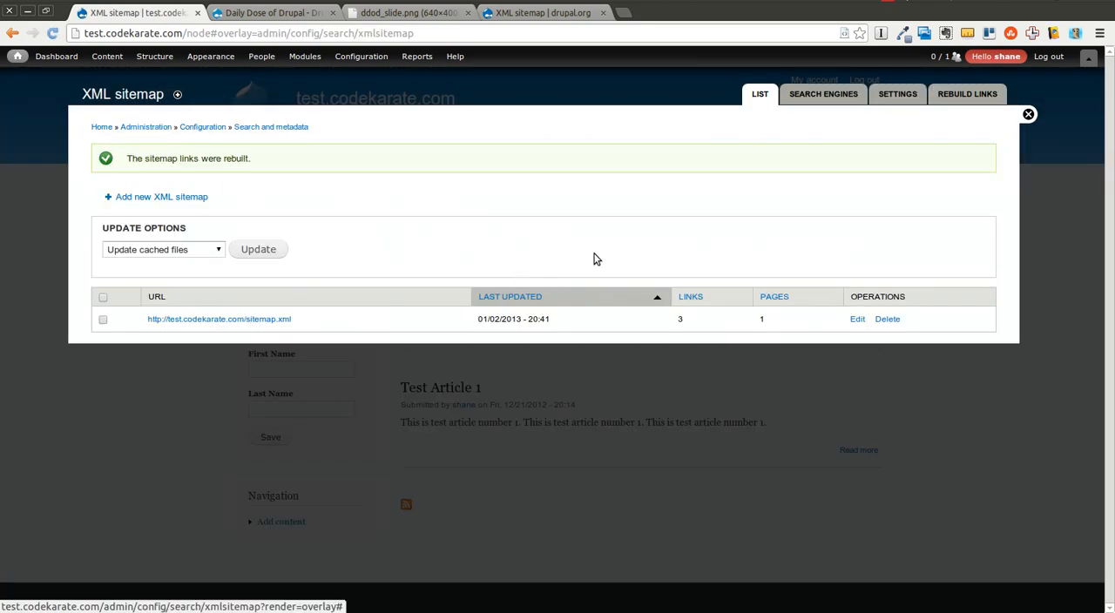
pyautogui.moveTo(670, 328)
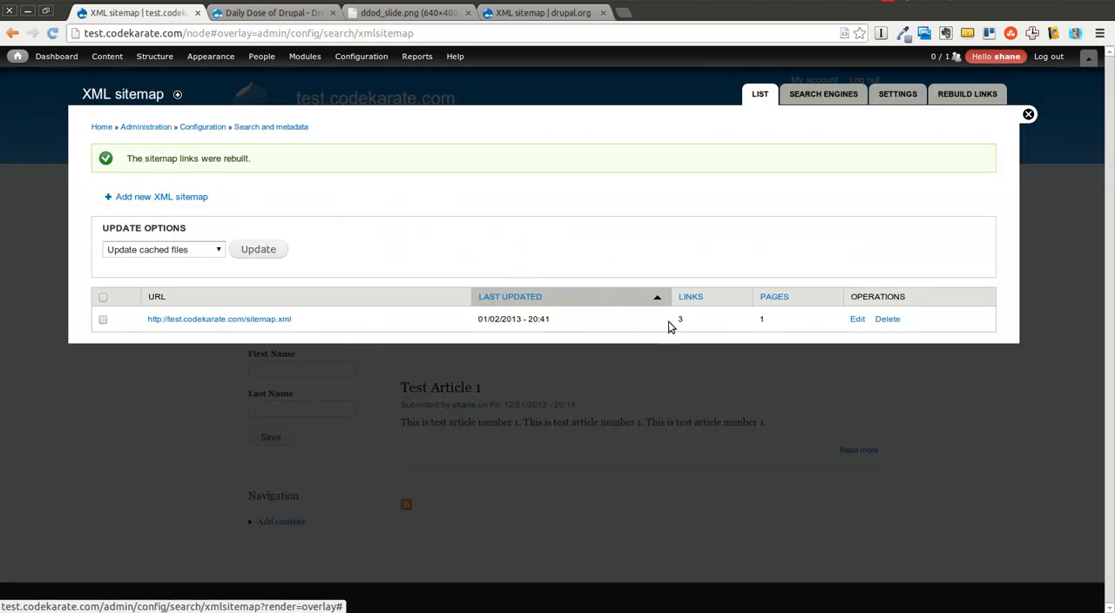
pyautogui.moveTo(401, 351)
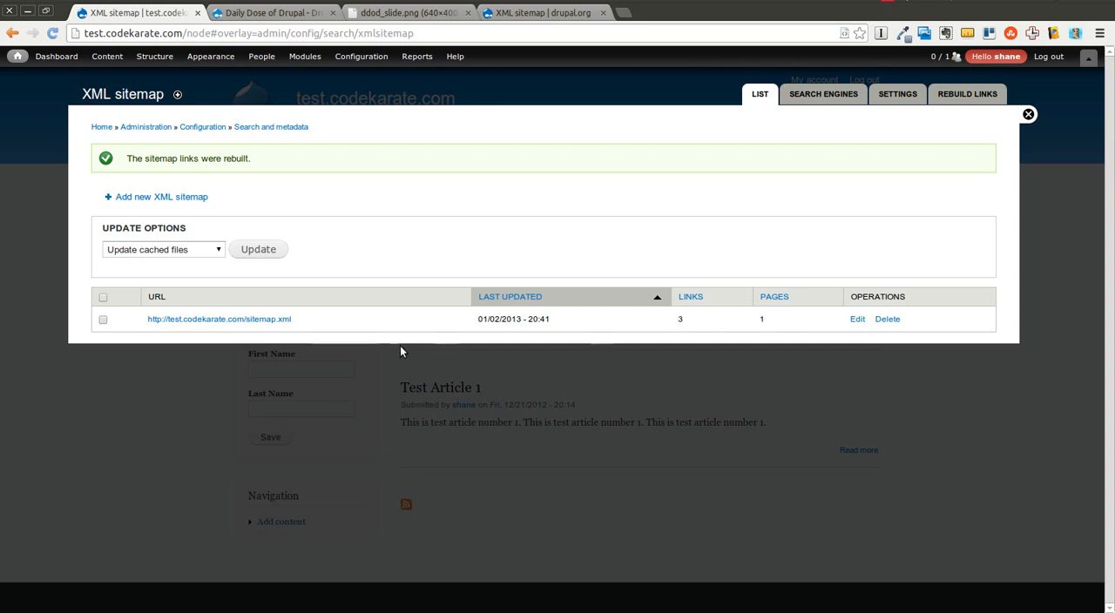
# - View the styled sitemap.xml with its 3 URLs, then go back to the XML sitemap list
pyautogui.click(218, 318)
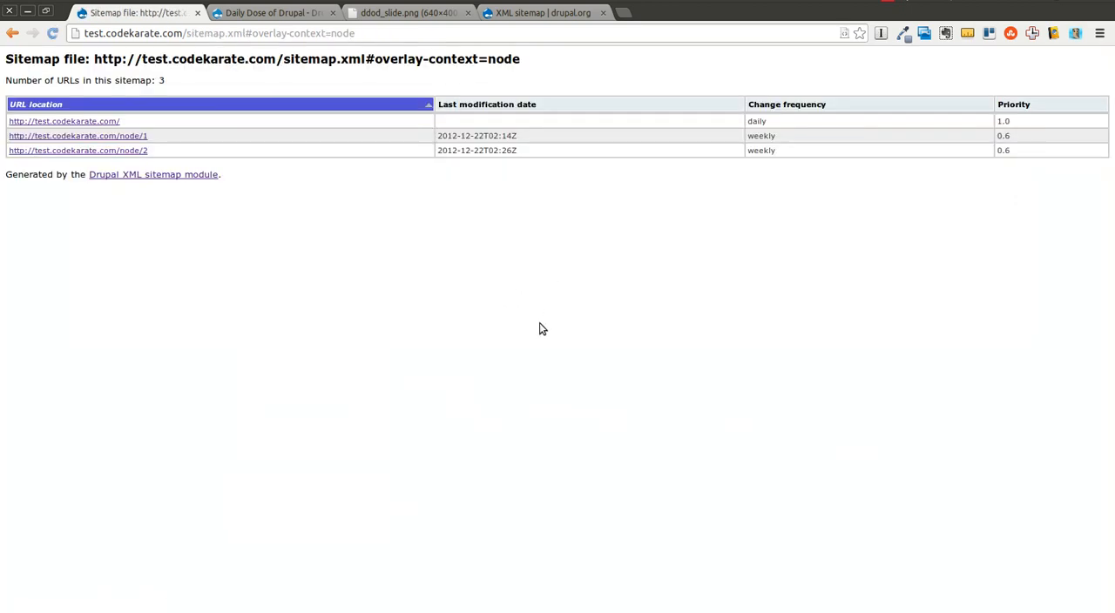
pyautogui.moveTo(147, 132)
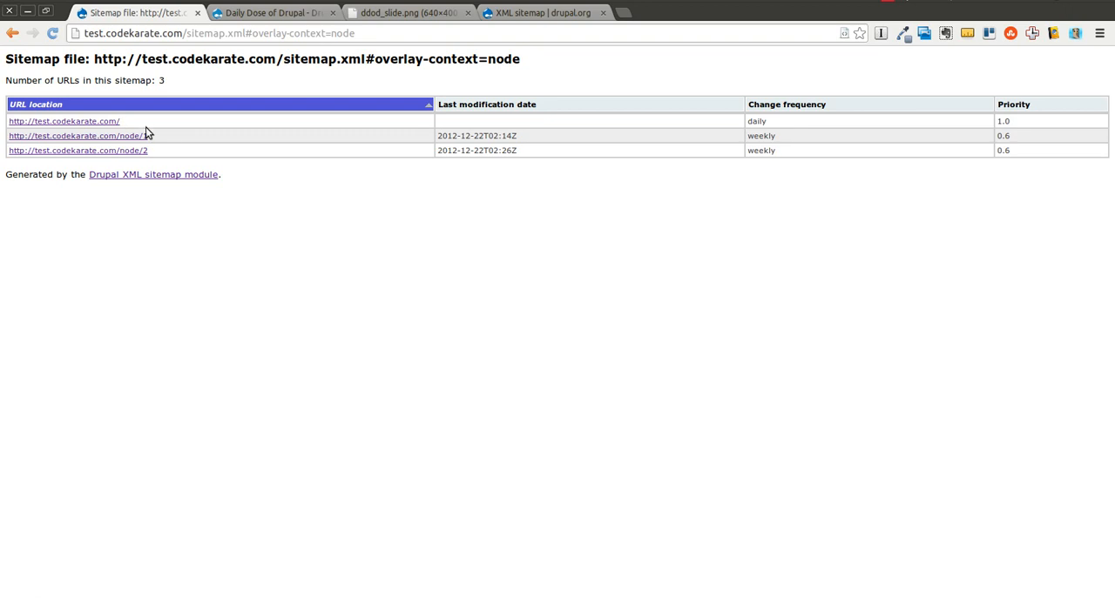
pyautogui.moveTo(95, 150)
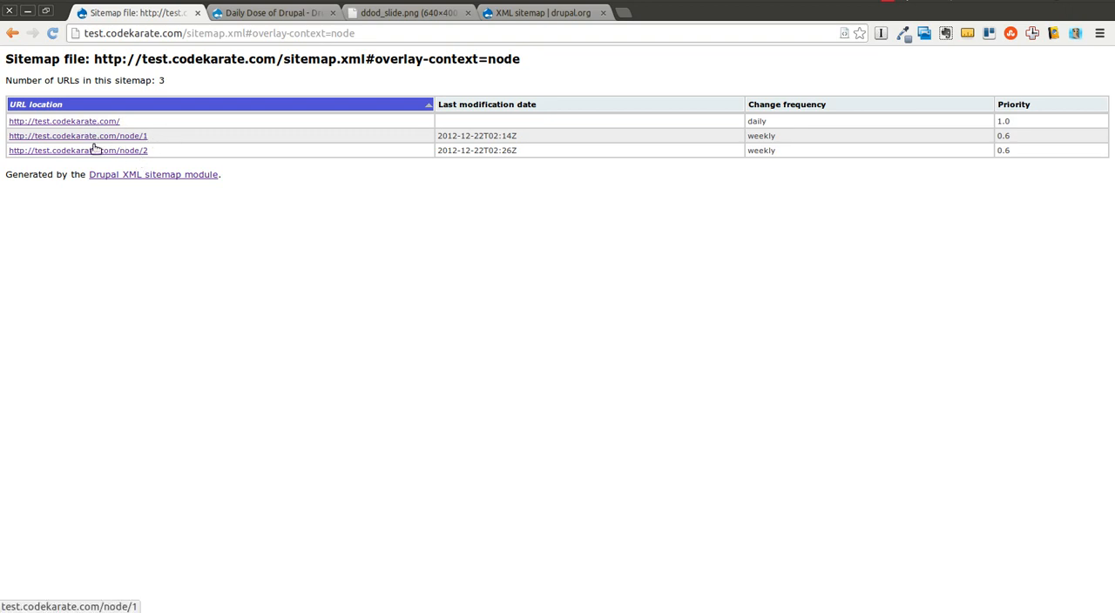
pyautogui.moveTo(157, 84)
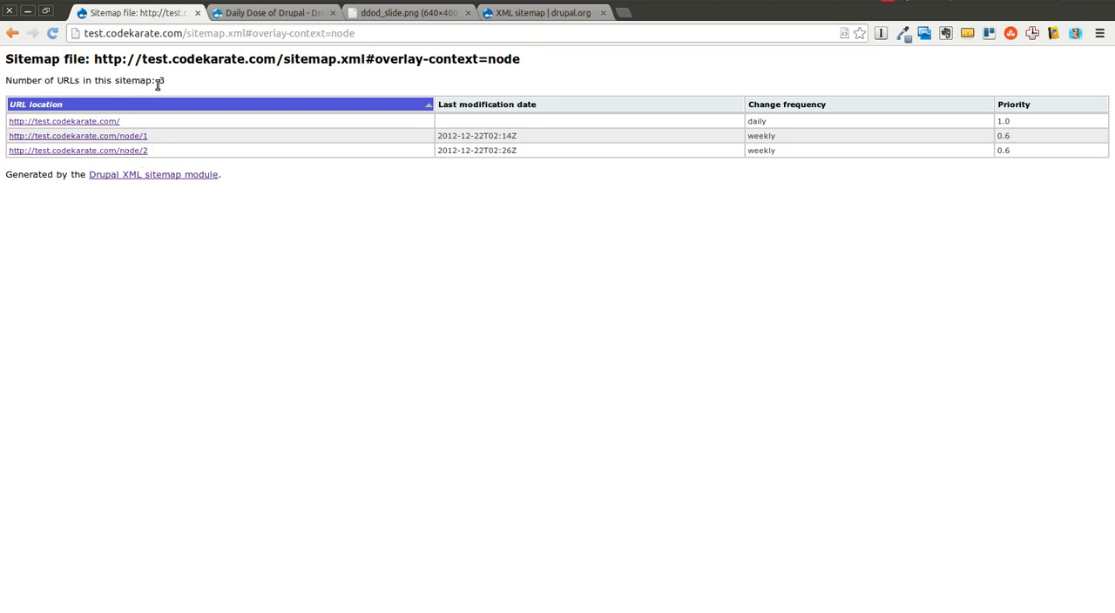
pyautogui.moveTo(248, 183)
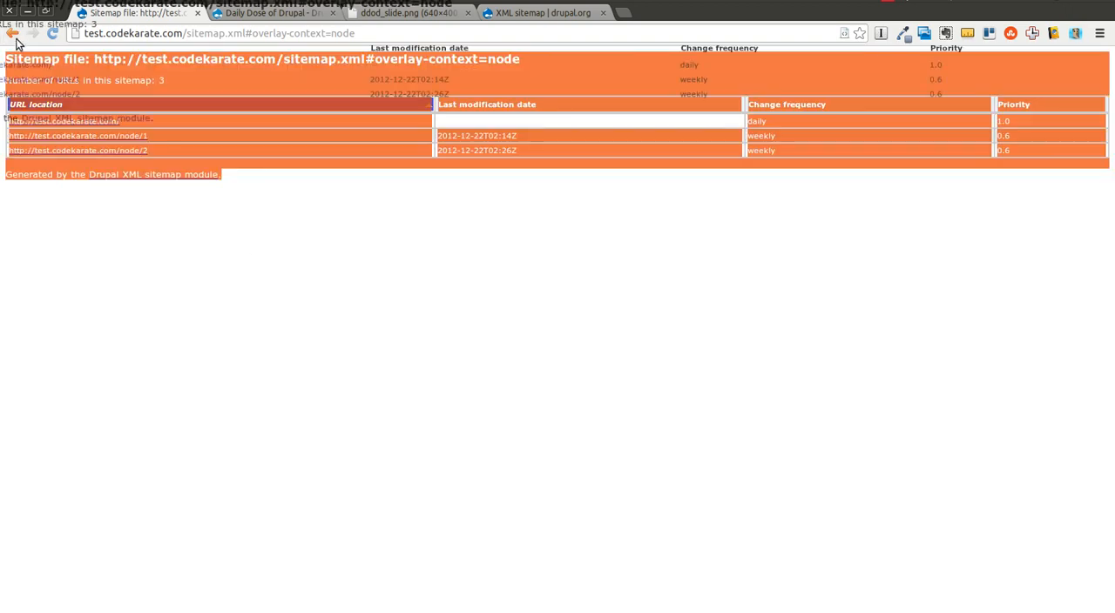
pyautogui.click(14, 33)
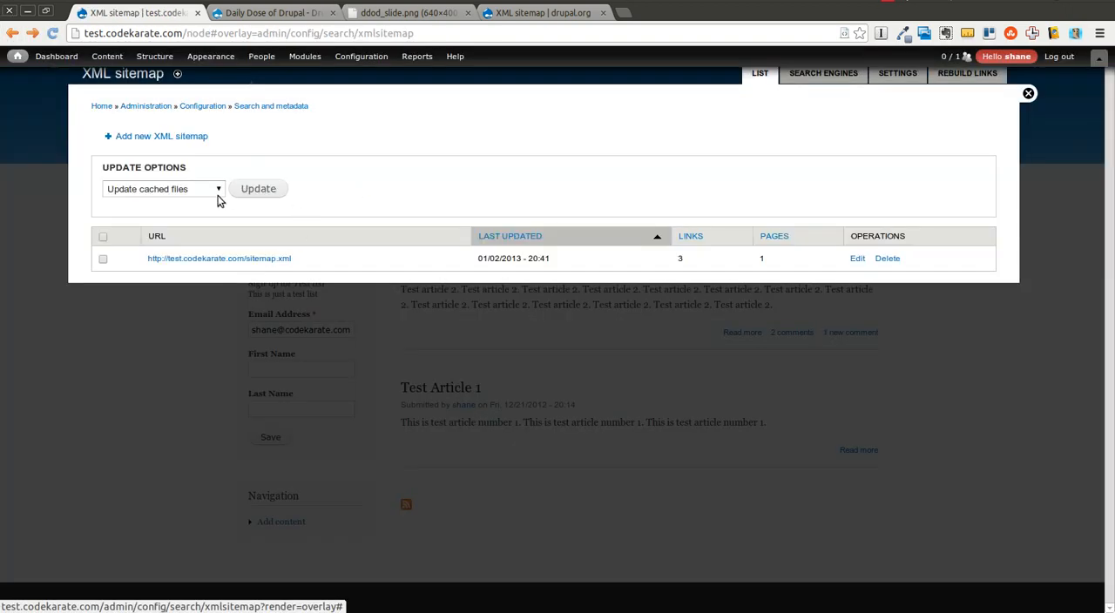
# - Disable the human-readable stylesheet in the sitemap settings, save, and check the sitemap from the list
pyautogui.click(897, 72)
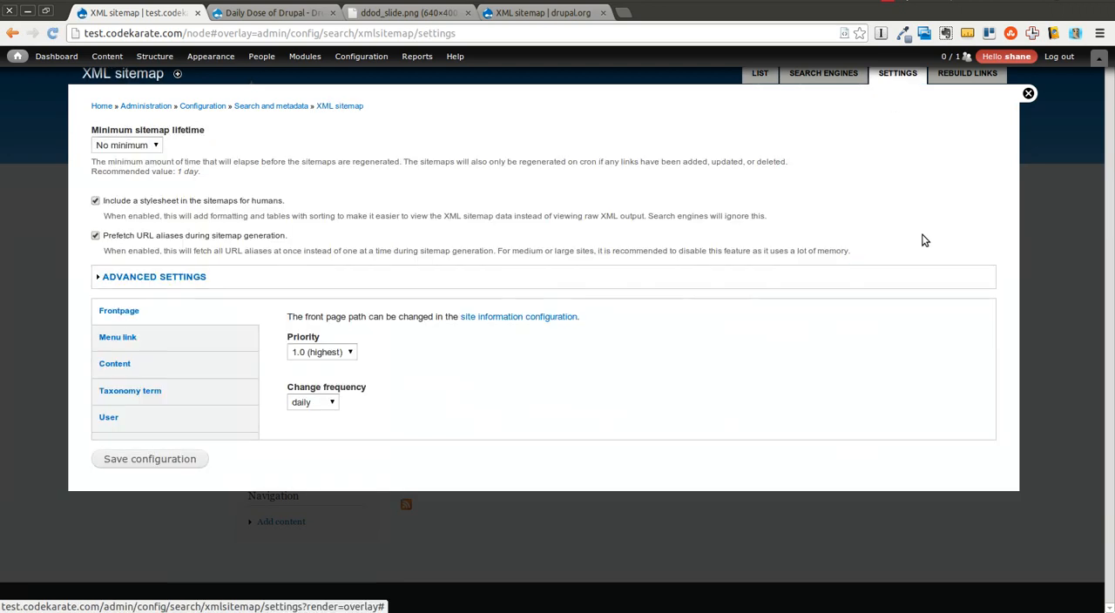
pyautogui.click(95, 201)
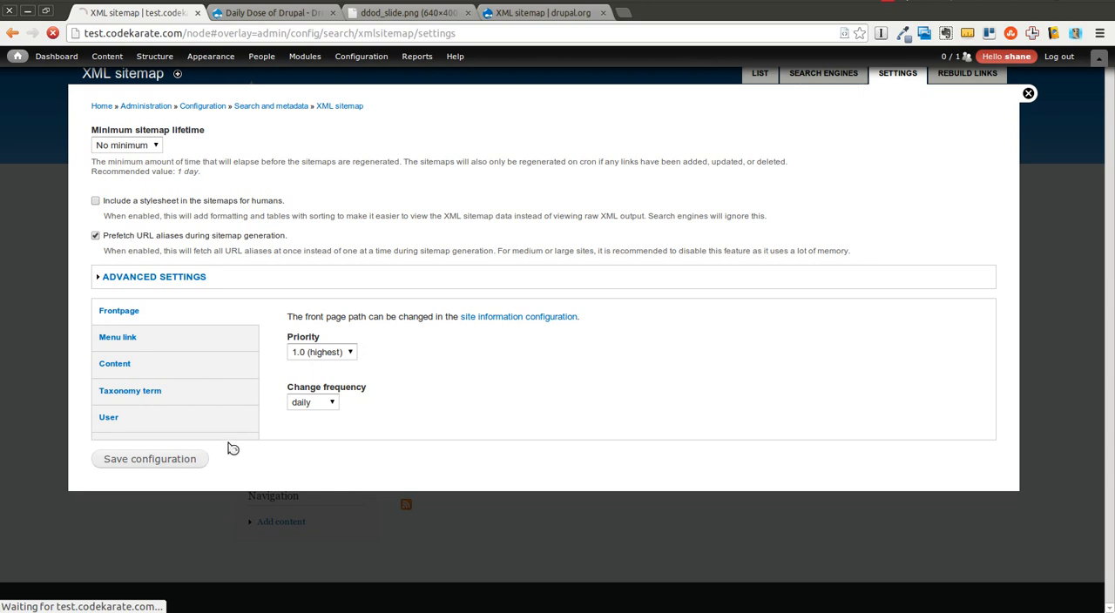
pyautogui.click(149, 459)
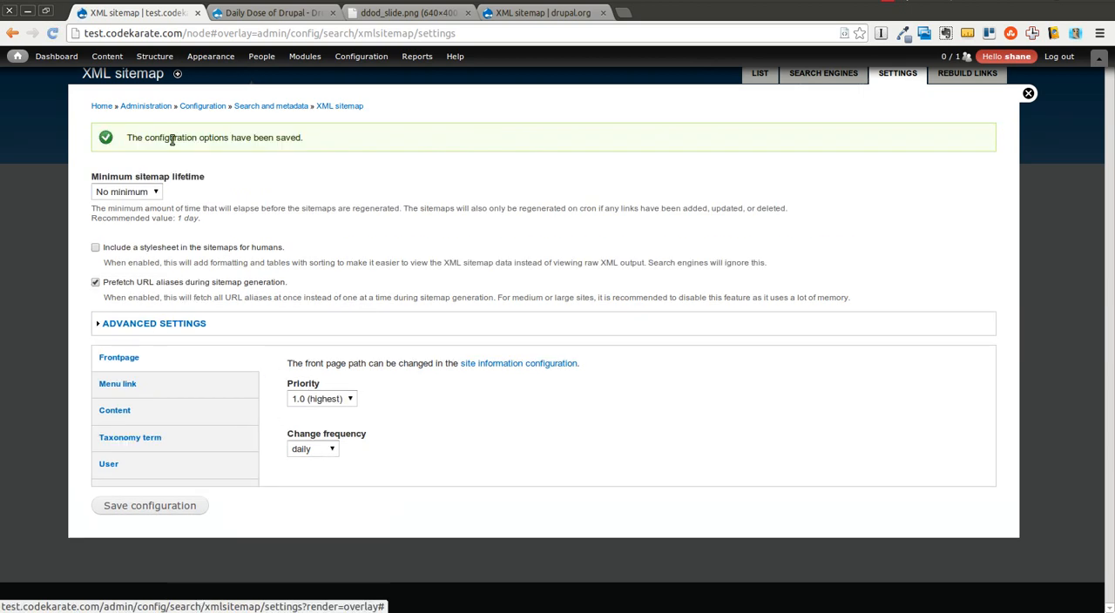
pyautogui.click(758, 72)
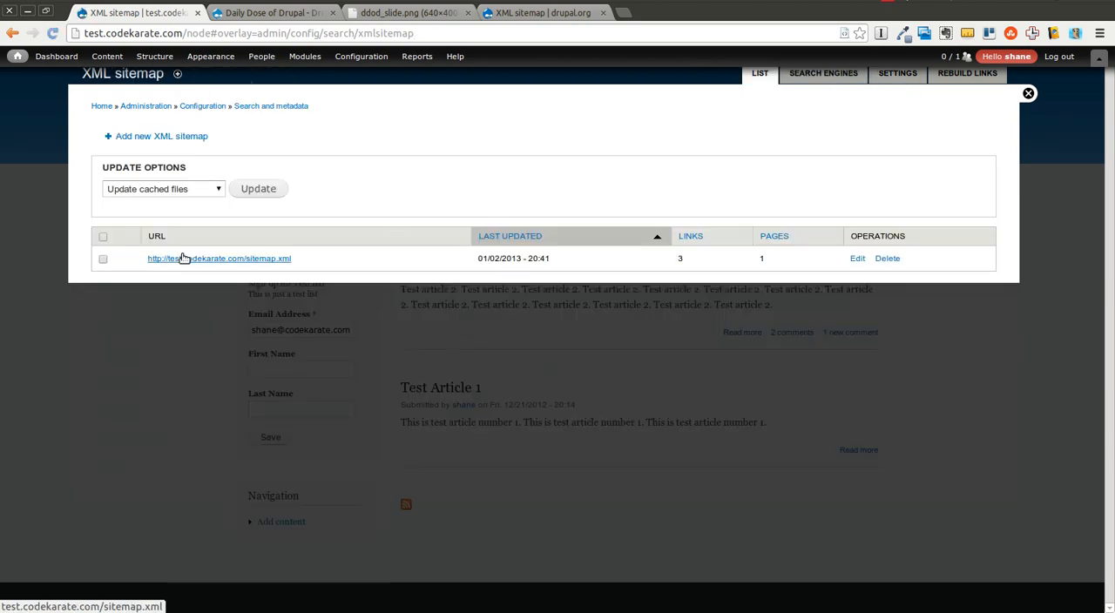
pyautogui.click(219, 258)
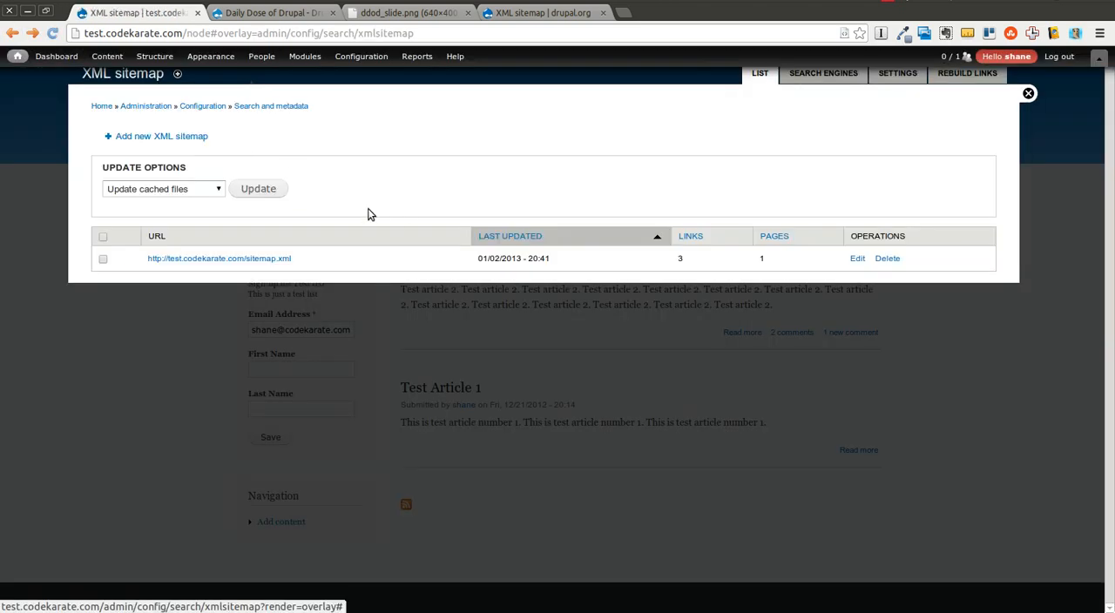
# - Re-enable 'Include a stylesheet in the sitemaps for humans' and save the configuration
pyautogui.click(897, 73)
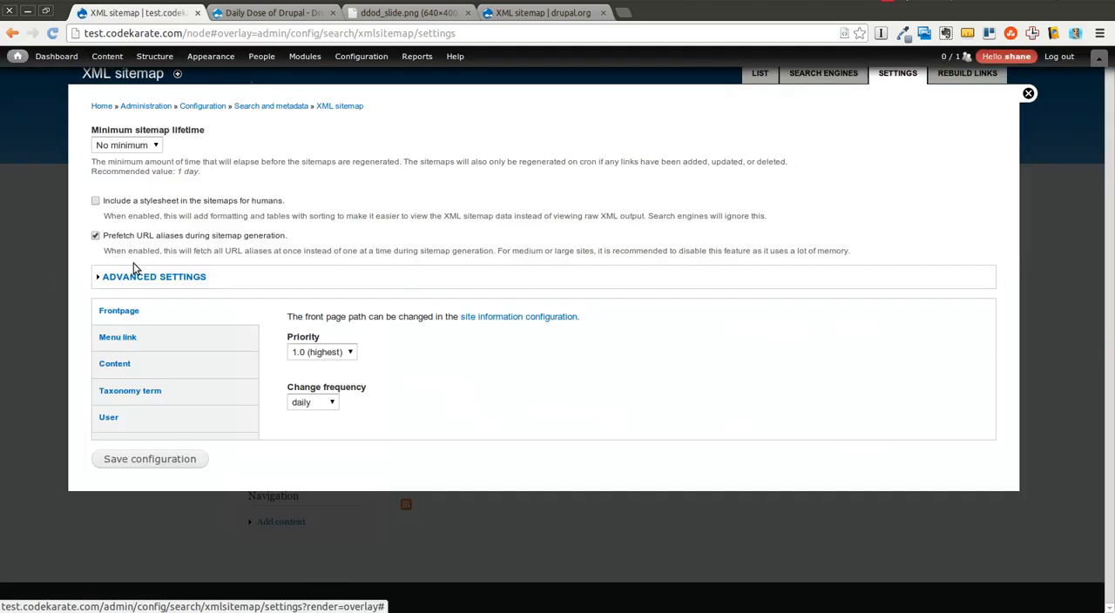
pyautogui.moveTo(253, 229)
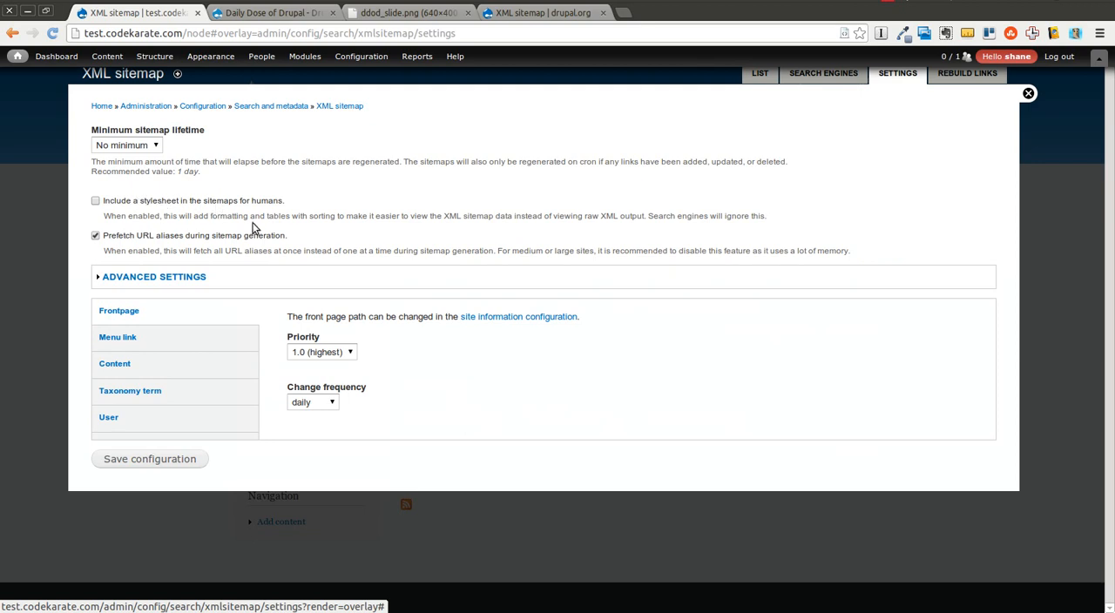
pyautogui.moveTo(330, 230)
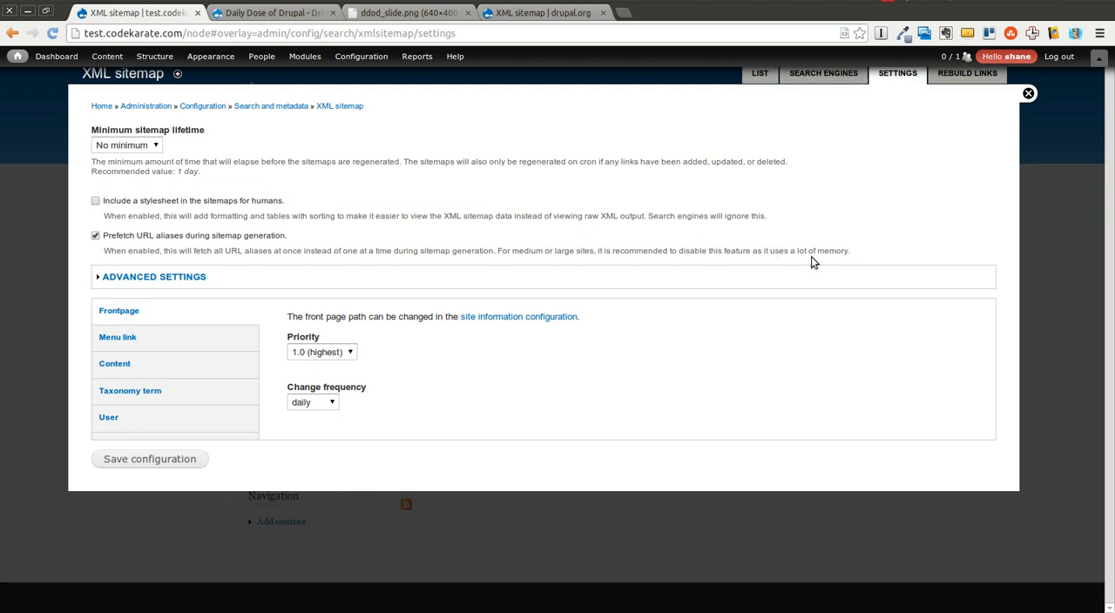
pyautogui.moveTo(747, 242)
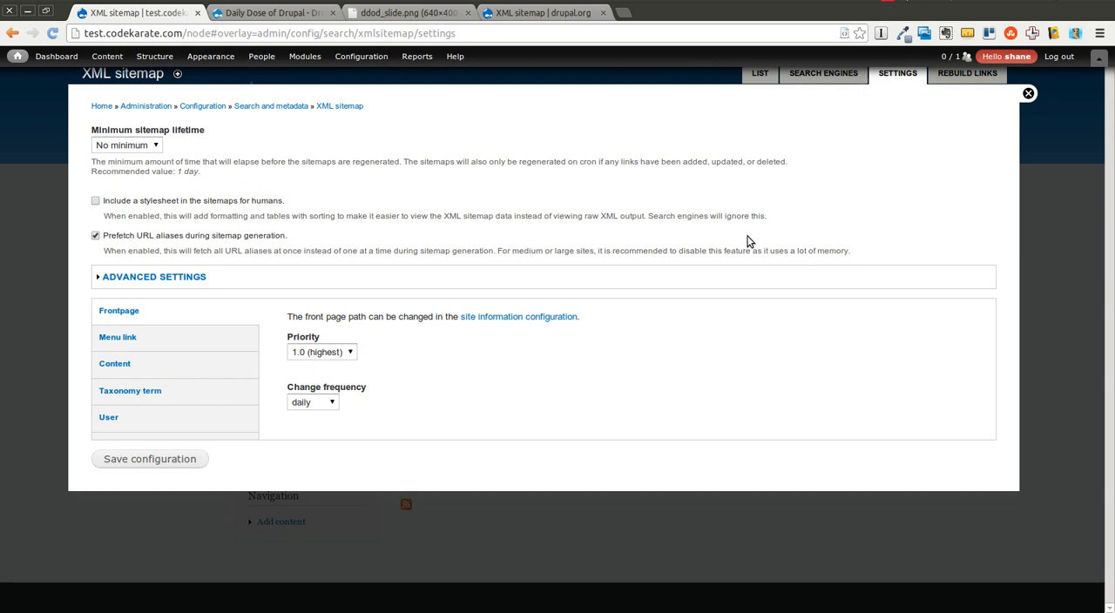
pyautogui.click(95, 235)
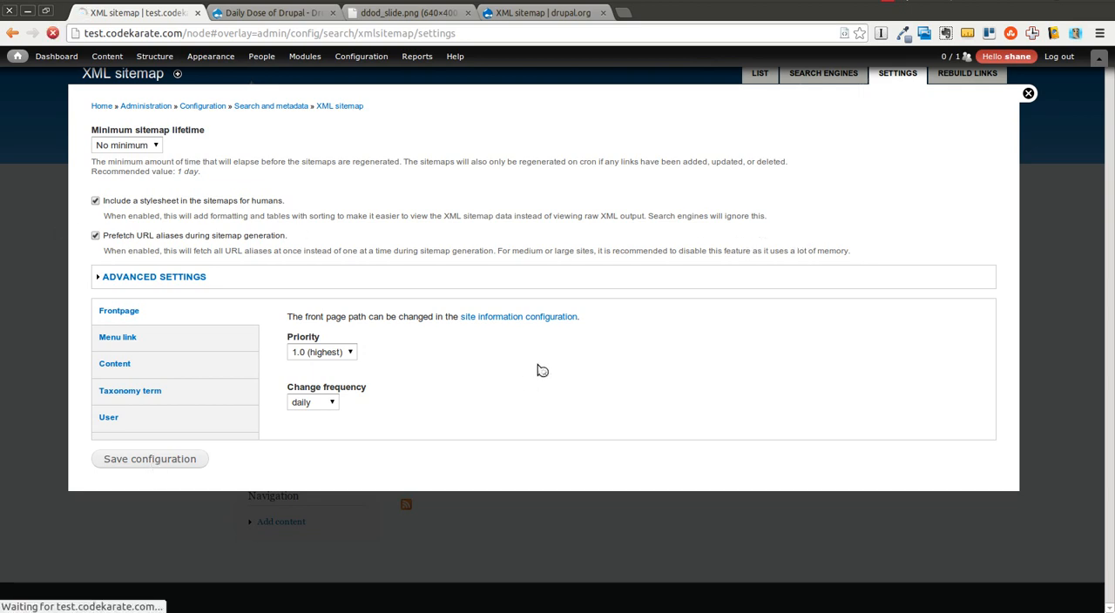
pyautogui.click(149, 459)
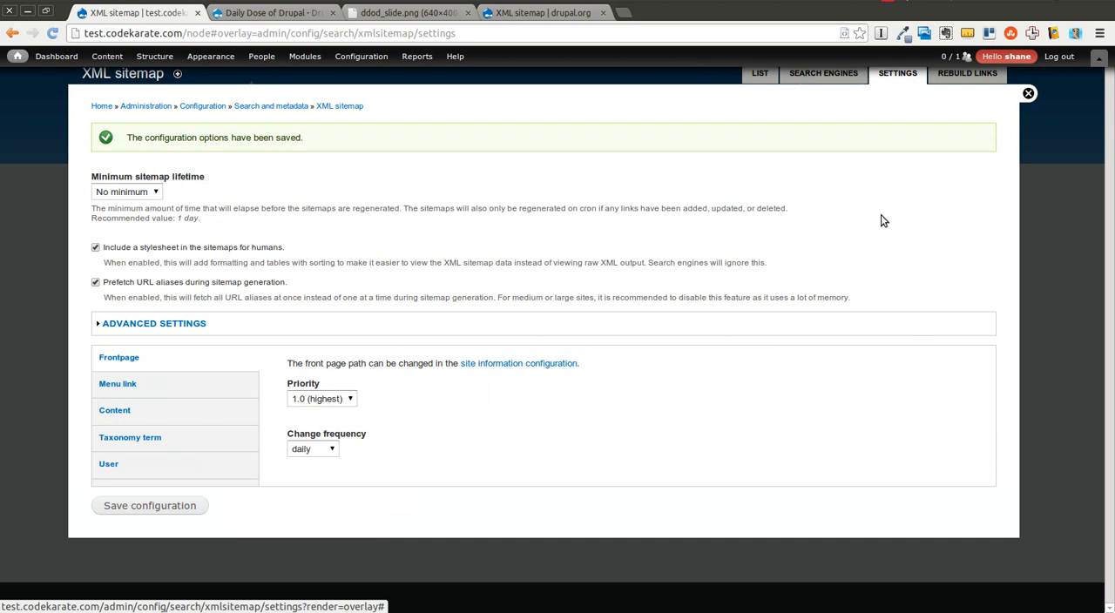
pyautogui.moveTo(617, 117)
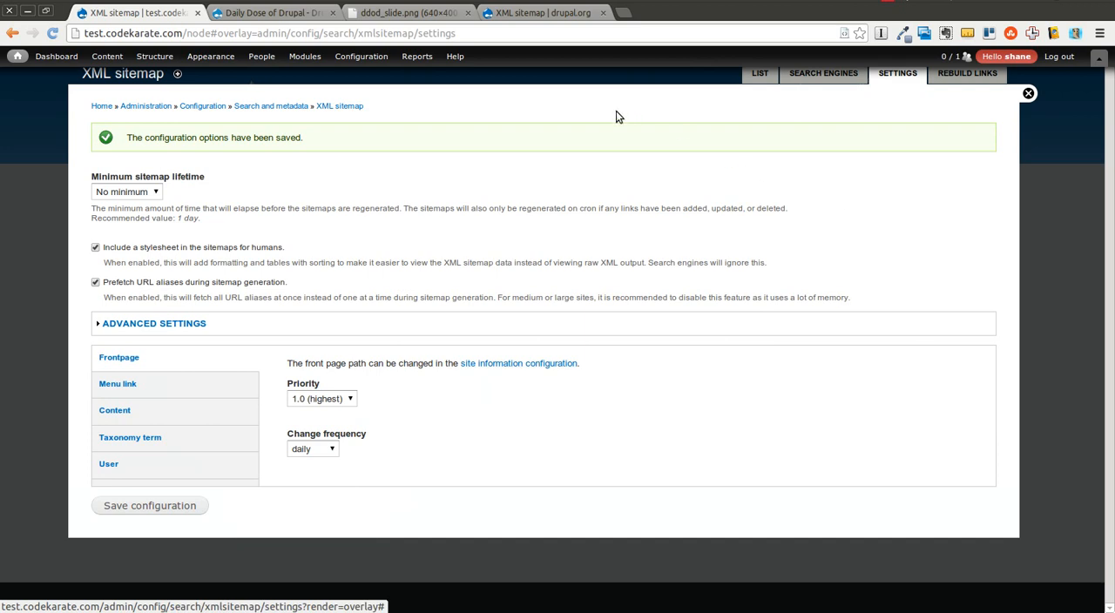
pyautogui.moveTo(596, 189)
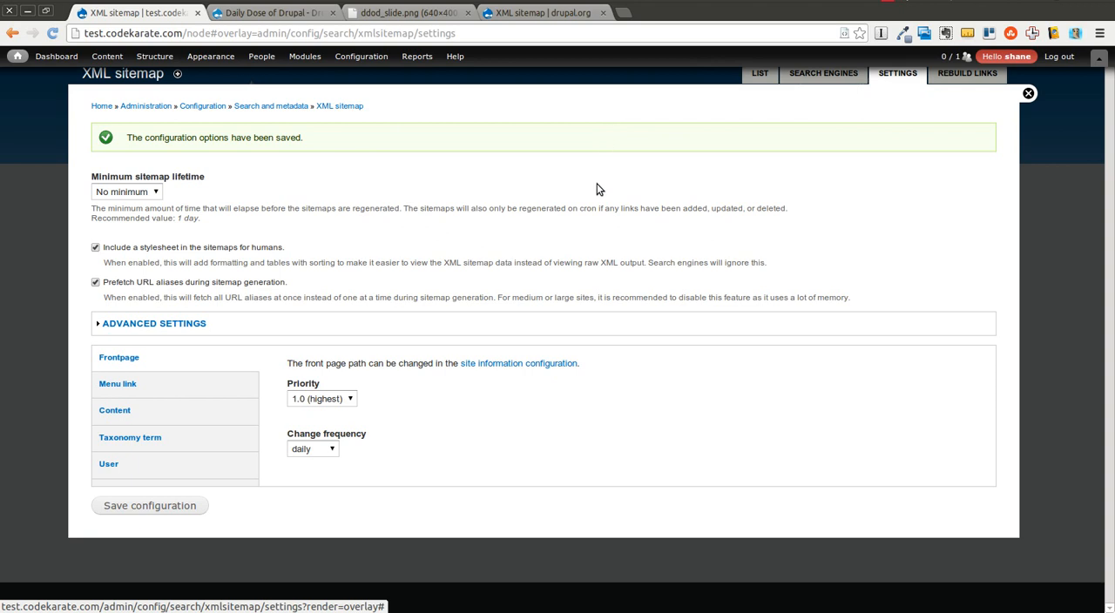
pyautogui.moveTo(409, 204)
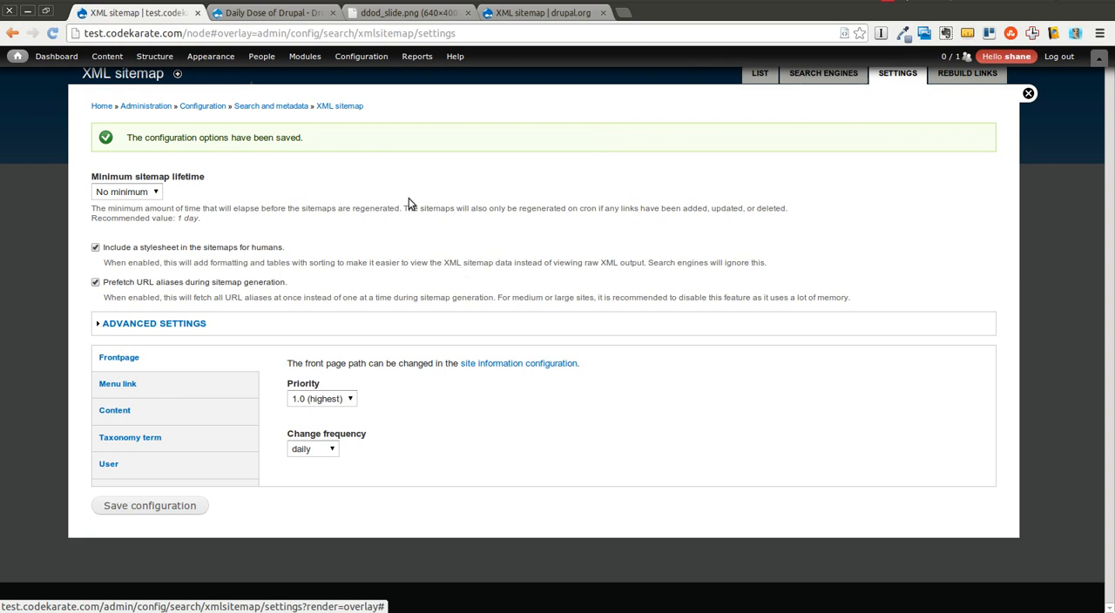
pyautogui.moveTo(598, 227)
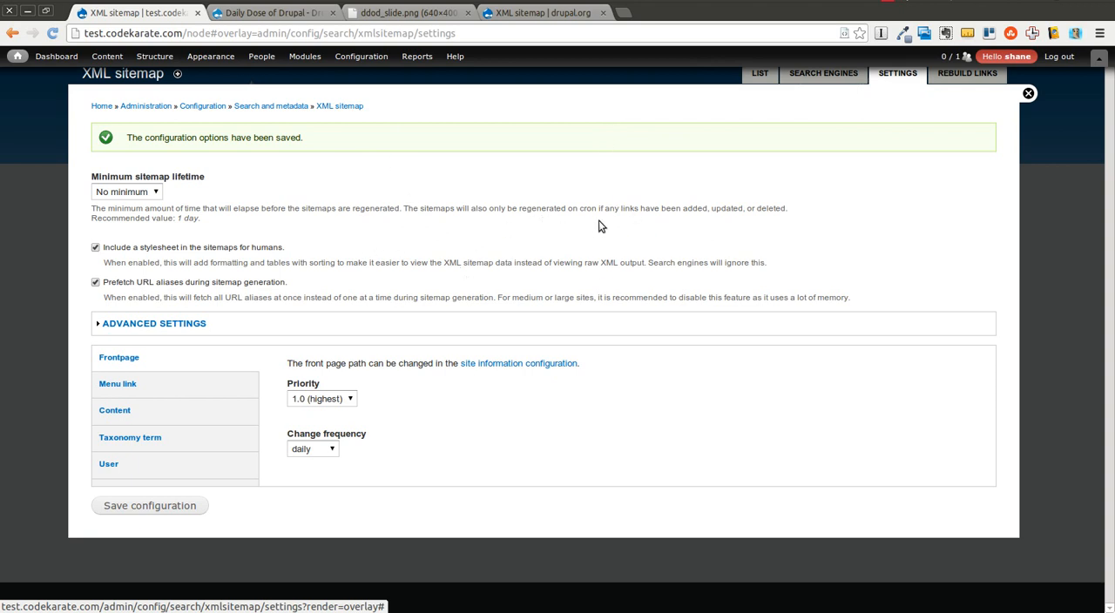
pyautogui.moveTo(681, 223)
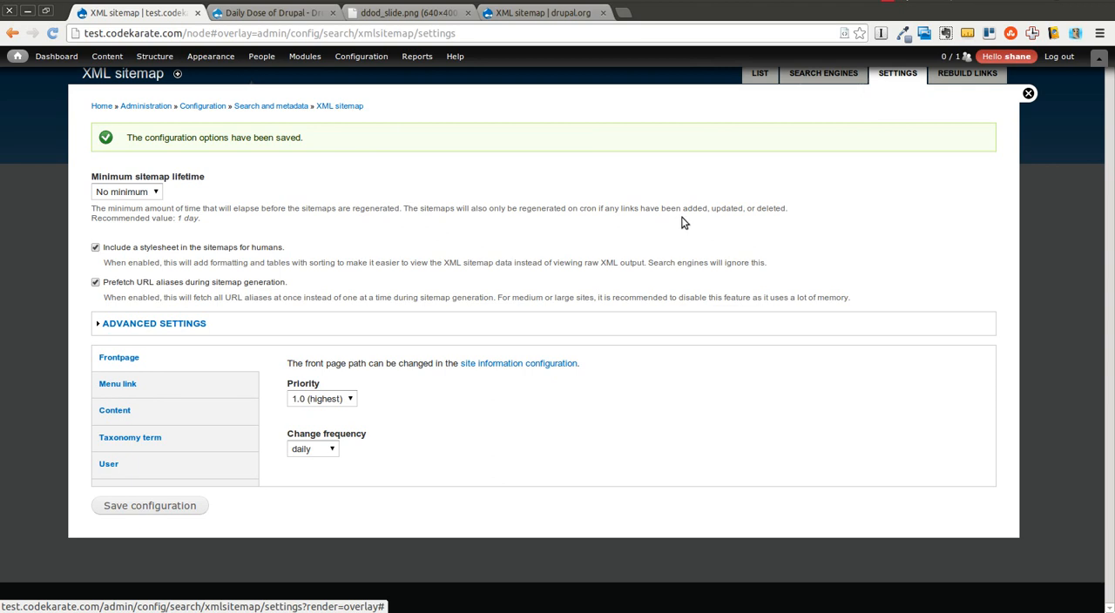
pyautogui.moveTo(687, 220)
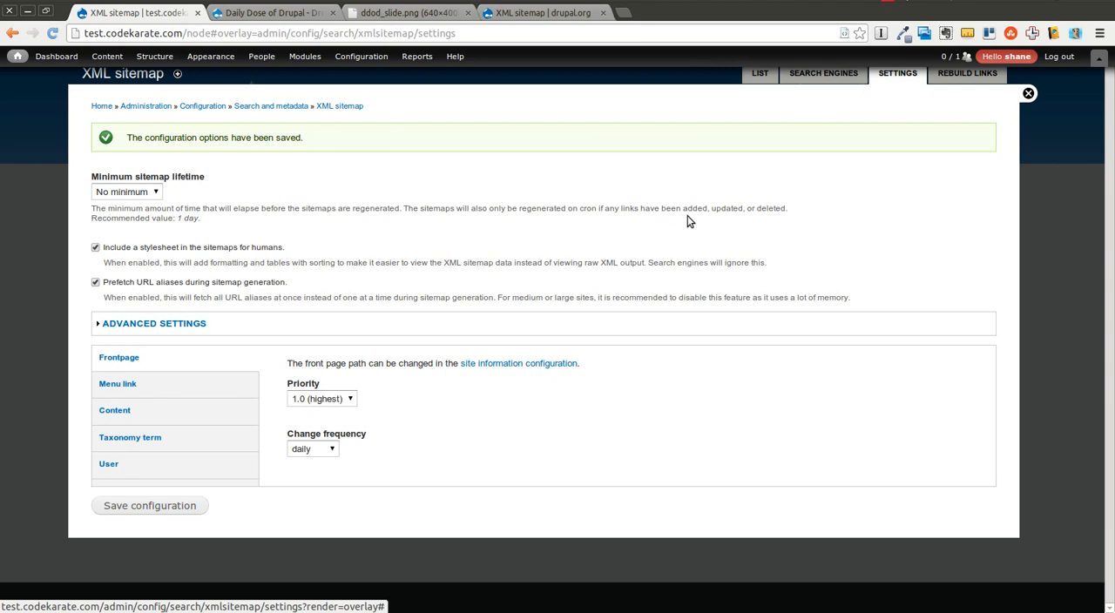
pyautogui.moveTo(671, 199)
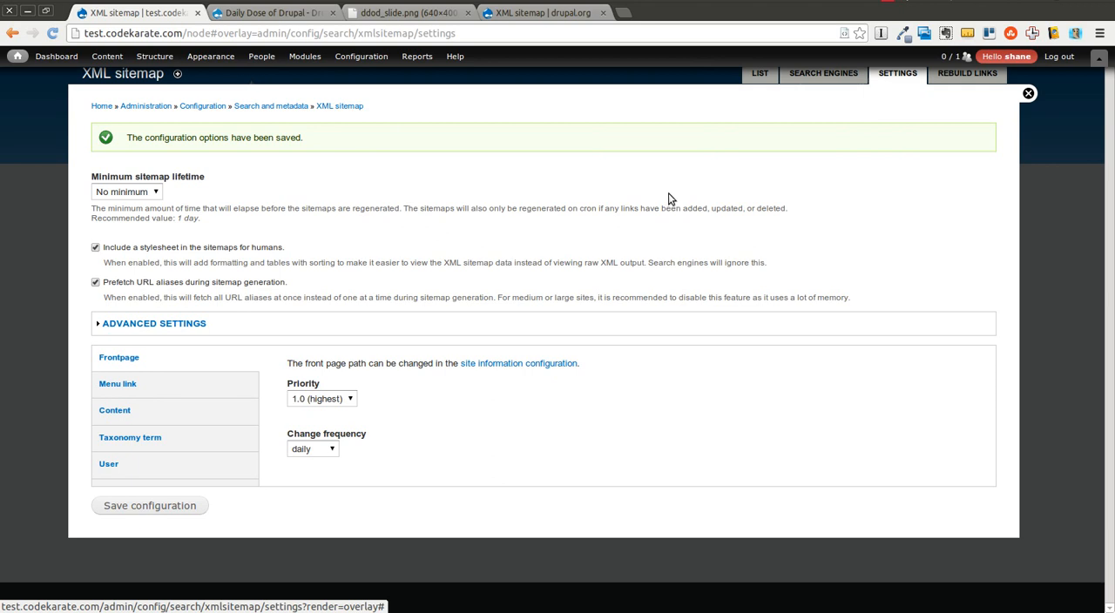
pyautogui.moveTo(662, 188)
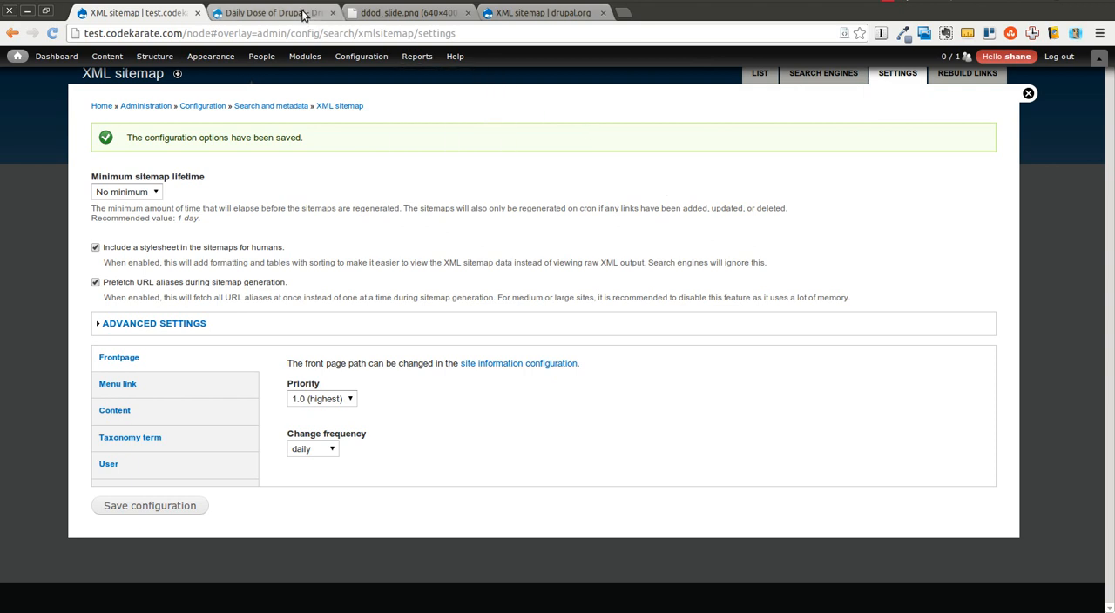
# - Switch to the Daily Dose of Drupal browser tab on codekarate.com
pyautogui.click(272, 12)
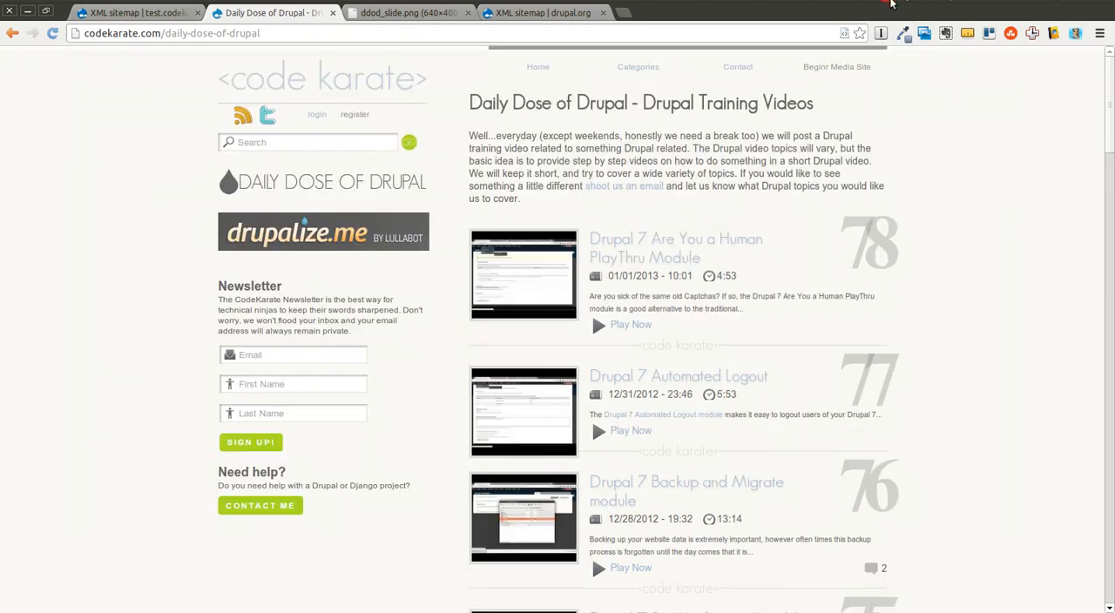
pyautogui.moveTo(889, 5)
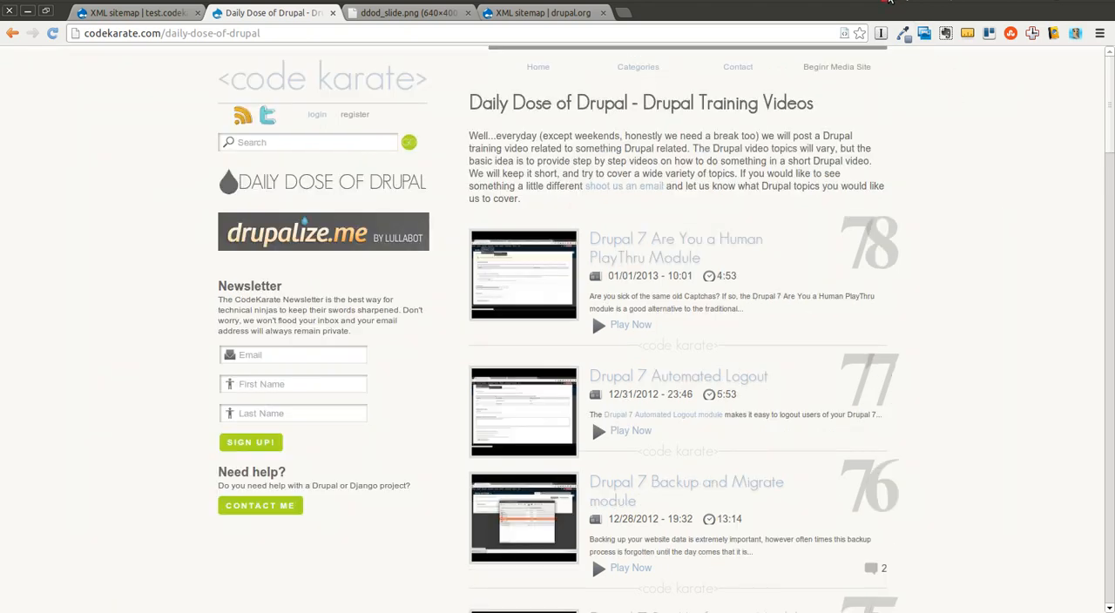